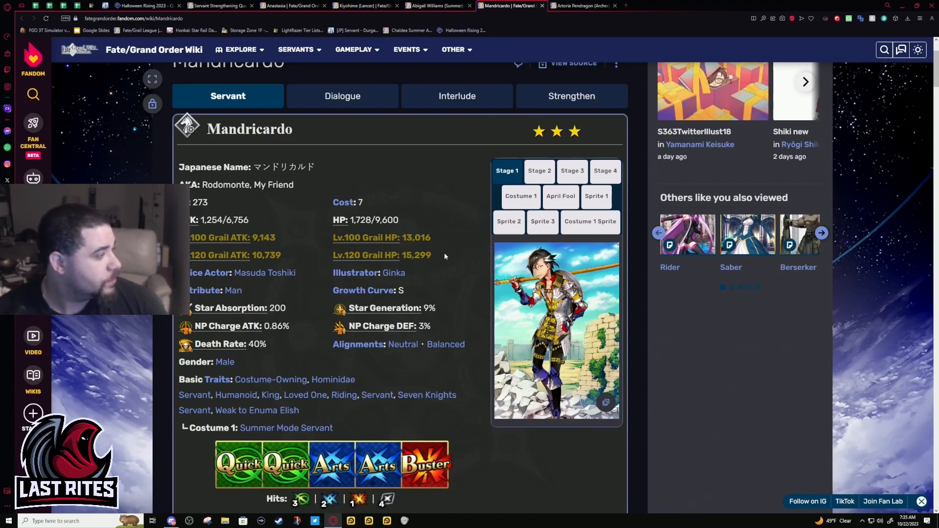
{"action": "mouse_move", "coordinate": [446, 264]}
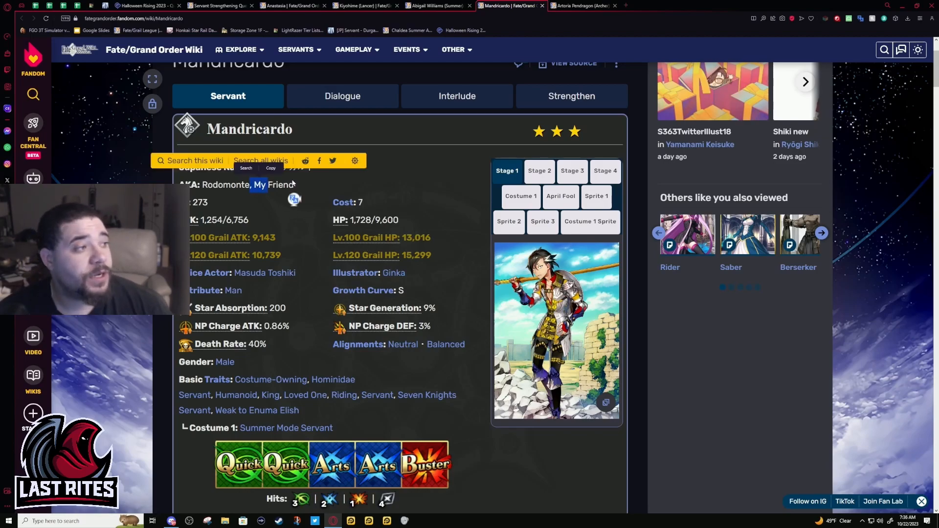
{"action": "left_click", "coordinate": [259, 193]}
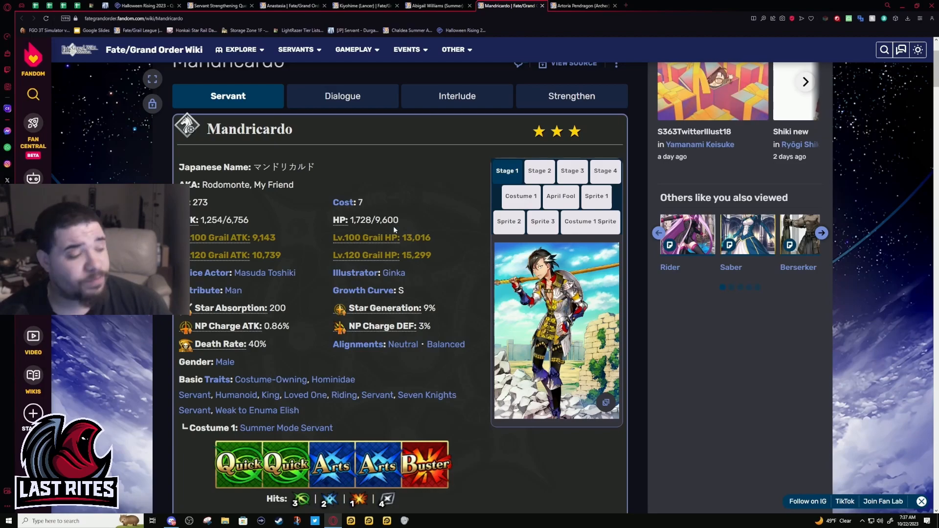
{"action": "mouse_move", "coordinate": [372, 237]}
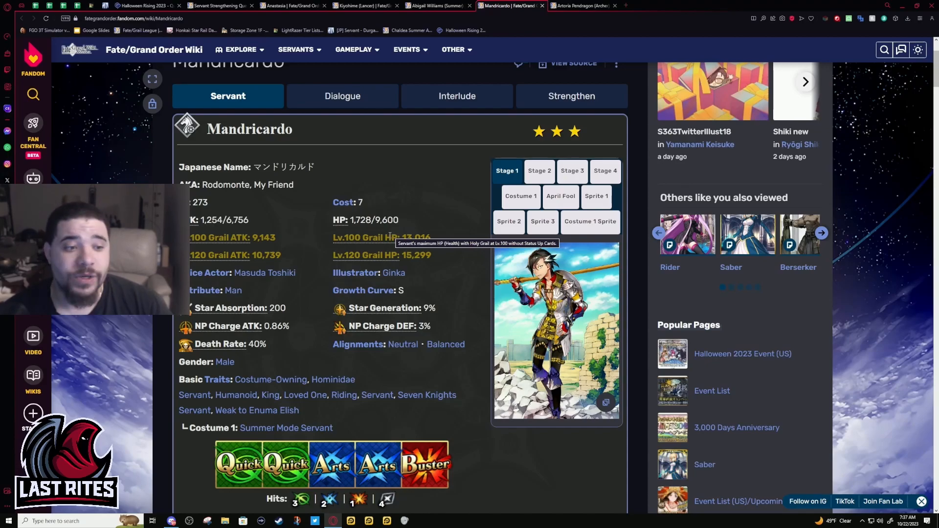
{"action": "mouse_move", "coordinate": [376, 249]}
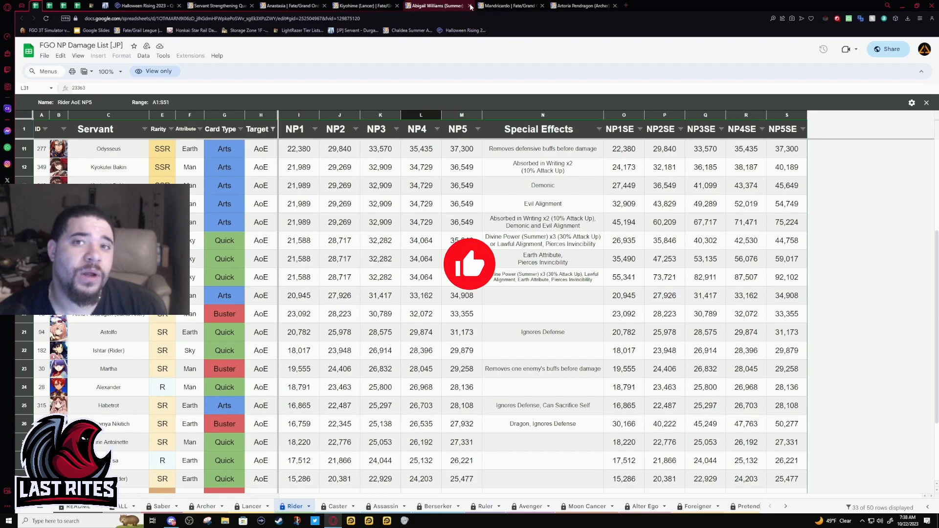
Return from the Rider NP damage sheet to Mandricardo's wiki page tab.
{"action": "left_click", "coordinate": [507, 6]}
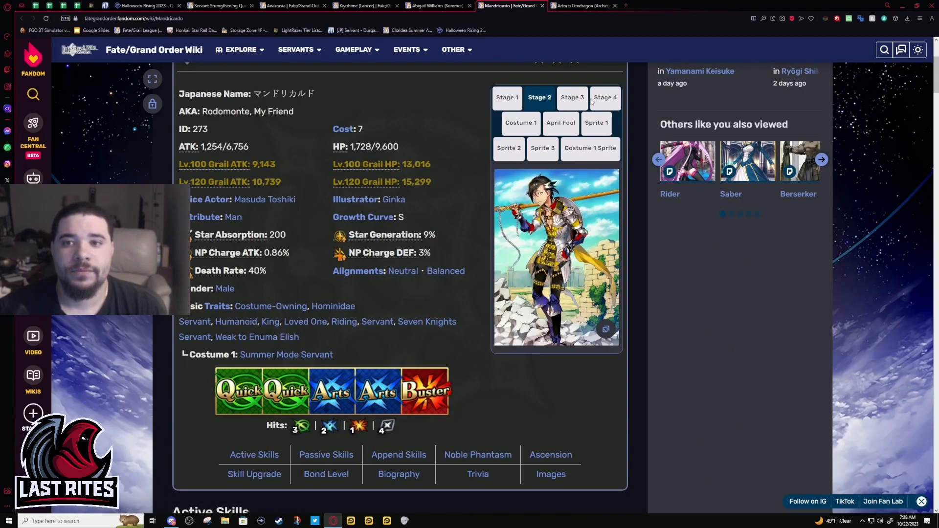
Show Mandricardo's Stage 4 artwork, peek at the Gameplay topics menu, and scroll toward Active Skills.
{"action": "left_click", "coordinate": [604, 97]}
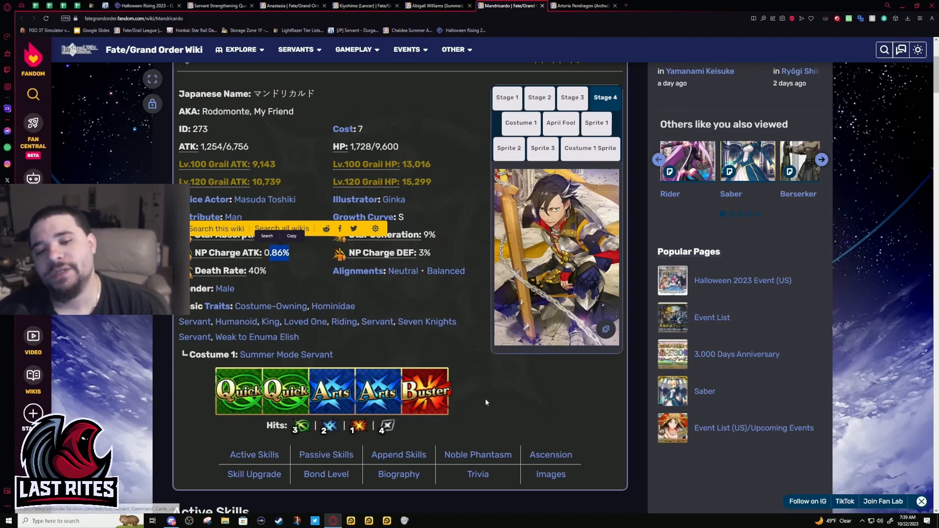
{"action": "mouse_move", "coordinate": [477, 442]}
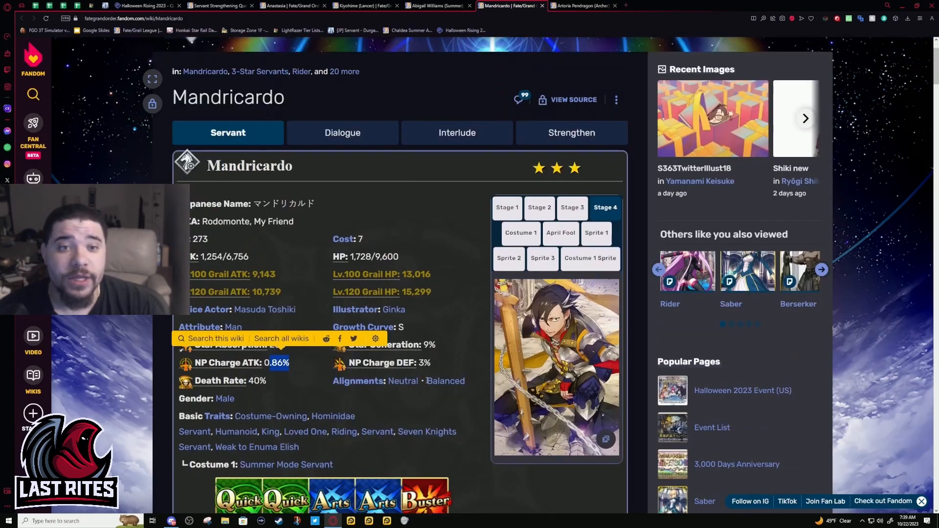
{"action": "scroll", "scroll_direction": "down", "scroll_amount": 3}
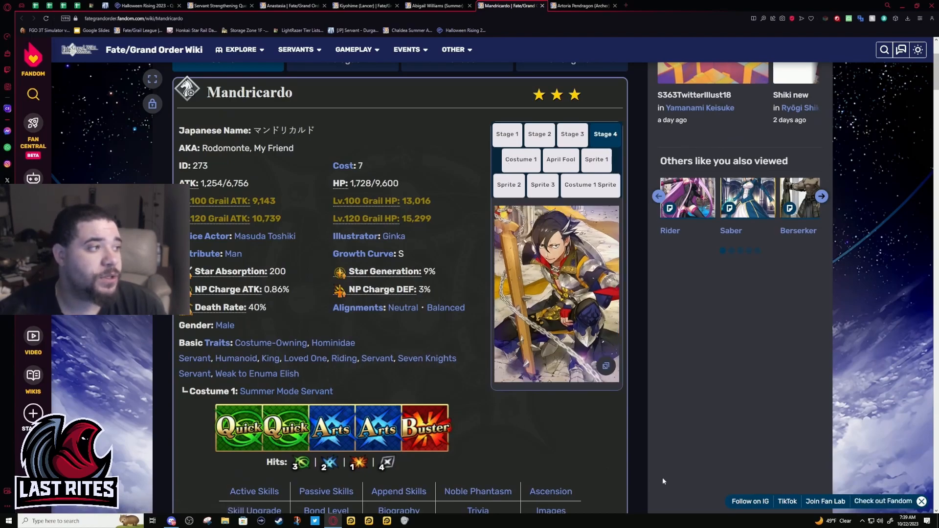
{"action": "mouse_move", "coordinate": [536, 451]}
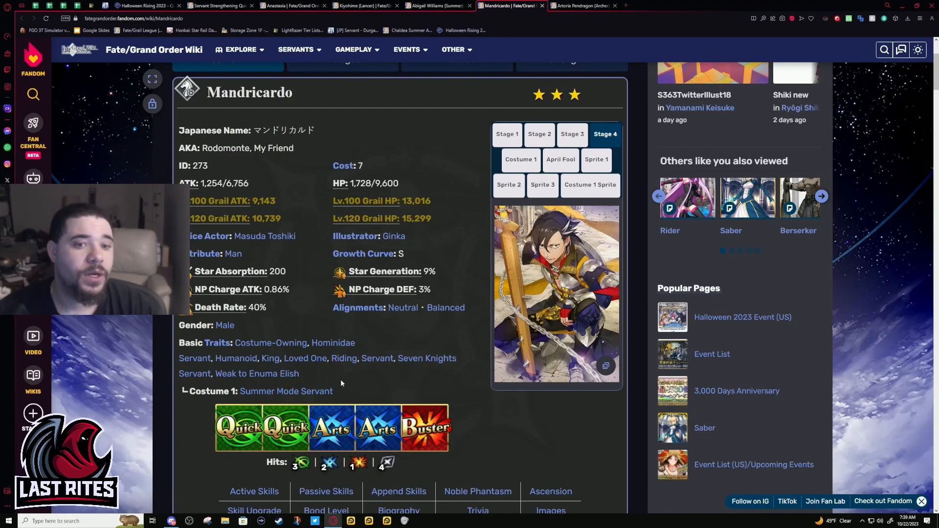
{"action": "left_click", "coordinate": [353, 49]}
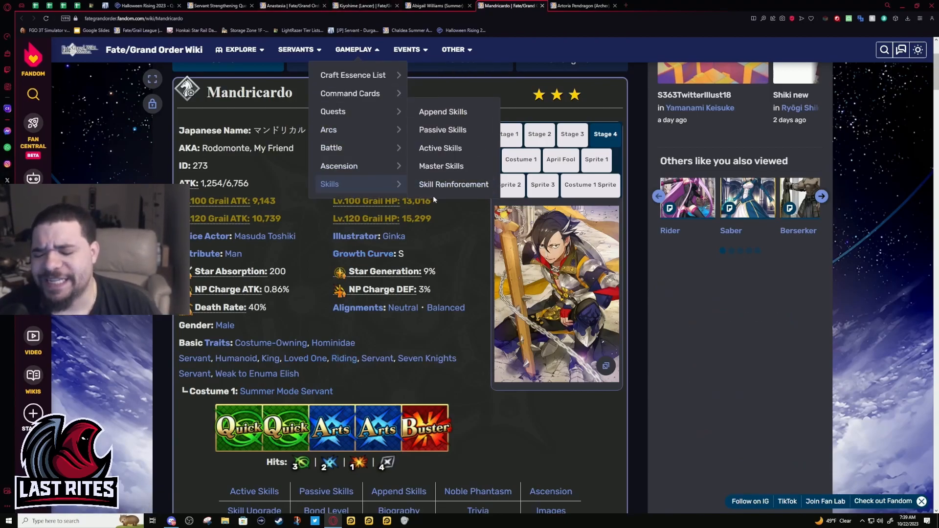
{"action": "left_click", "coordinate": [355, 49]}
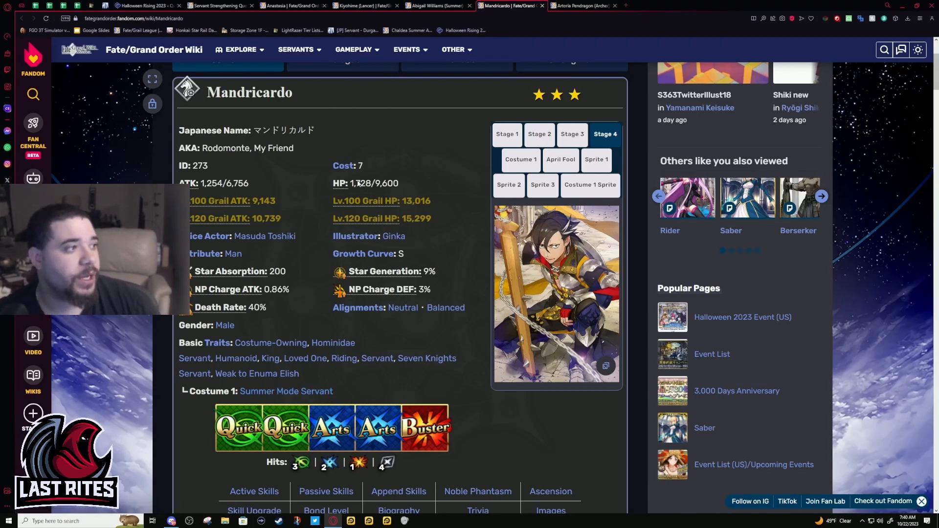
{"action": "mouse_move", "coordinate": [265, 236]}
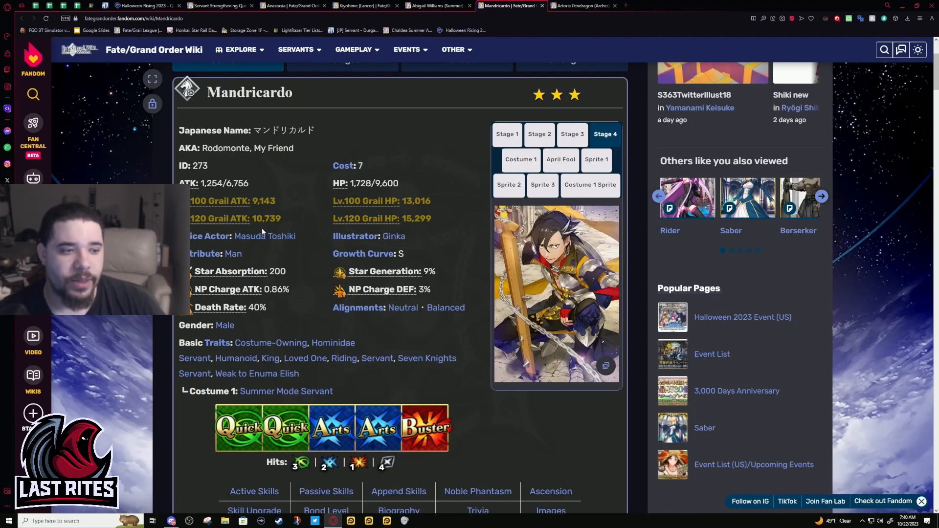
{"action": "scroll", "scroll_direction": "down", "scroll_amount": 3}
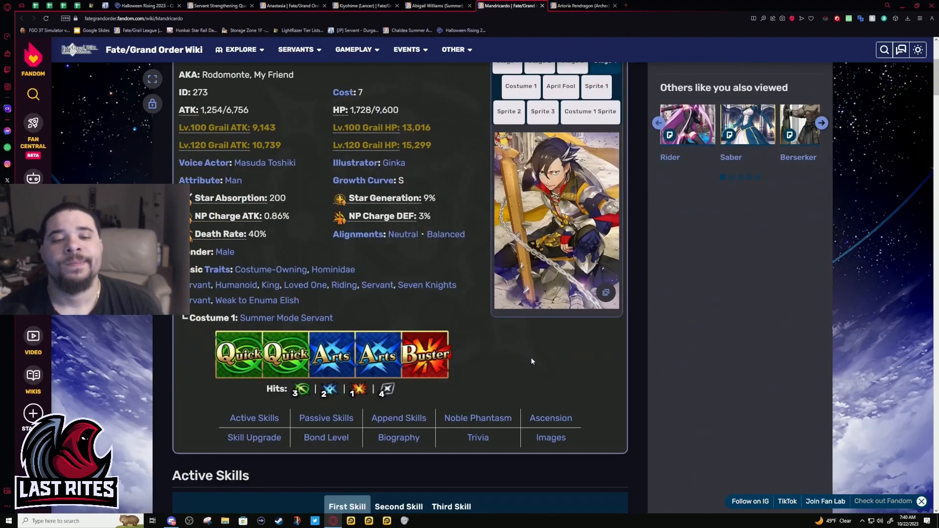
Read Armour of Nine Worthies A, then switch to the second active skill, Brink Shot C.
{"action": "scroll", "scroll_direction": "down", "scroll_amount": 3}
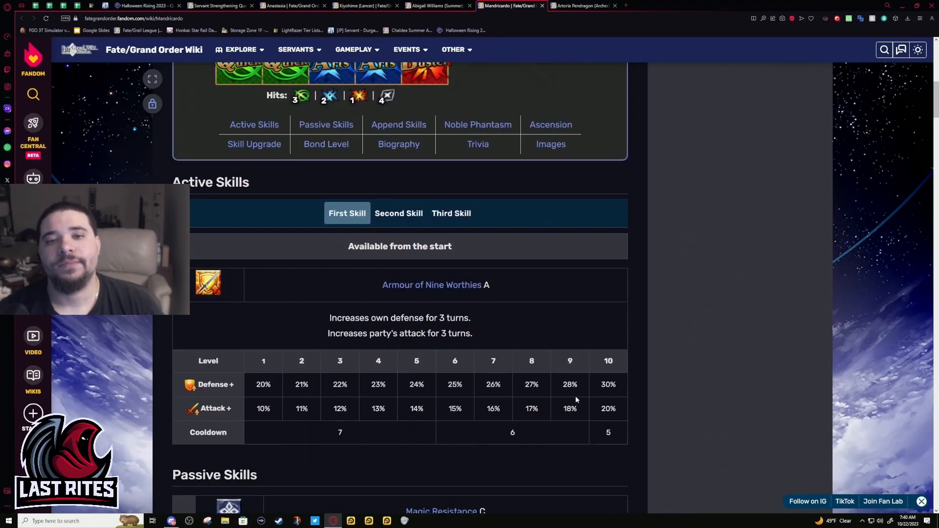
{"action": "scroll", "scroll_direction": "down", "scroll_amount": 3}
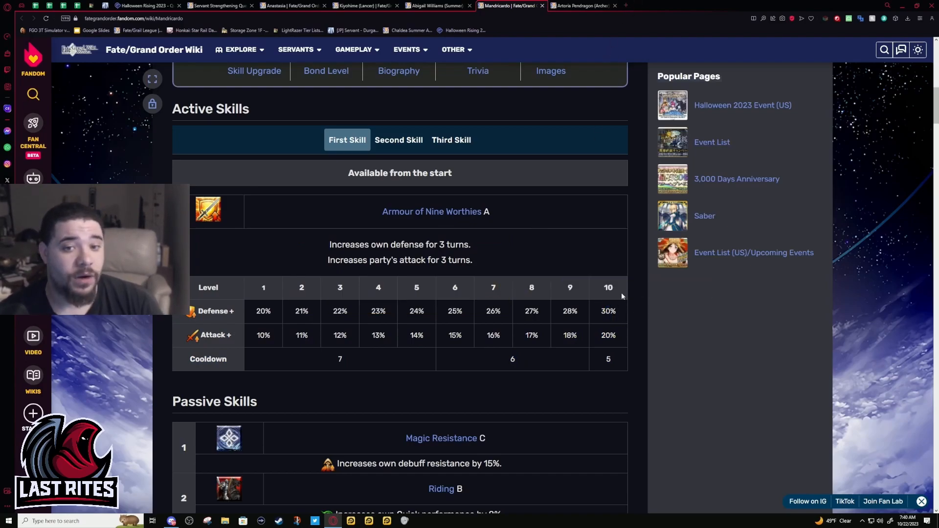
{"action": "mouse_move", "coordinate": [629, 322]}
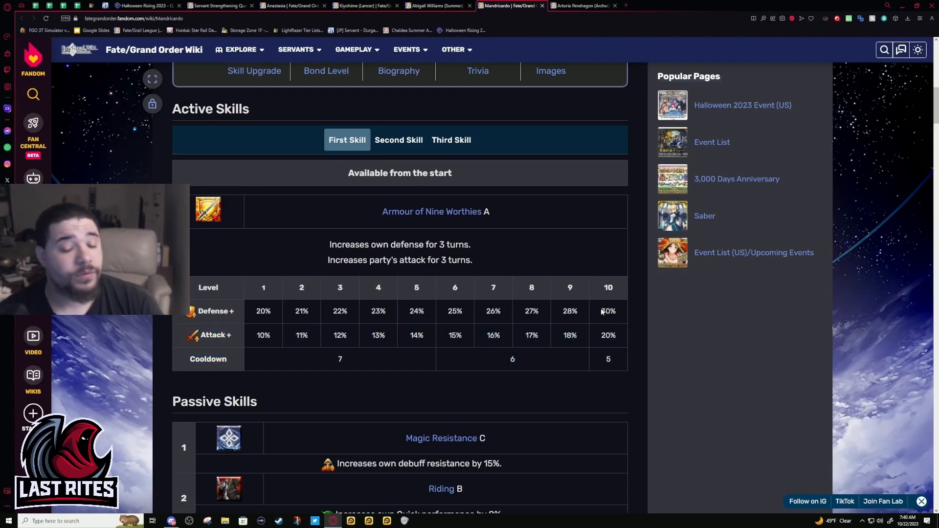
{"action": "double_click", "coordinate": [607, 311]}
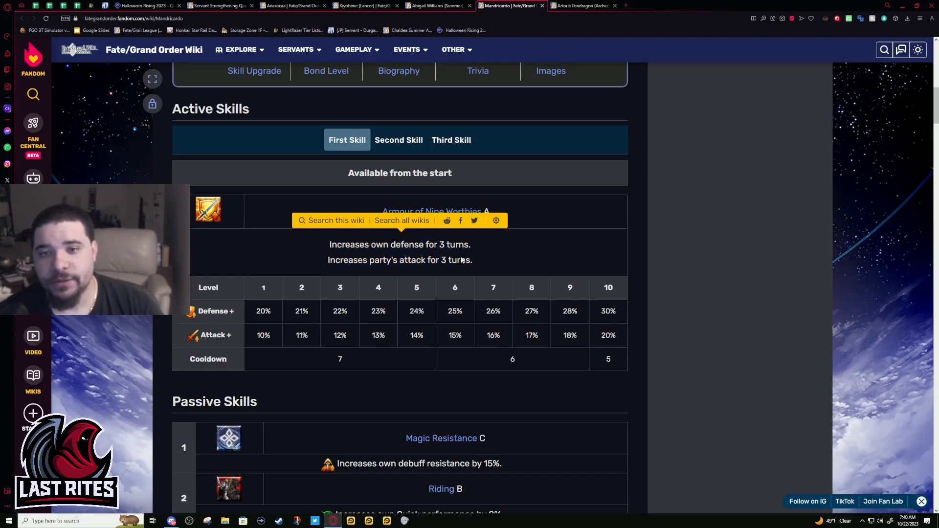
{"action": "mouse_move", "coordinate": [355, 255]}
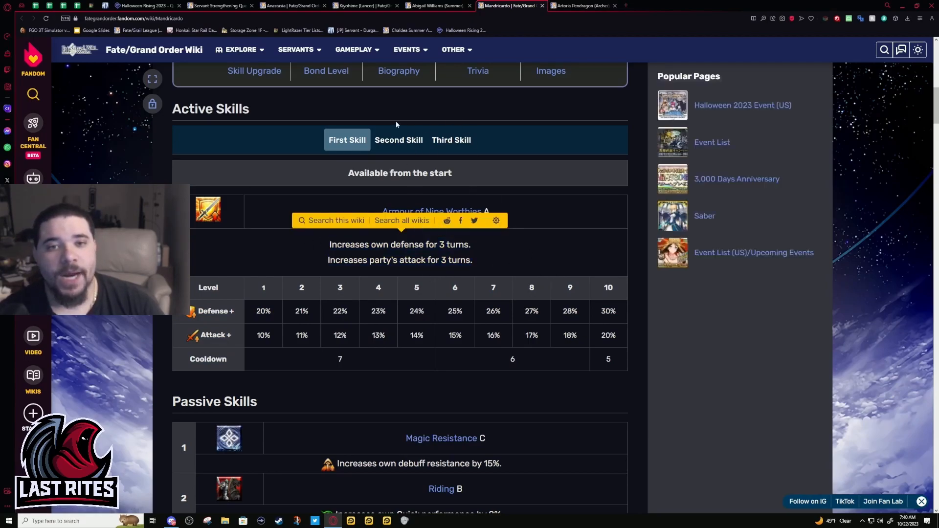
{"action": "left_click", "coordinate": [398, 140]}
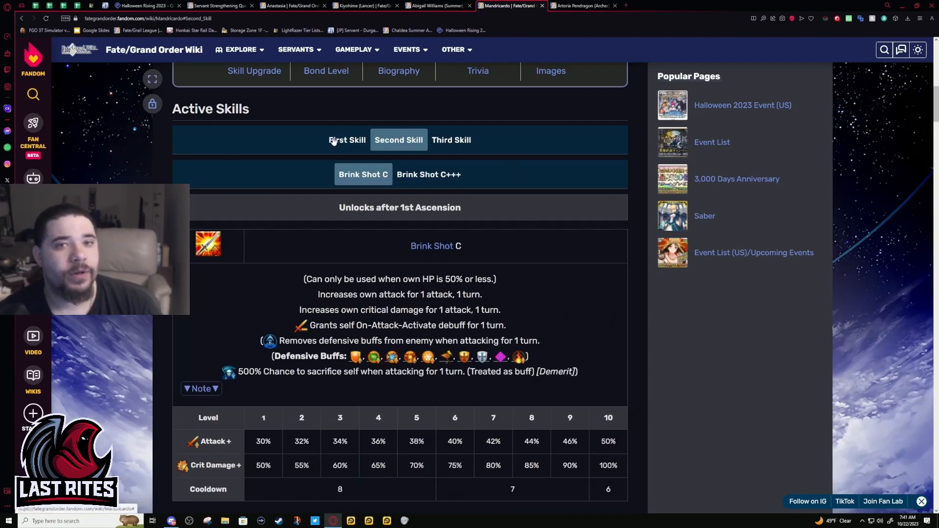
Reselect Brink Shot C and expand its note on the unpreventable self-sacrifice triggering Guts.
{"action": "left_click", "coordinate": [346, 139]}
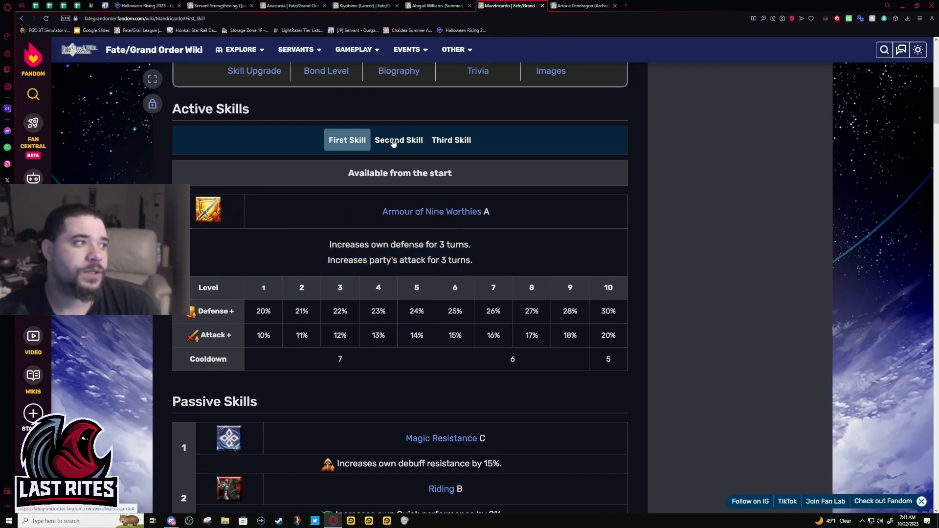
{"action": "left_click", "coordinate": [398, 140]}
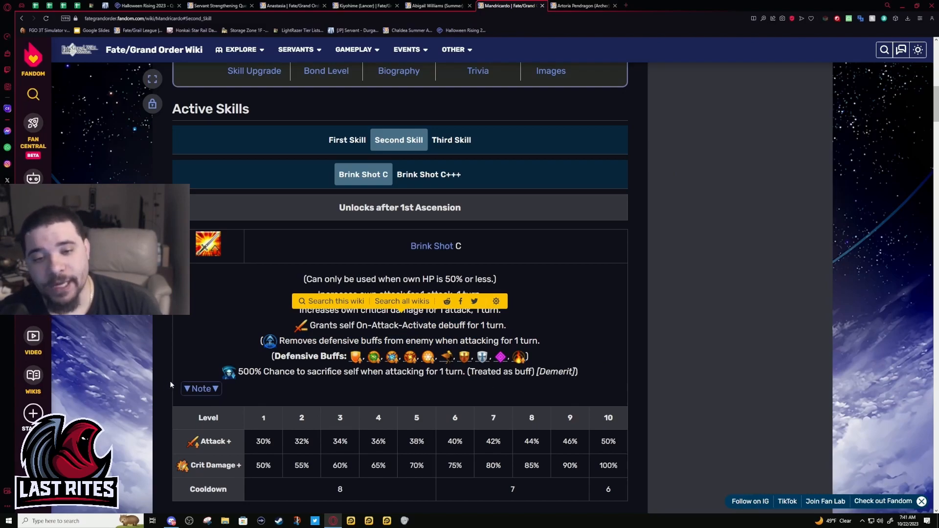
{"action": "left_click", "coordinate": [202, 388]}
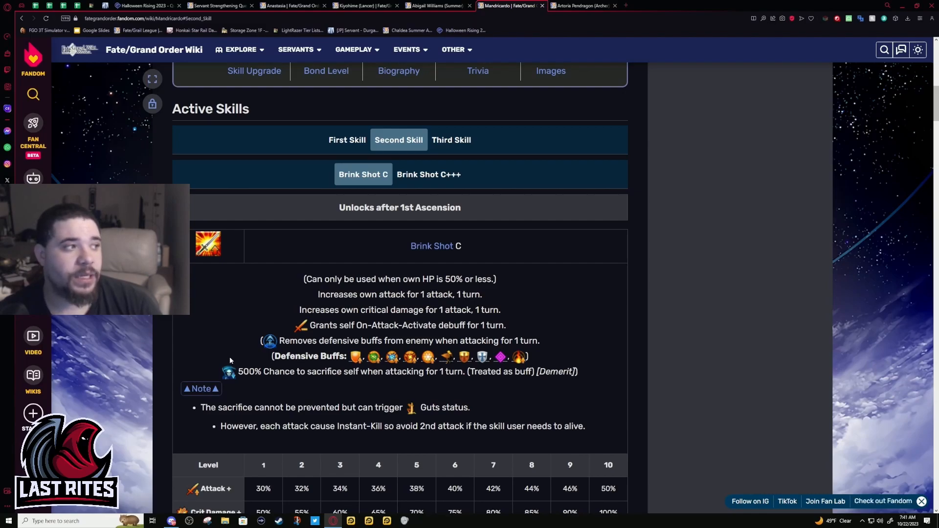
{"action": "left_click_drag", "start_coordinate": [259, 425], "coordinate": [408, 426]}
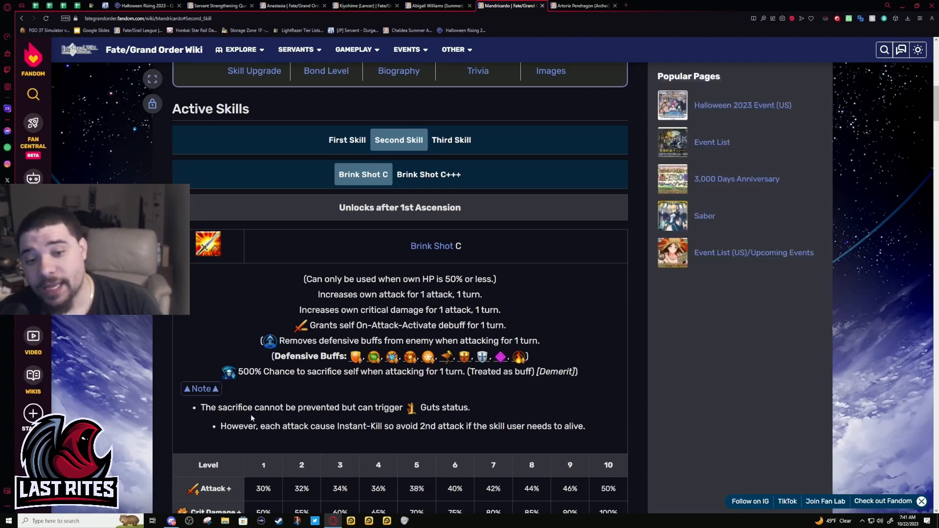
{"action": "double_click", "coordinate": [328, 425]}
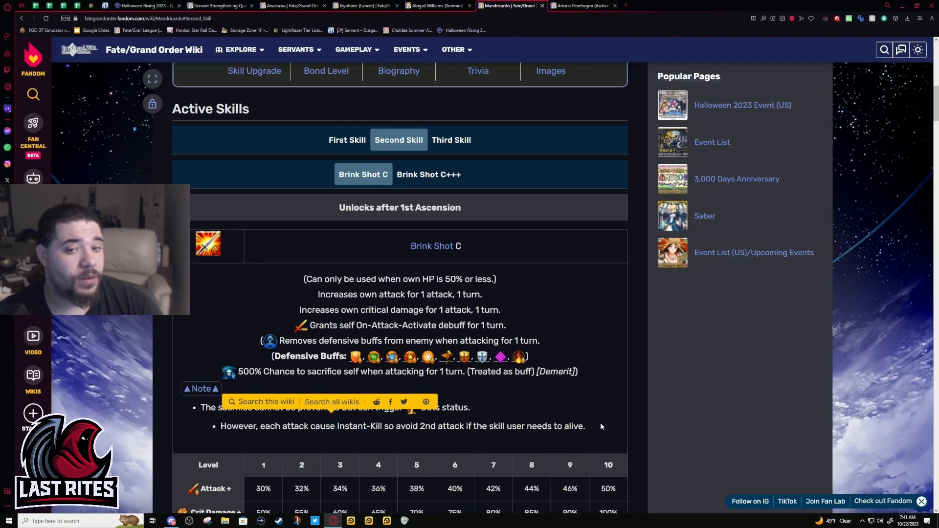
{"action": "left_click_drag", "start_coordinate": [249, 426], "coordinate": [586, 426]}
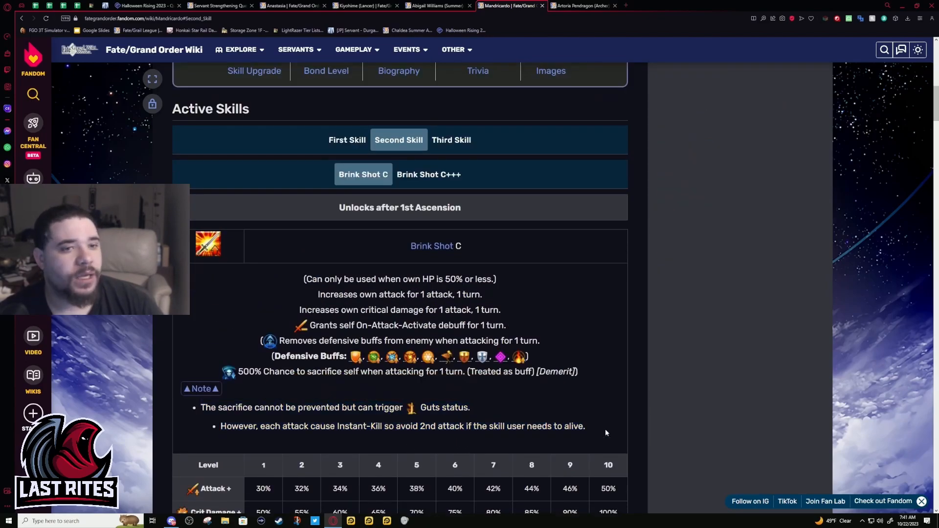
{"action": "left_click_drag", "start_coordinate": [321, 279], "coordinate": [513, 340]}
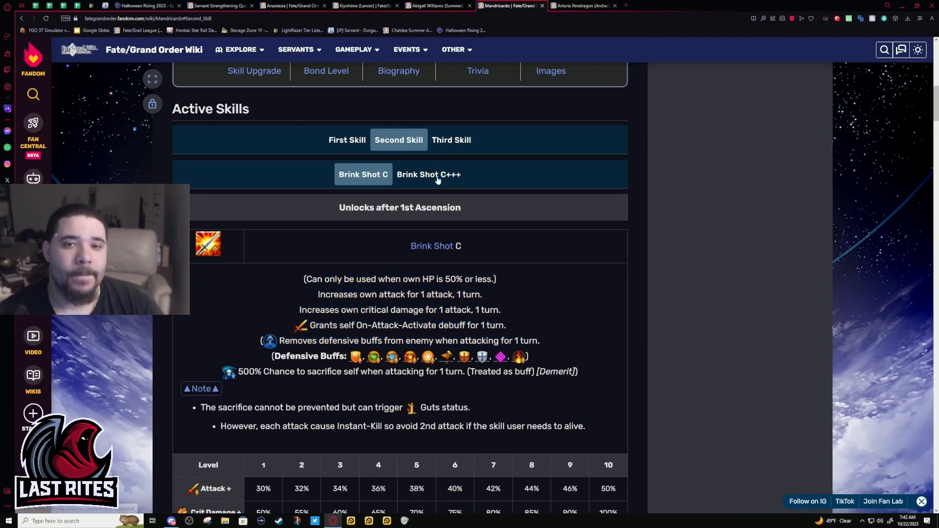
{"action": "left_click", "coordinate": [428, 174]}
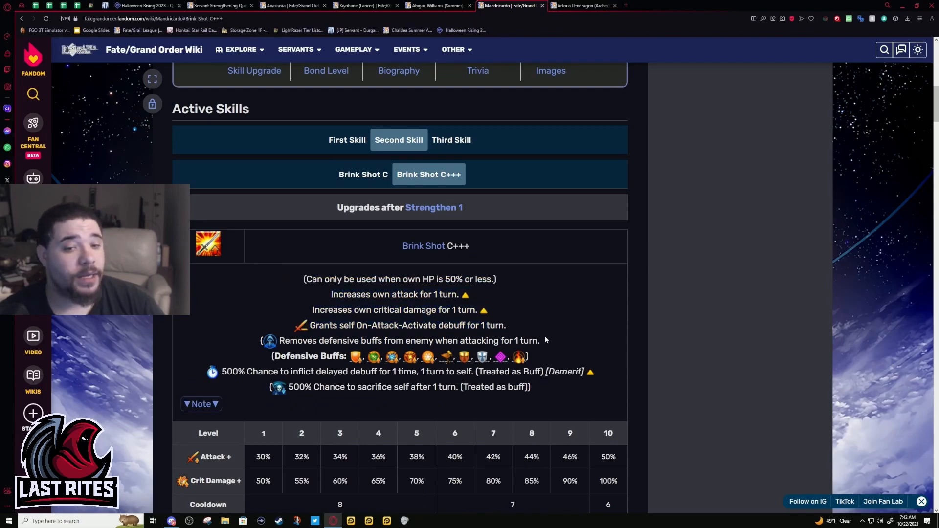
{"action": "left_click_drag", "start_coordinate": [305, 372], "coordinate": [590, 371]}
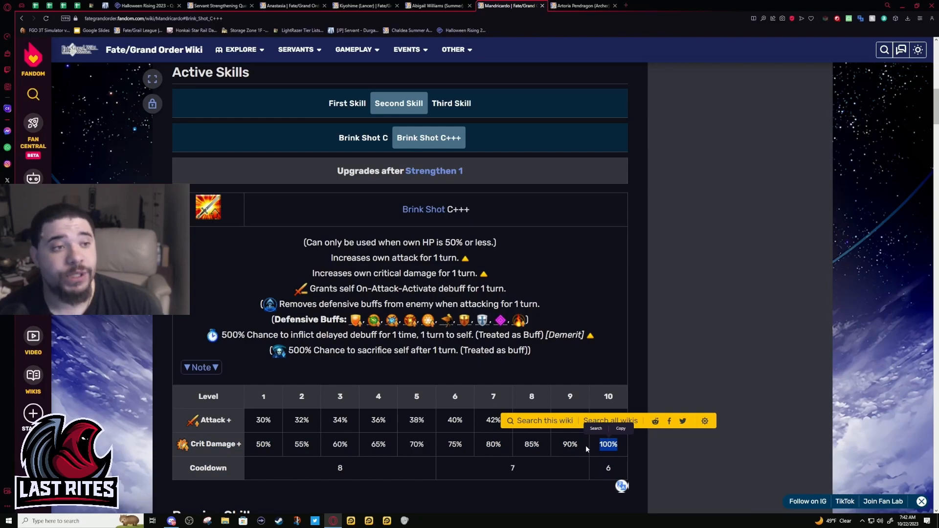
{"action": "mouse_move", "coordinate": [577, 446]}
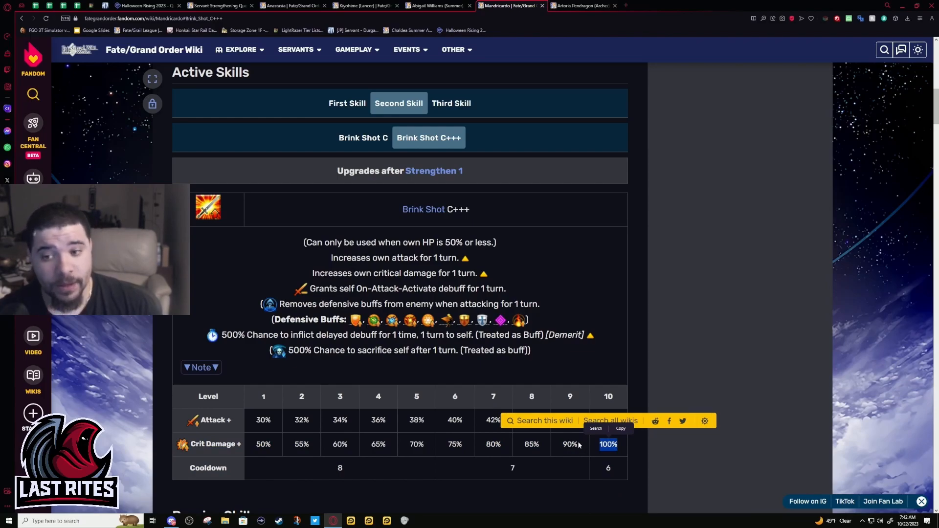
{"action": "mouse_move", "coordinate": [562, 455]}
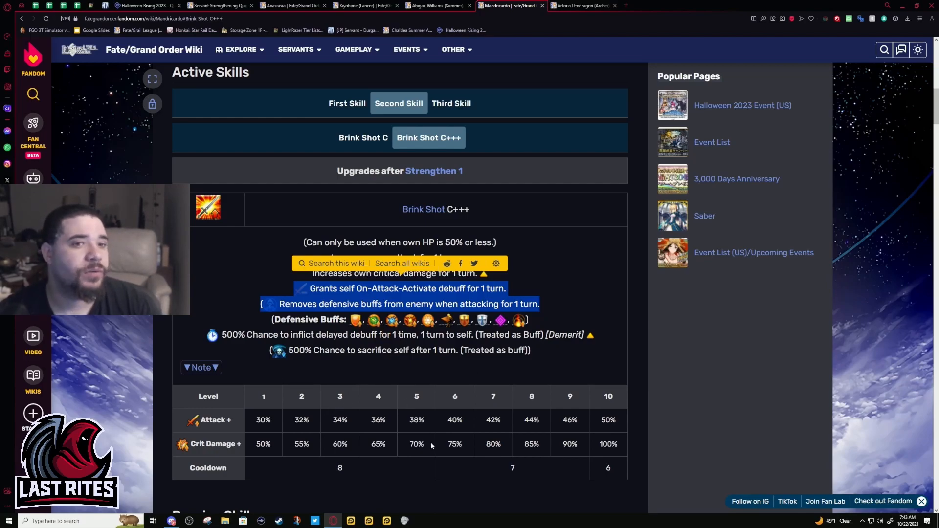
Highlight Brink Shot text, then switch to the third active skill, Brigliadoro's Neigh A.
{"action": "double_click", "coordinate": [380, 350]}
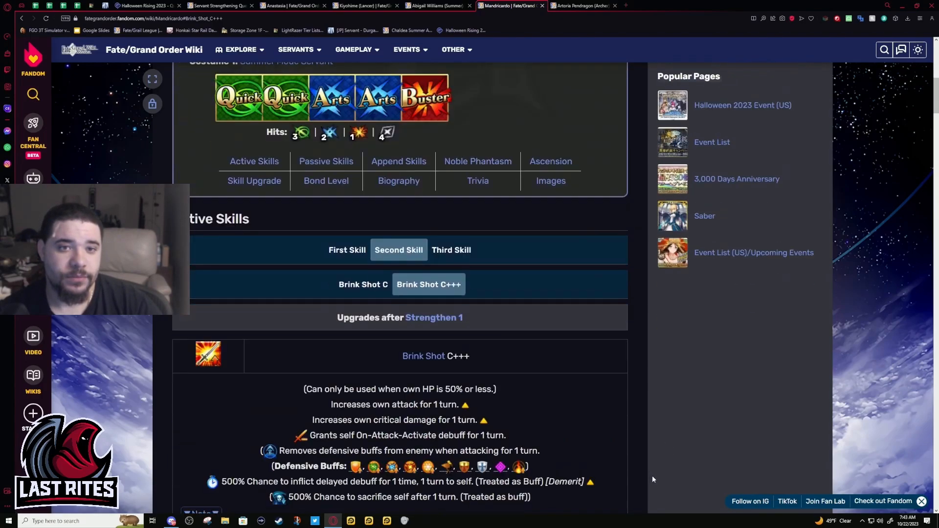
{"action": "left_click_drag", "start_coordinate": [304, 316], "coordinate": [539, 377]}
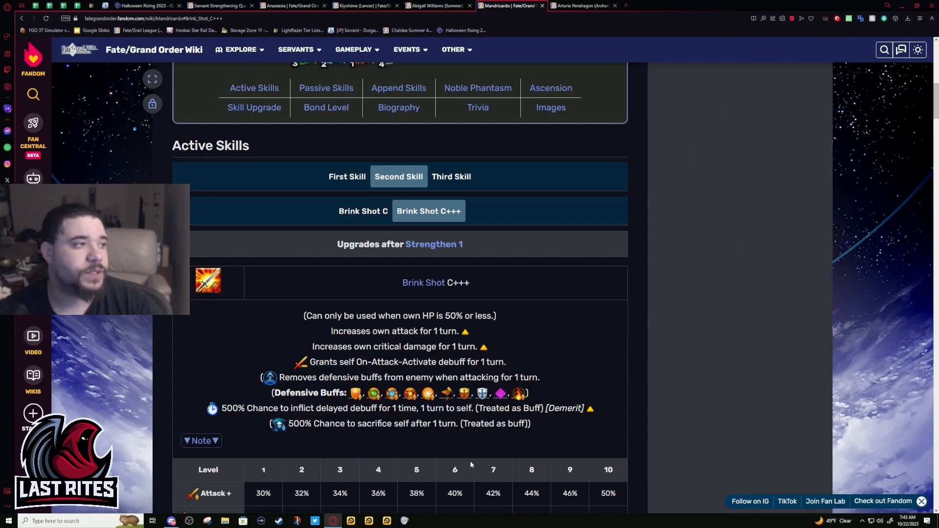
{"action": "mouse_move", "coordinate": [455, 466]}
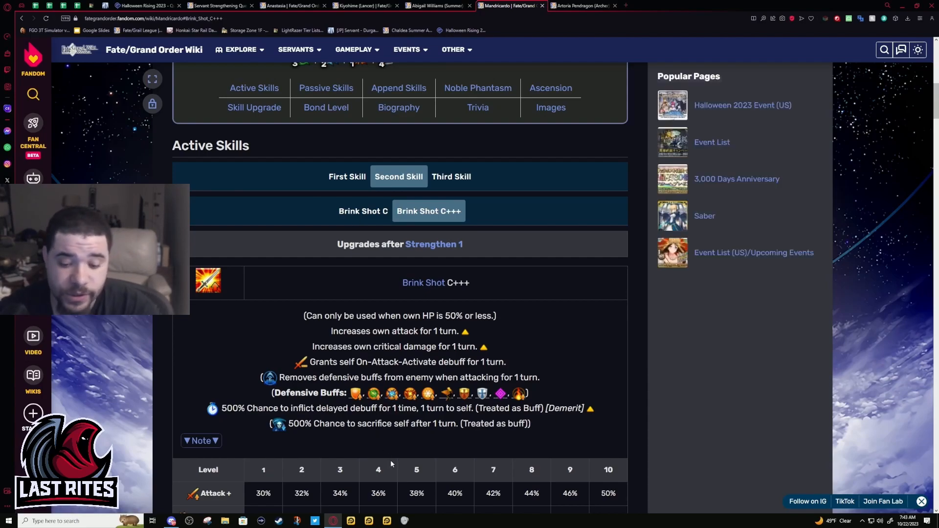
{"action": "mouse_move", "coordinate": [439, 453]}
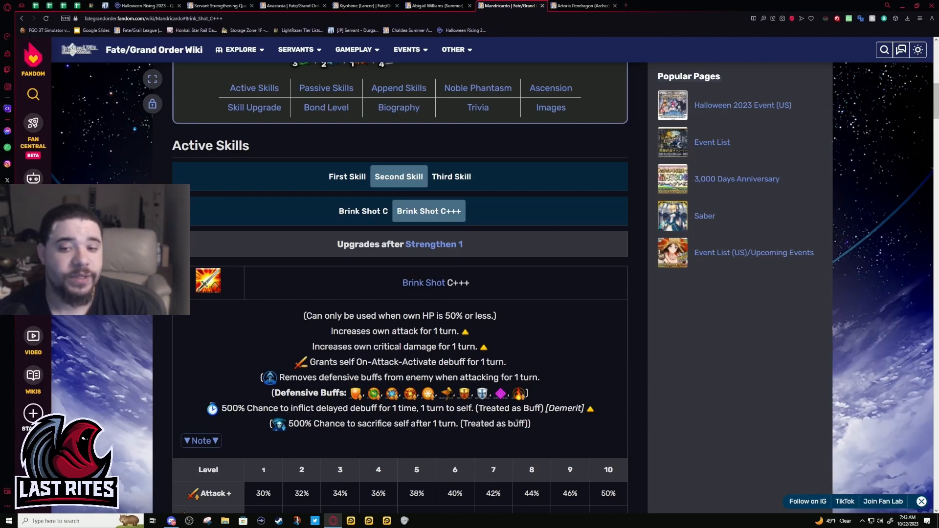
{"action": "mouse_move", "coordinate": [568, 404]}
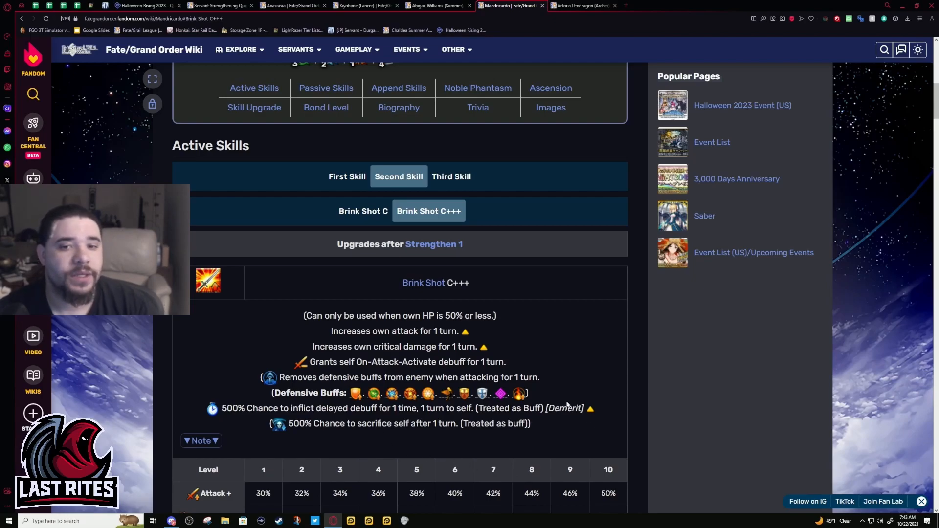
{"action": "scroll", "scroll_direction": "down", "scroll_amount": 3}
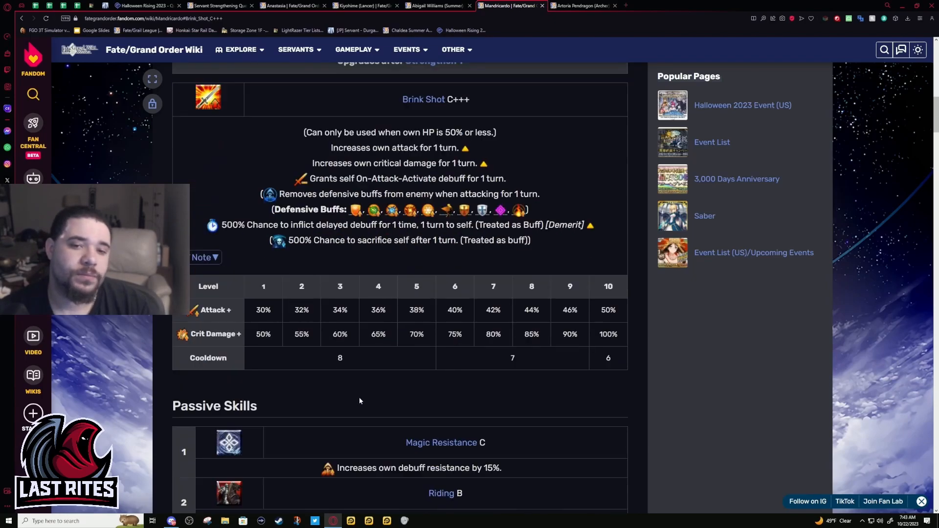
{"action": "left_click", "coordinate": [450, 176]}
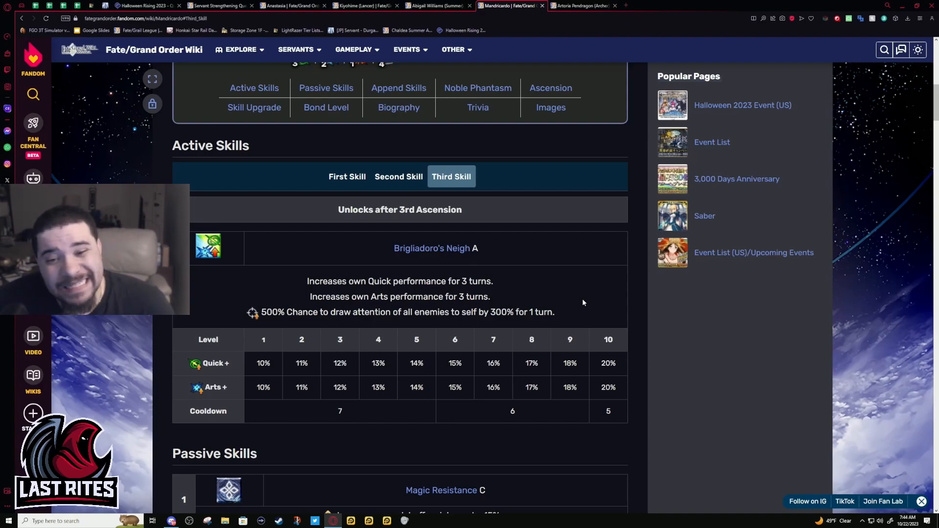
Highlight the Quick and Arts performance lines and return to Armour of Nine Worthies A.
{"action": "left_click", "coordinate": [353, 48]}
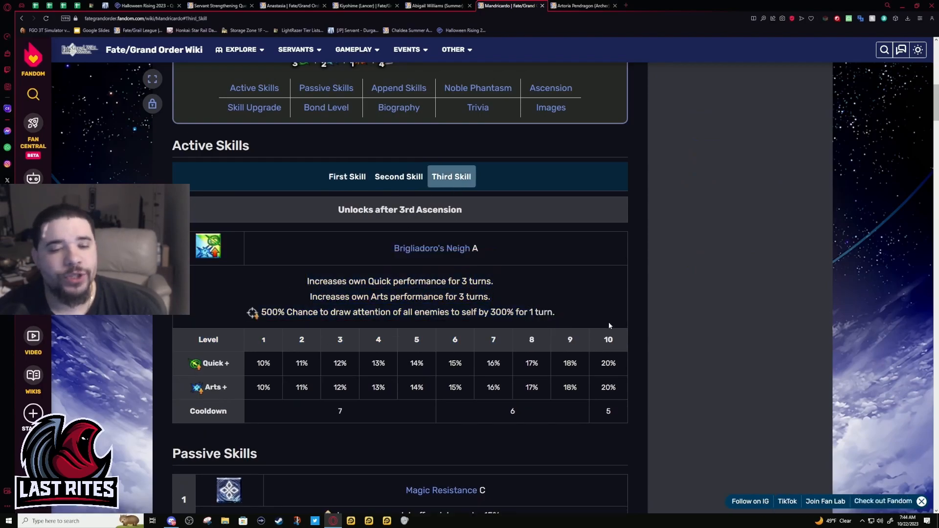
{"action": "left_click_drag", "start_coordinate": [357, 312], "coordinate": [553, 312]}
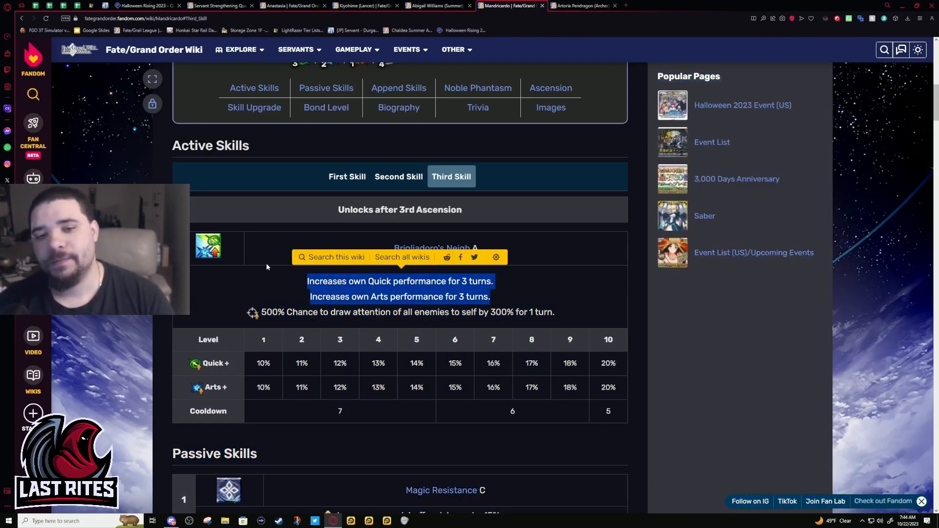
{"action": "scroll", "scroll_direction": "down", "scroll_amount": 3}
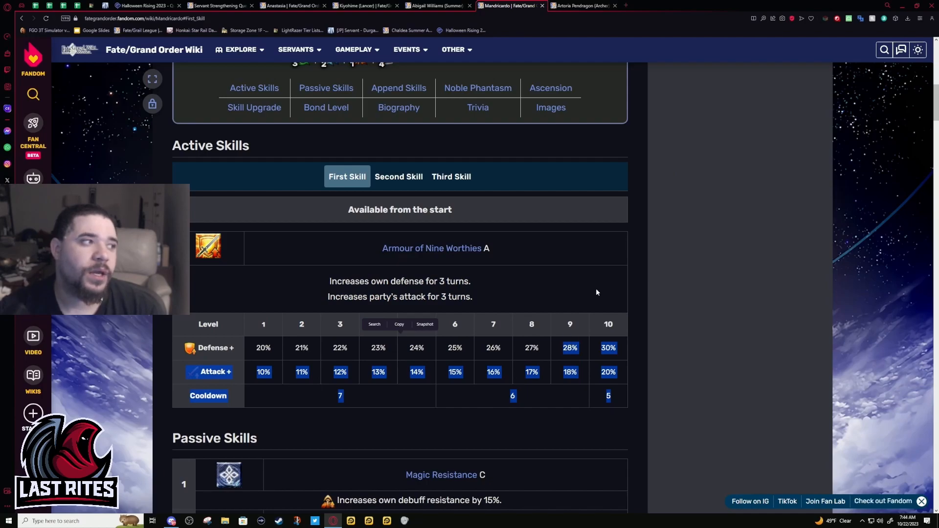
{"action": "mouse_move", "coordinate": [465, 293]}
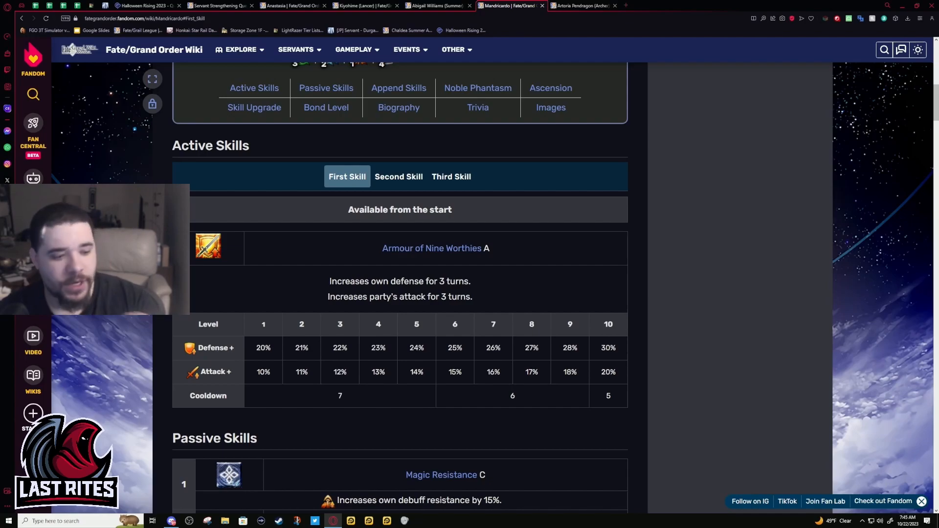
Review Brink Shot C+++'s delayed-debuff note, then settle on Brigliadoro's Neigh A near the card deck.
{"action": "left_click", "coordinate": [353, 49]}
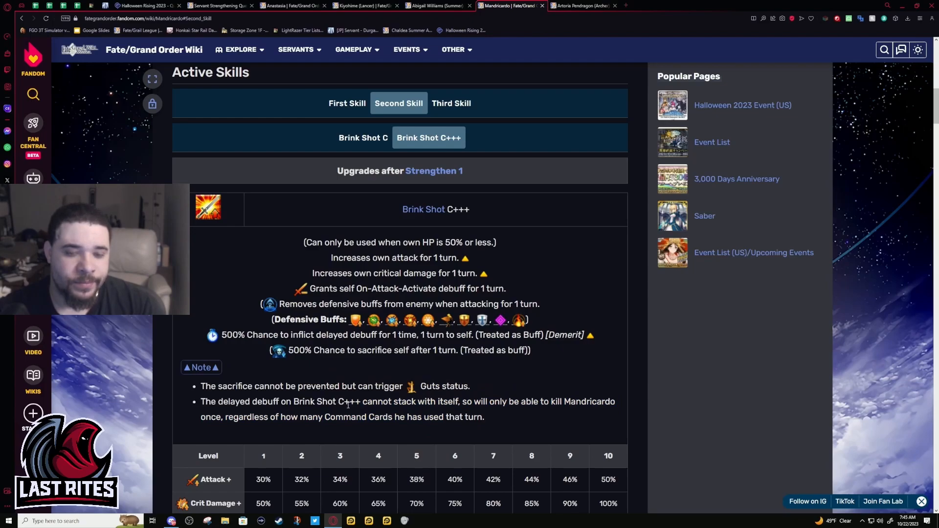
{"action": "mouse_move", "coordinate": [318, 417]}
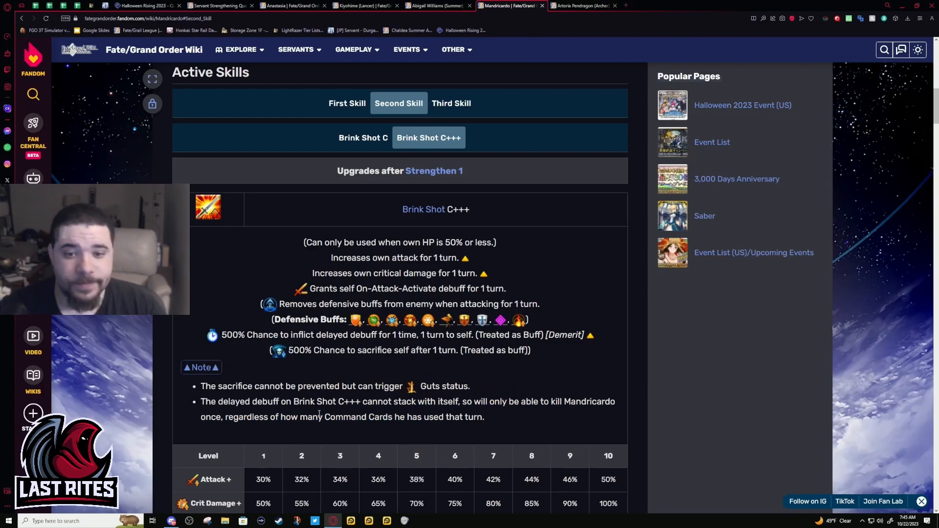
{"action": "left_click_drag", "start_coordinate": [200, 401], "coordinate": [485, 417]}
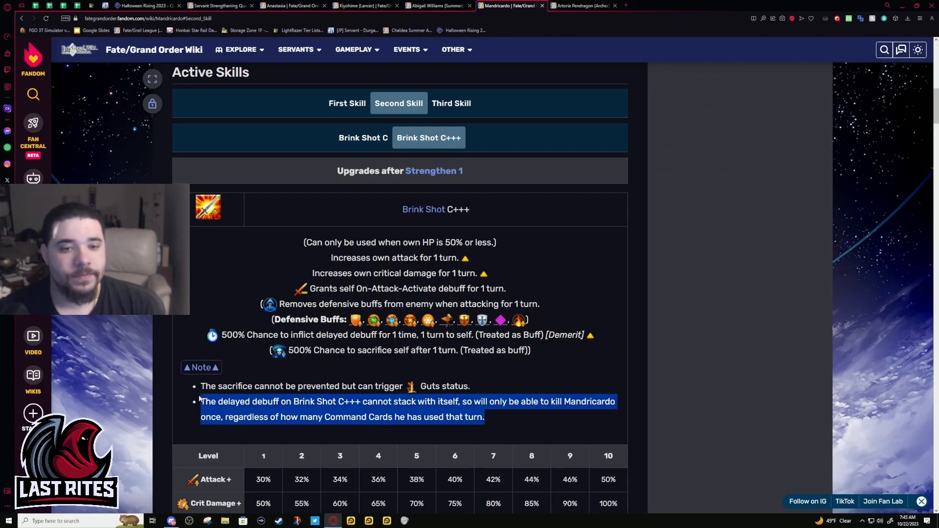
{"action": "scroll", "scroll_direction": "down", "scroll_amount": 3}
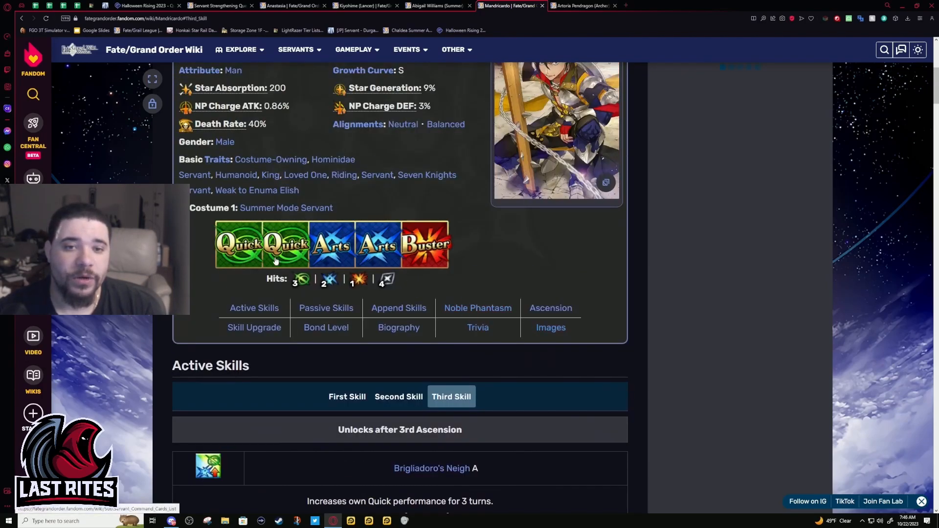
Move to the Append Skills section and select the third skill, Anti-Saber Attack Damage Aptitude.
{"action": "scroll", "scroll_direction": "up", "scroll_amount": 3}
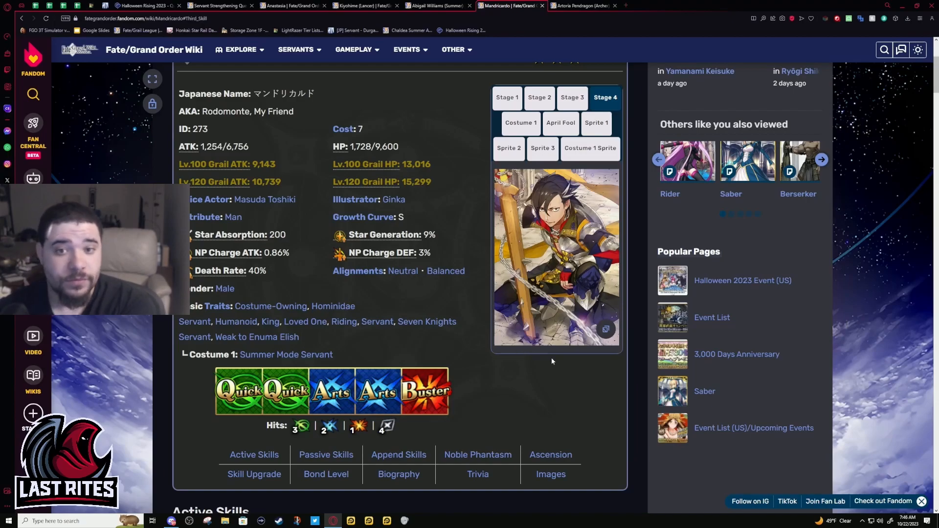
{"action": "mouse_move", "coordinate": [633, 442]}
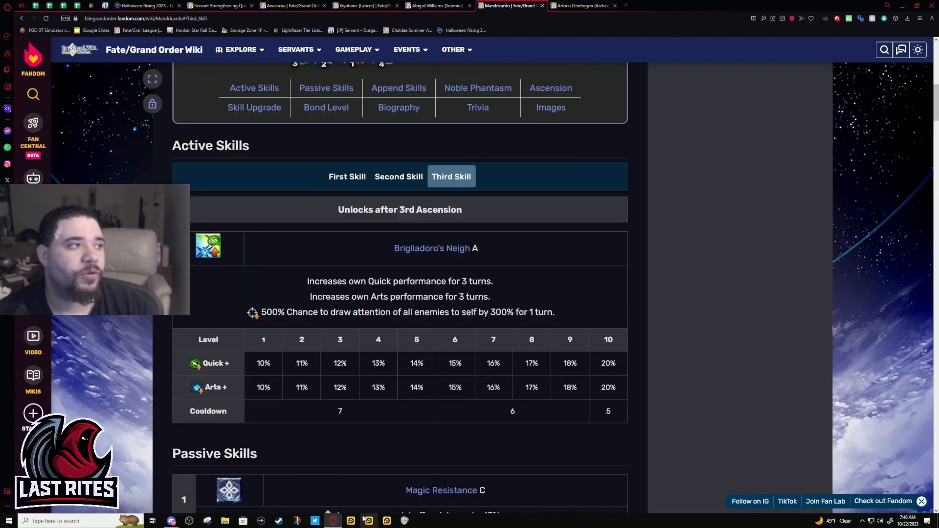
{"action": "left_click", "coordinate": [478, 88]}
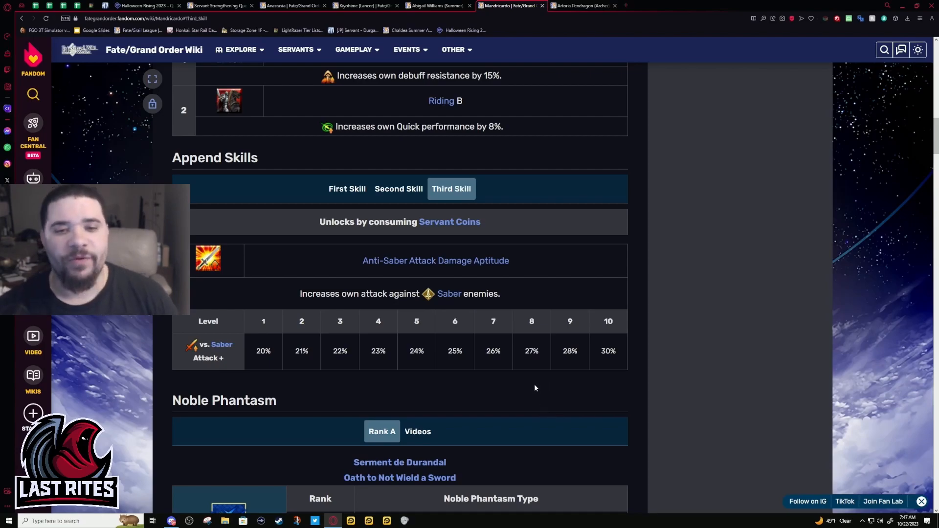
{"action": "mouse_move", "coordinate": [386, 206]}
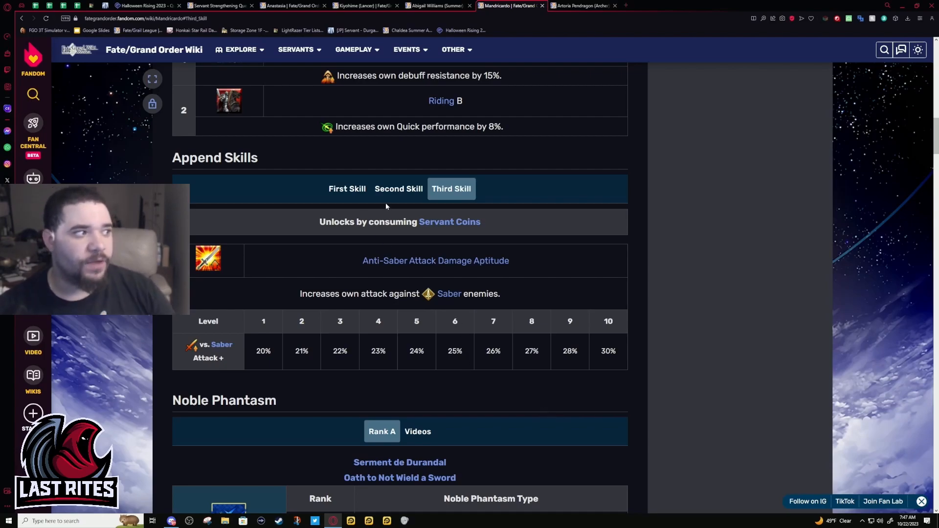
{"action": "mouse_move", "coordinate": [295, 163]}
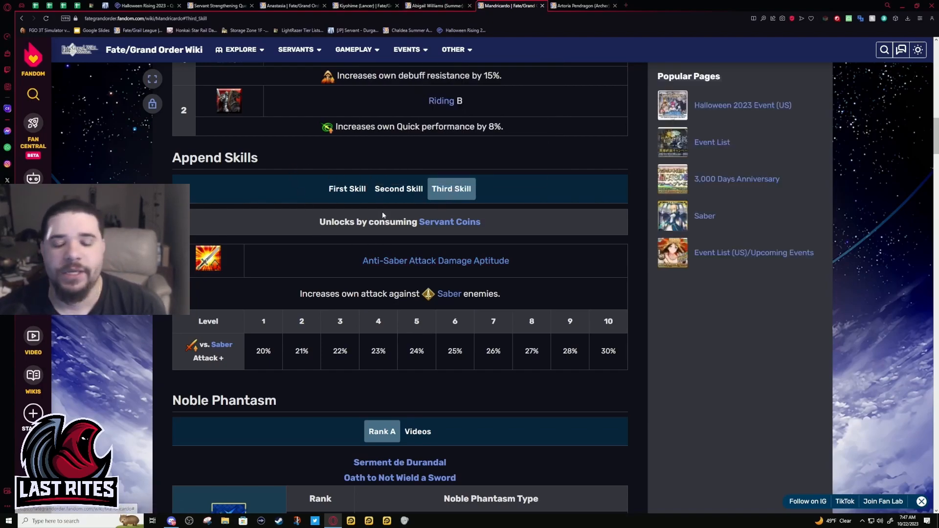
Step through Extra Attack Finesse Improvement and the second append skill, ending on Anti-Saber Attack Damage Aptitude.
{"action": "left_click", "coordinate": [346, 189]}
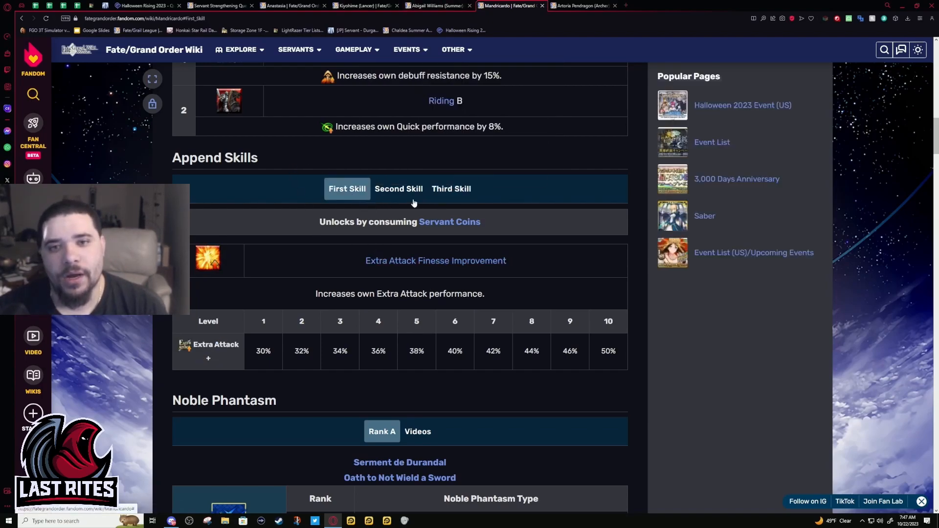
{"action": "left_click", "coordinate": [450, 188]}
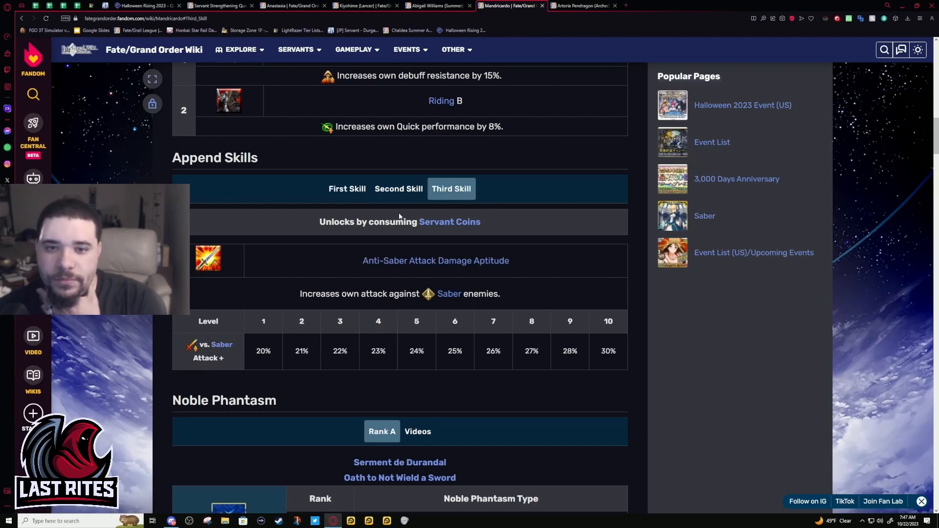
{"action": "left_click", "coordinate": [346, 189]}
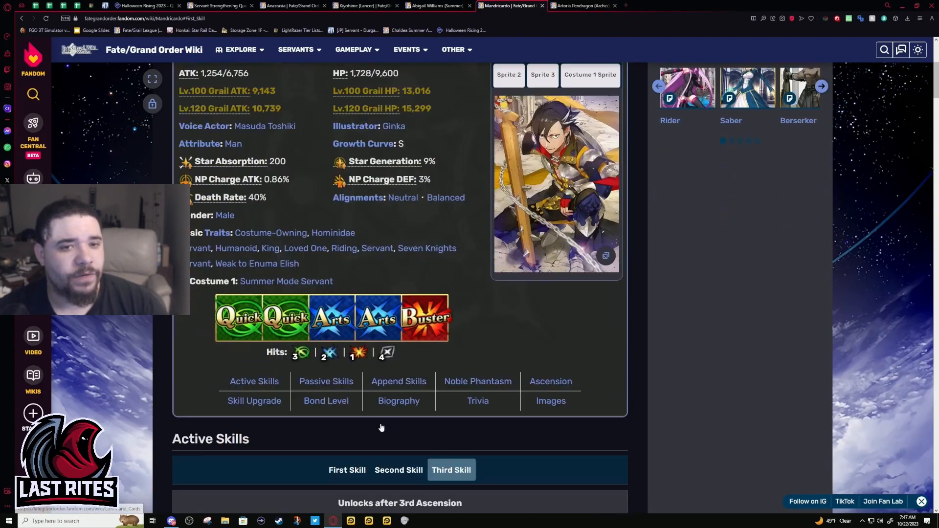
{"action": "scroll", "scroll_direction": "down", "scroll_amount": 3}
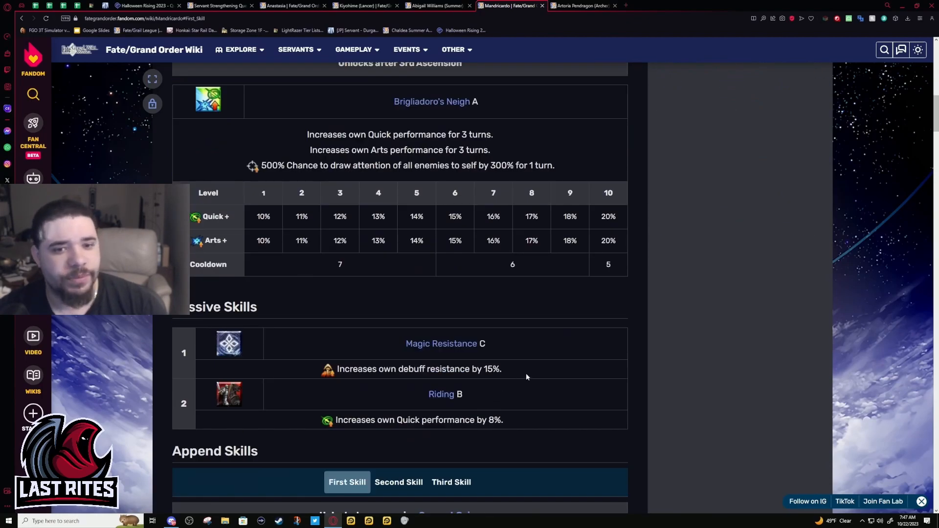
{"action": "mouse_move", "coordinate": [465, 366]}
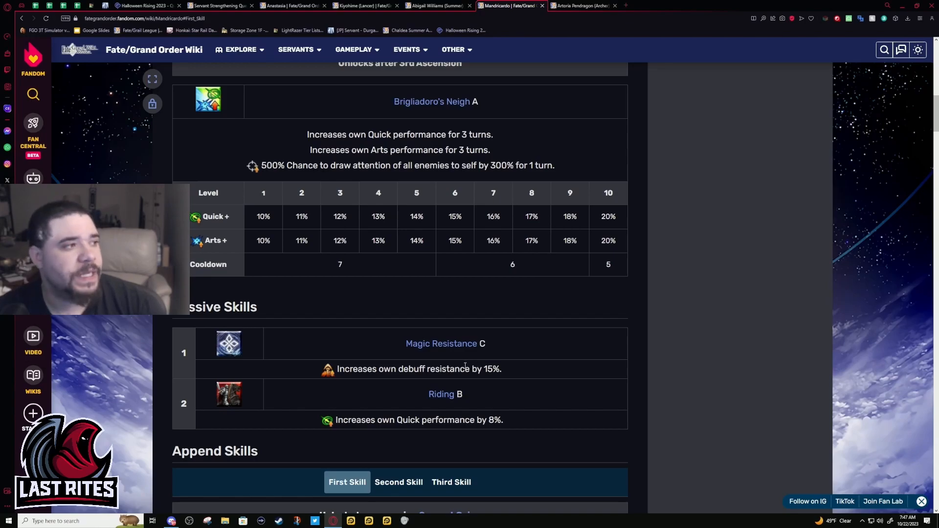
{"action": "scroll", "scroll_direction": "down", "scroll_amount": 3}
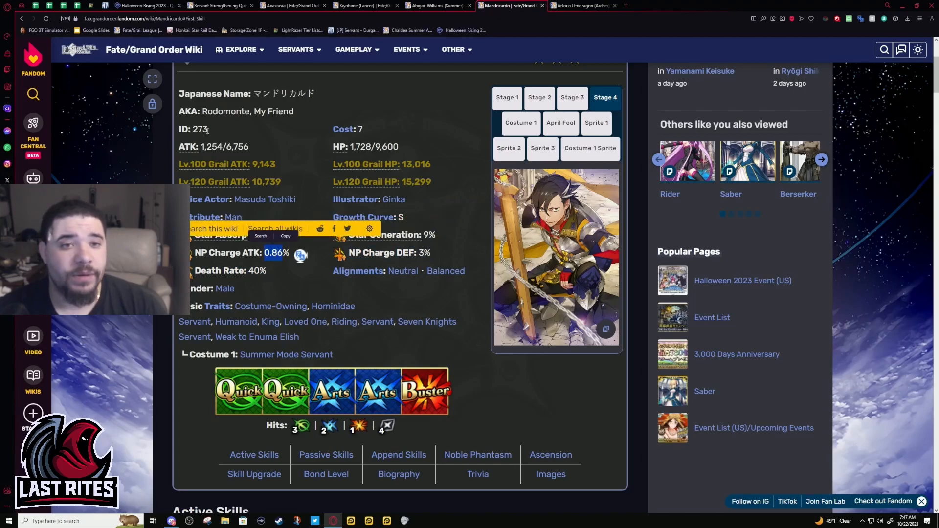
{"action": "scroll", "scroll_direction": "down", "scroll_amount": 3}
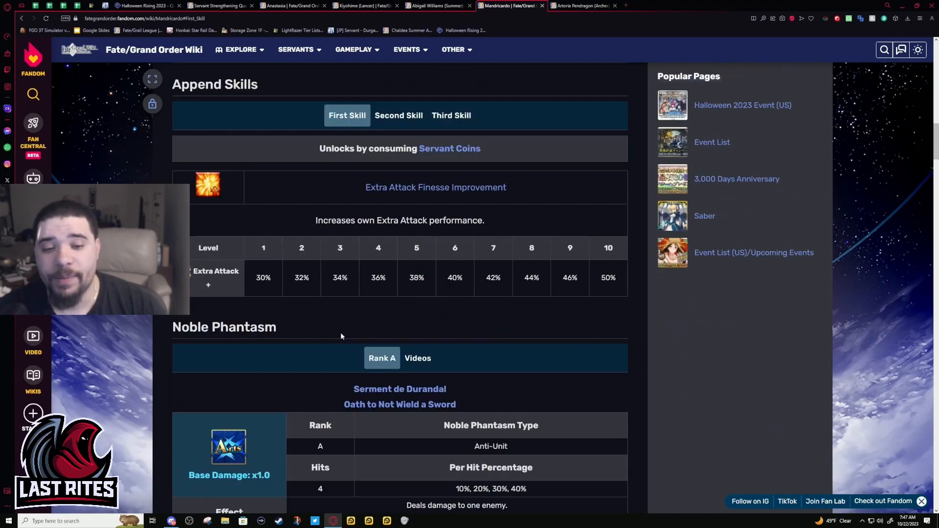
{"action": "scroll", "scroll_direction": "up", "scroll_amount": 3}
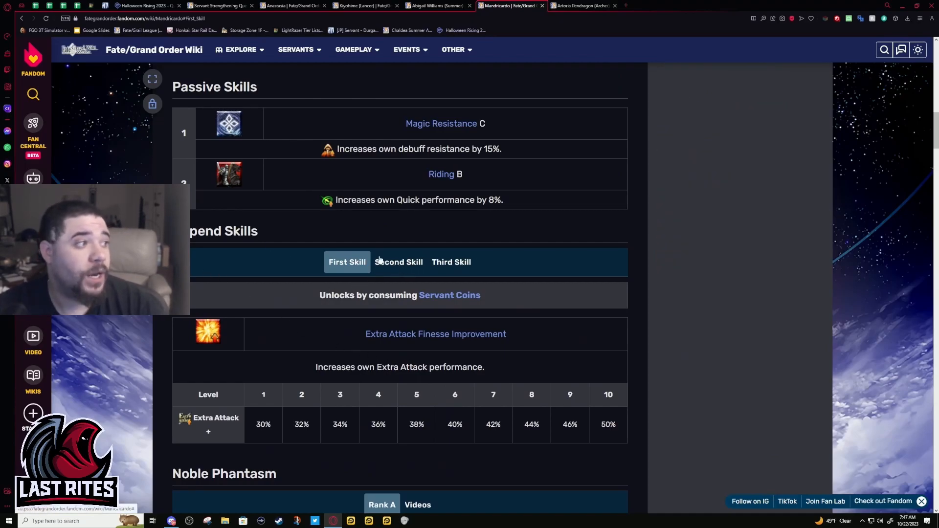
{"action": "left_click", "coordinate": [398, 262]}
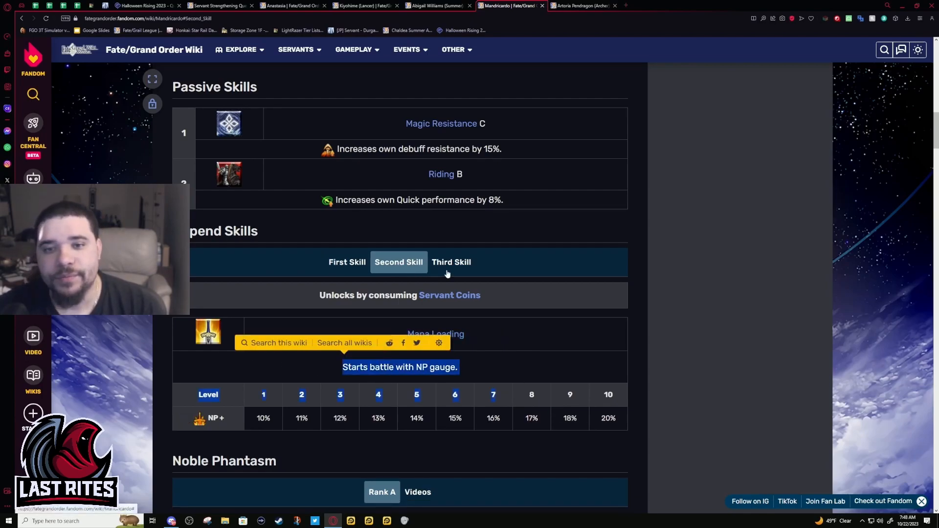
{"action": "left_click", "coordinate": [451, 263]}
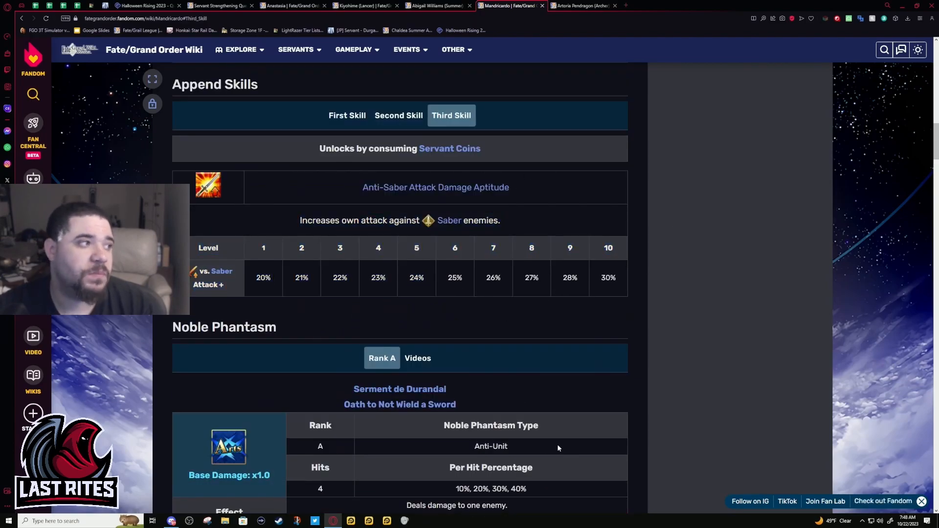
{"action": "scroll", "scroll_direction": "down", "scroll_amount": 3}
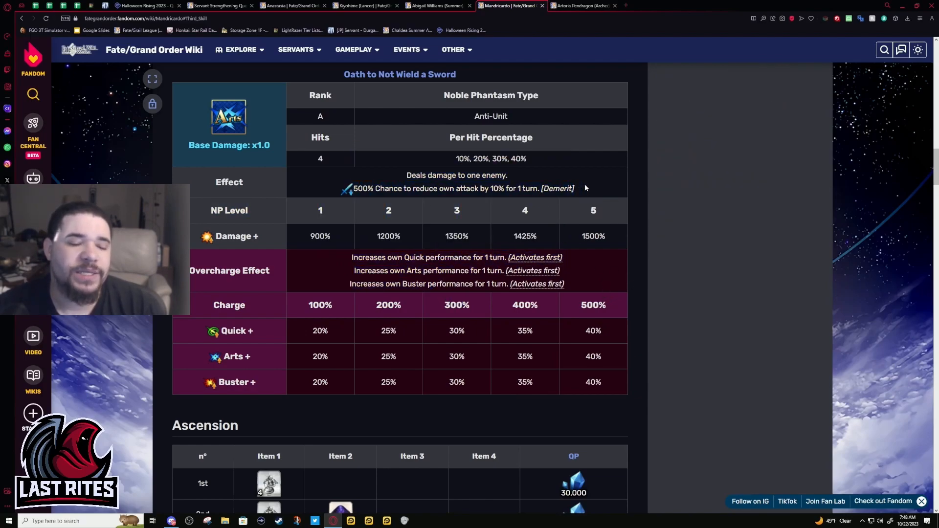
{"action": "left_click_drag", "start_coordinate": [406, 175], "coordinate": [574, 188]}
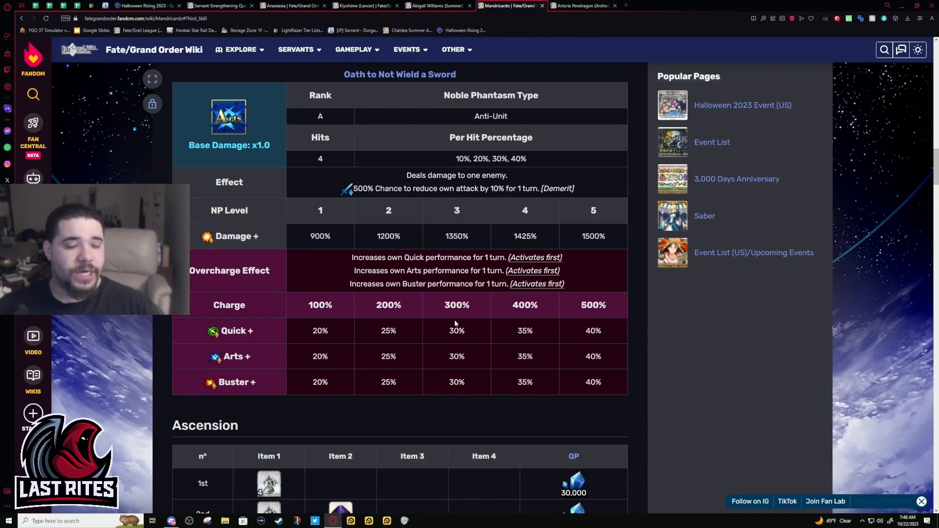
{"action": "left_click_drag", "start_coordinate": [352, 257], "coordinate": [560, 270]}
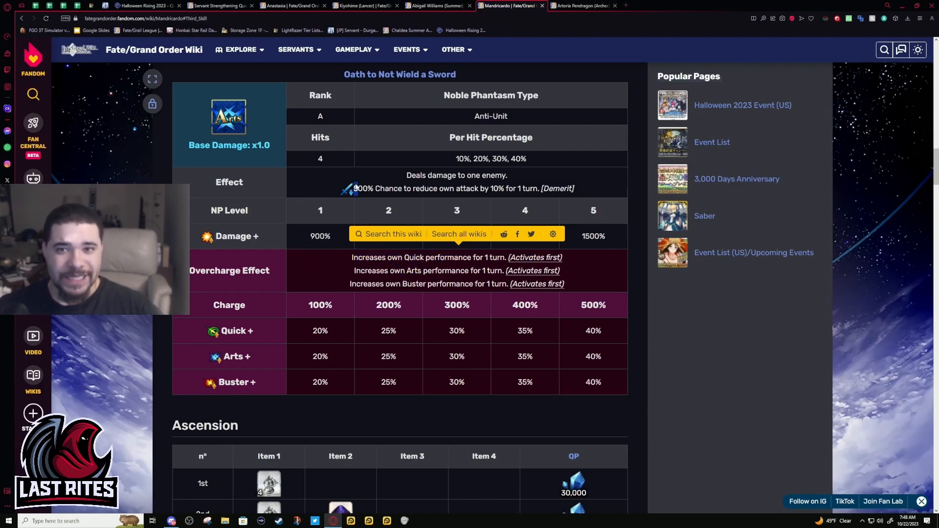
{"action": "left_click_drag", "start_coordinate": [375, 188], "coordinate": [573, 188]}
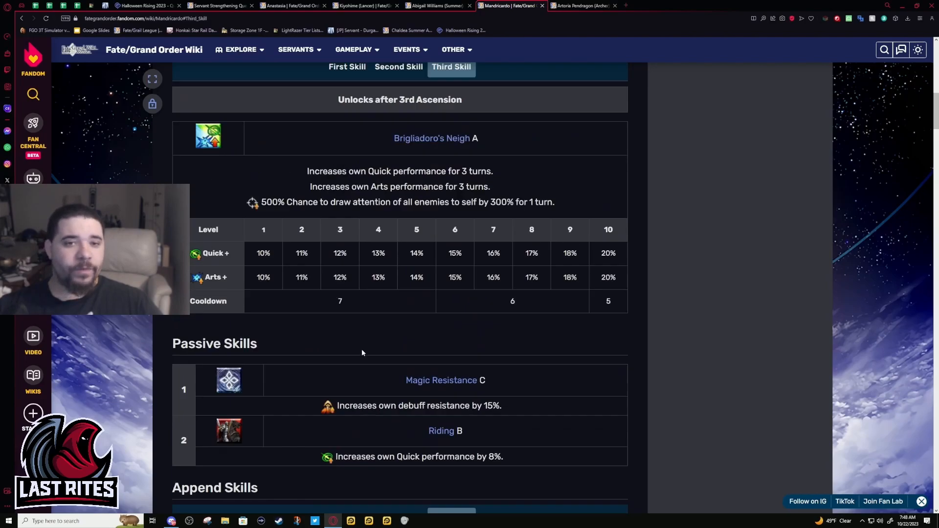
{"action": "scroll", "scroll_direction": "down", "scroll_amount": 3}
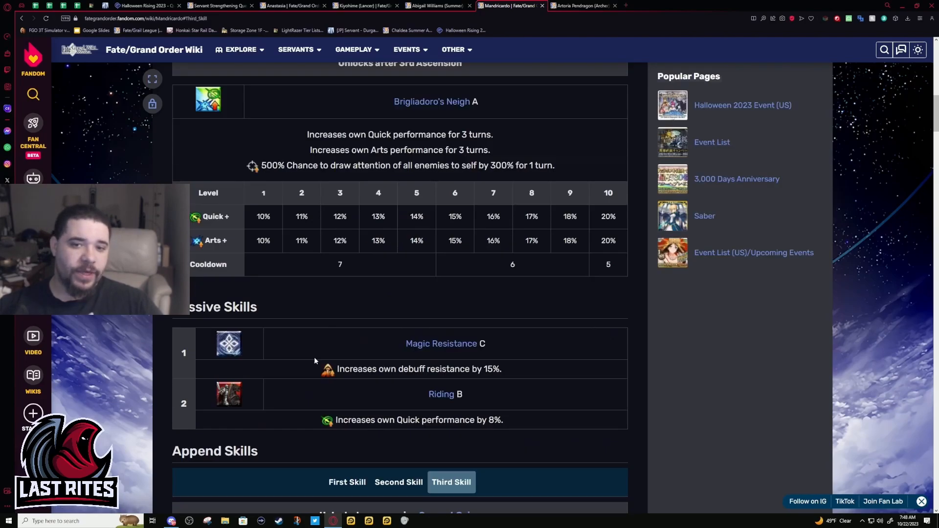
{"action": "scroll", "scroll_direction": "up", "scroll_amount": 3}
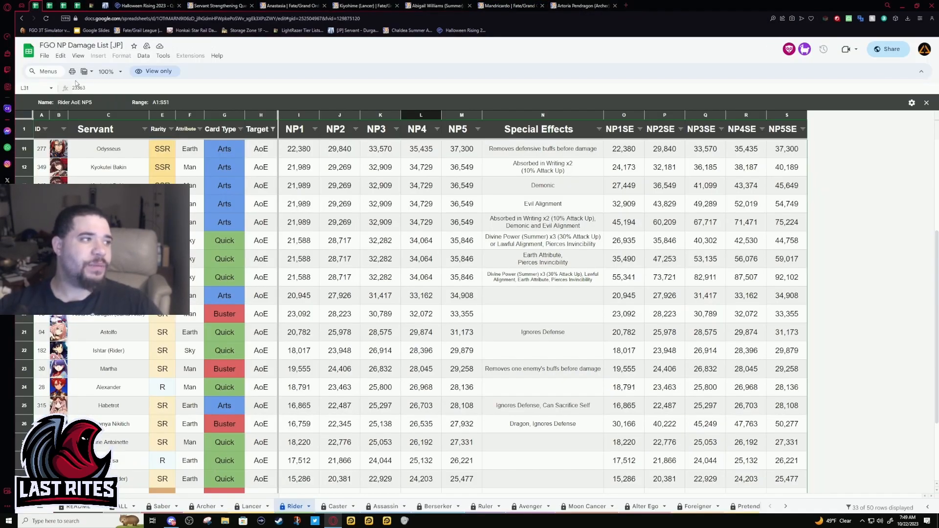
Switch the sheet to the Rider ST NP5 filter view at 150% zoom.
{"action": "left_click", "coordinate": [86, 71]}
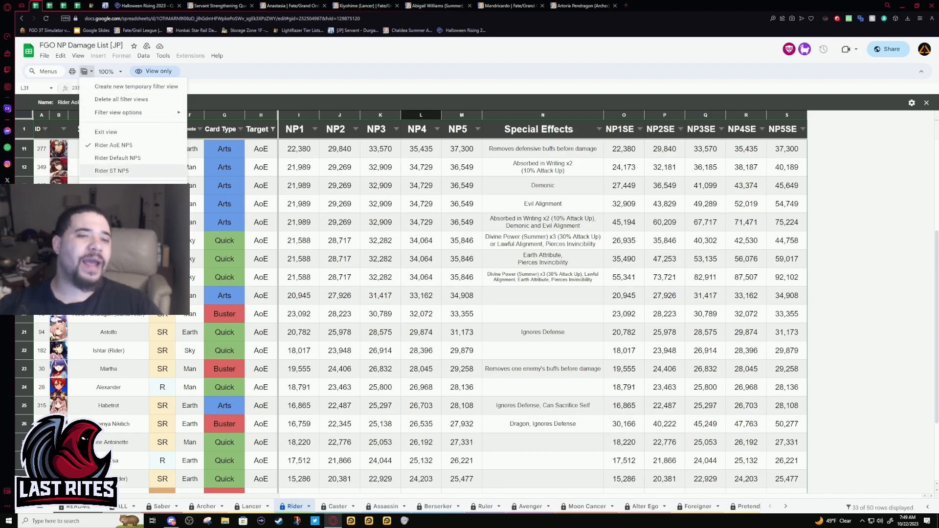
{"action": "left_click", "coordinate": [111, 170]}
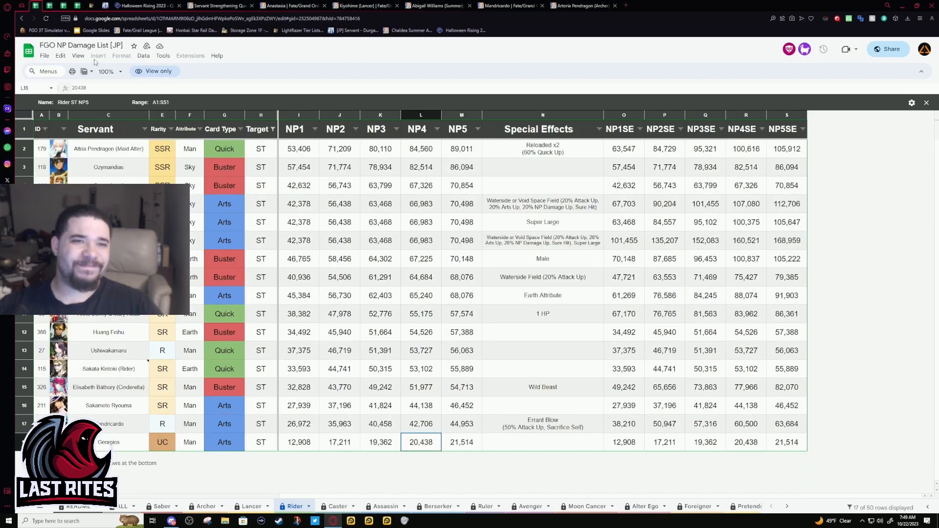
{"action": "left_click", "coordinate": [106, 71]}
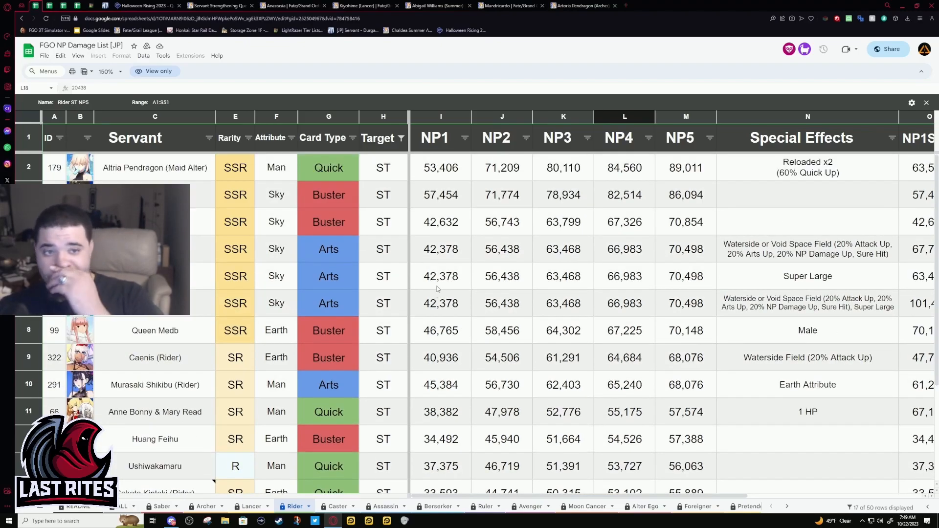
{"action": "scroll", "scroll_direction": "down", "scroll_amount": 3}
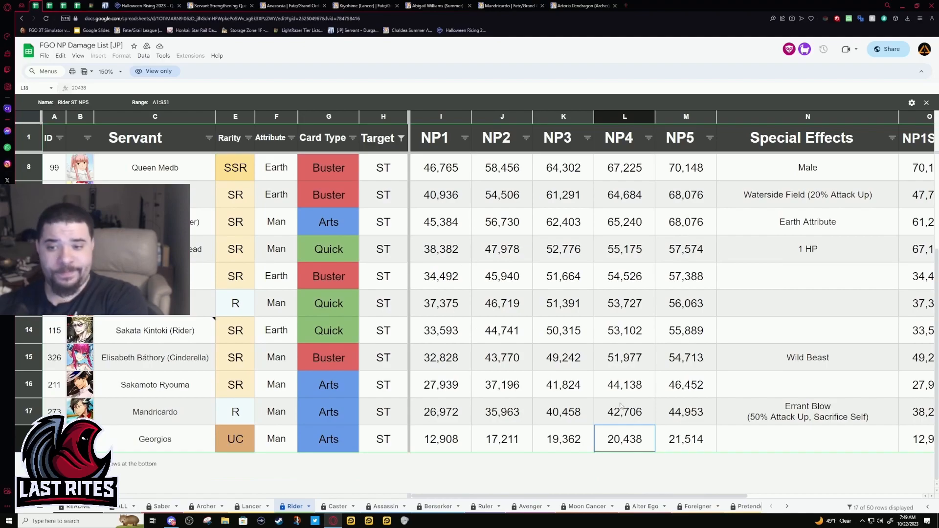
Inspect Mandricardo's NP5 damage values and Errant Blow special effect cells.
{"action": "left_click", "coordinate": [686, 411]}
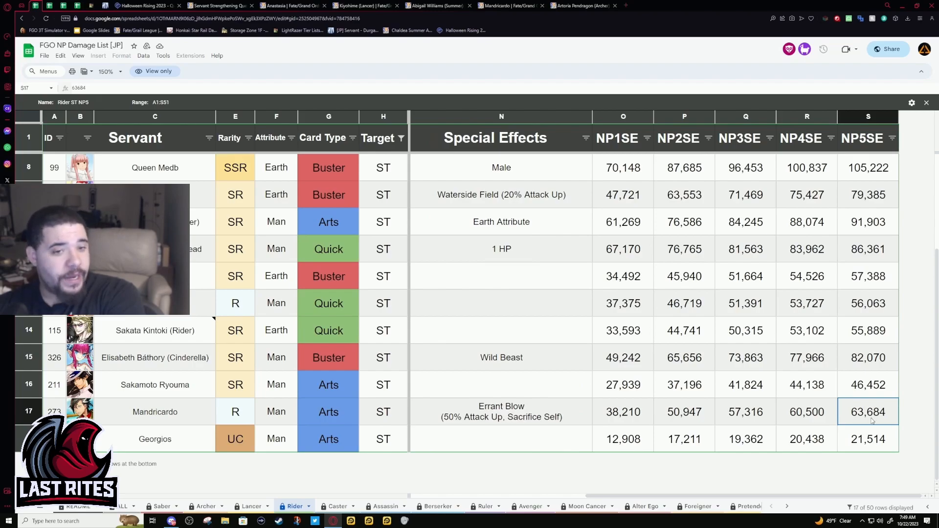
{"action": "left_click", "coordinate": [501, 411]}
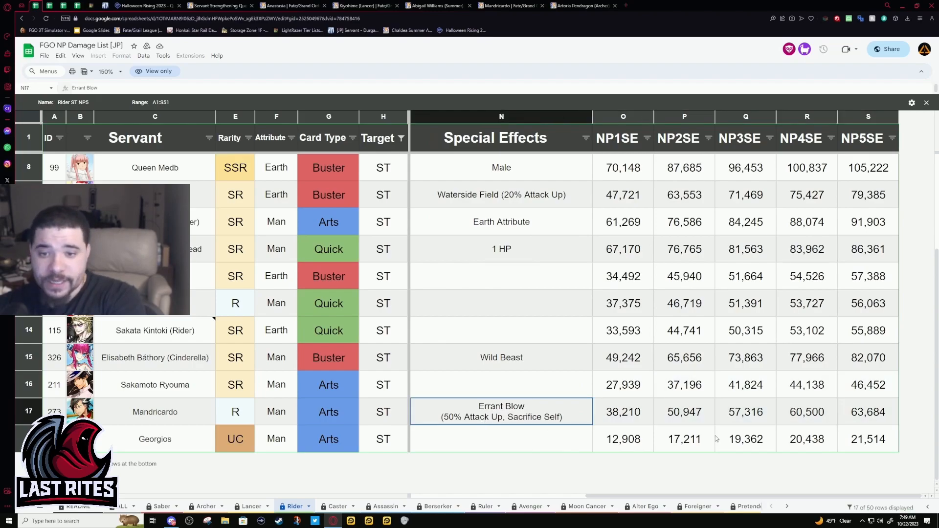
{"action": "left_click", "coordinate": [868, 411]}
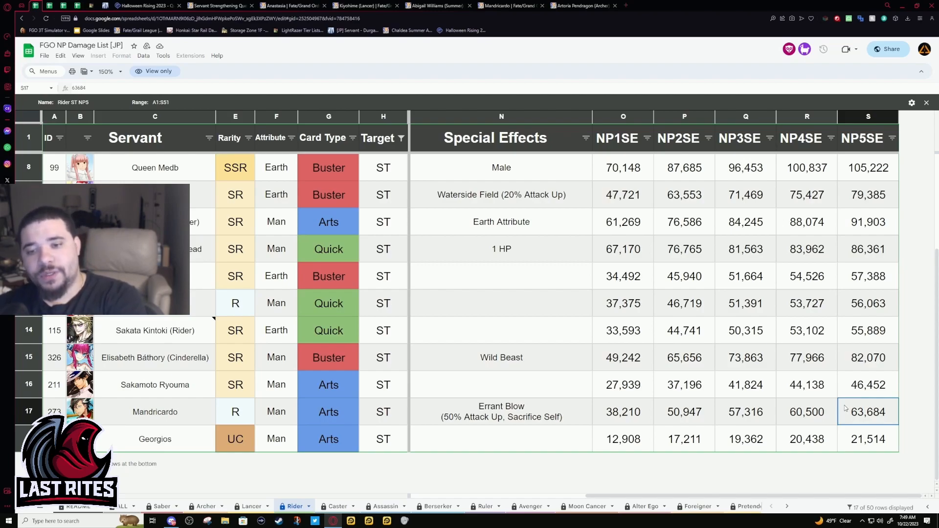
{"action": "left_click", "coordinate": [501, 412]}
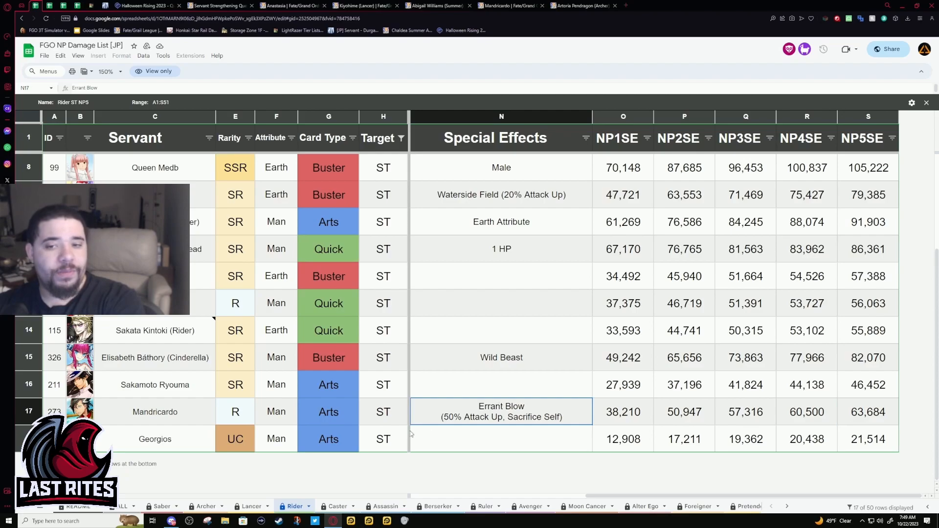
{"action": "scroll", "scroll_direction": "right", "scroll_amount": 3}
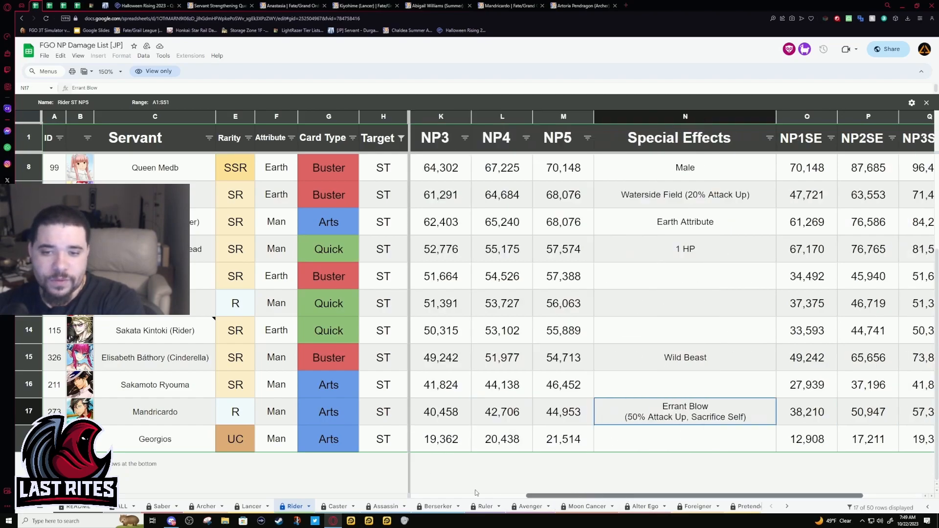
{"action": "scroll", "scroll_direction": "left", "scroll_amount": 3}
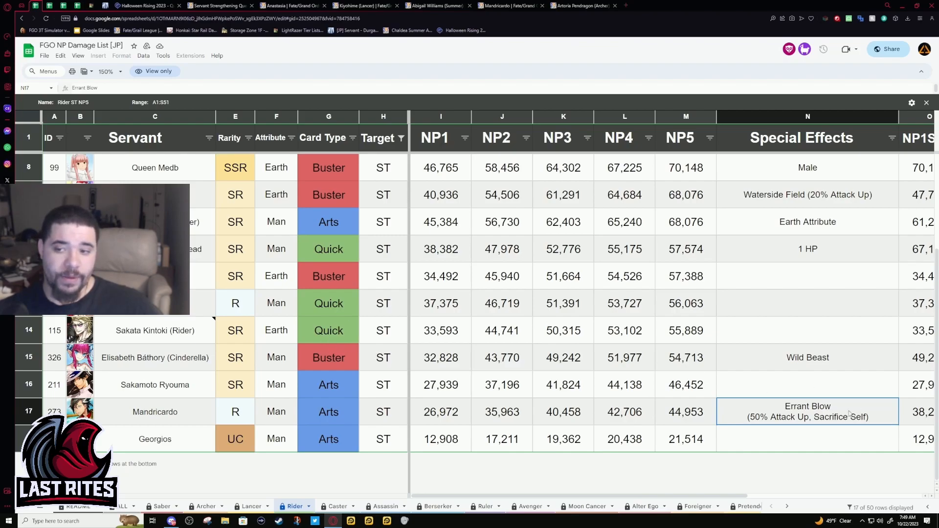
{"action": "left_click", "coordinate": [685, 412]}
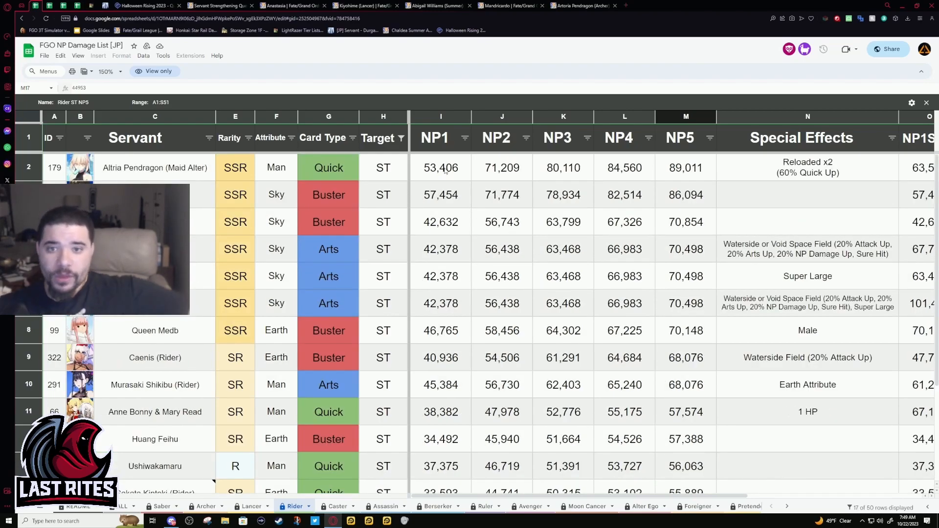
Check the NP1 values in rows 5-9 and Queen Medb's NP1 damage and name cells.
{"action": "left_click_drag", "start_coordinate": [440, 248], "coordinate": [440, 304]}
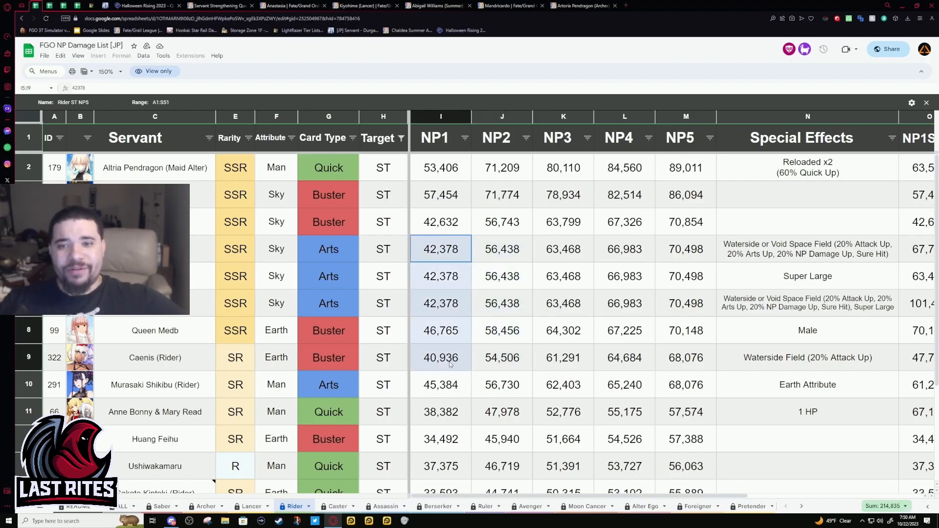
{"action": "left_click", "coordinate": [441, 329]}
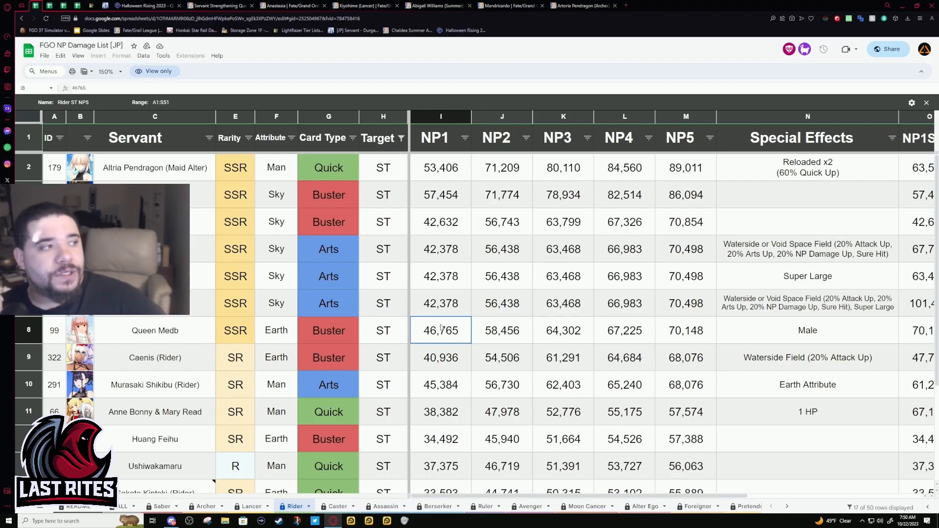
{"action": "left_click", "coordinate": [154, 330]}
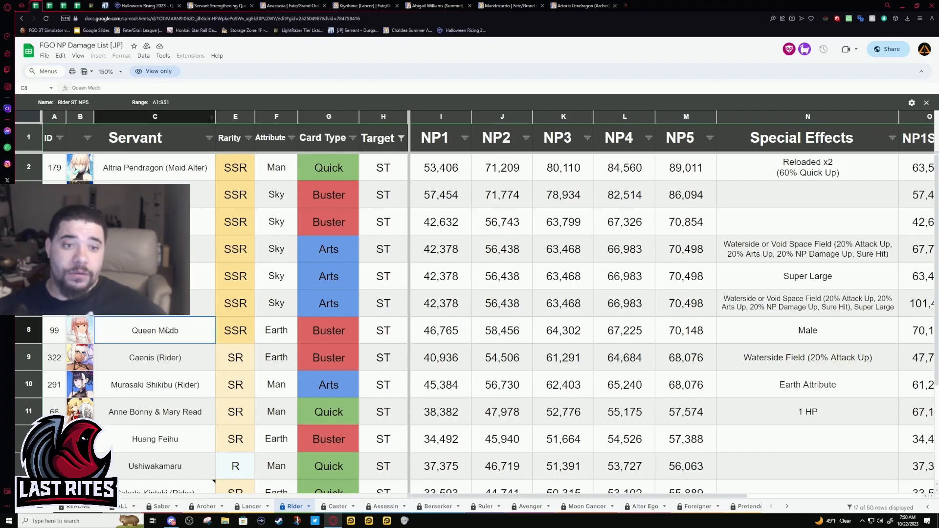
{"action": "left_click", "coordinate": [359, 5]}
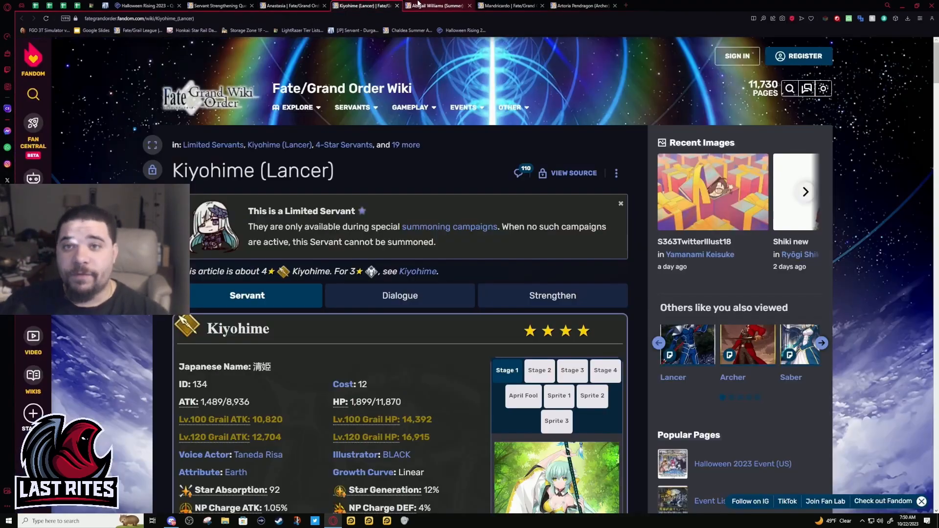
Return to Mandricardo's page and search the wiki for 'medb'.
{"action": "left_click", "coordinate": [509, 6]}
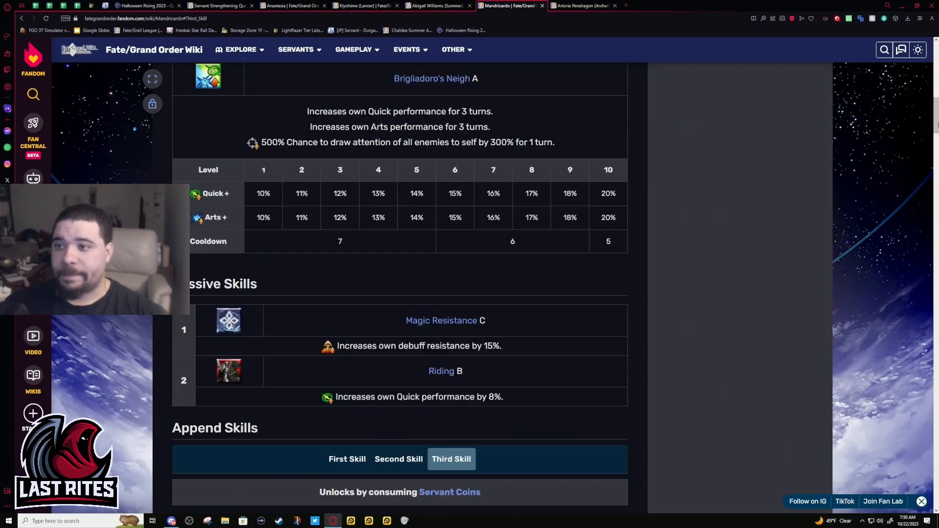
{"action": "right_click", "coordinate": [505, 6]}
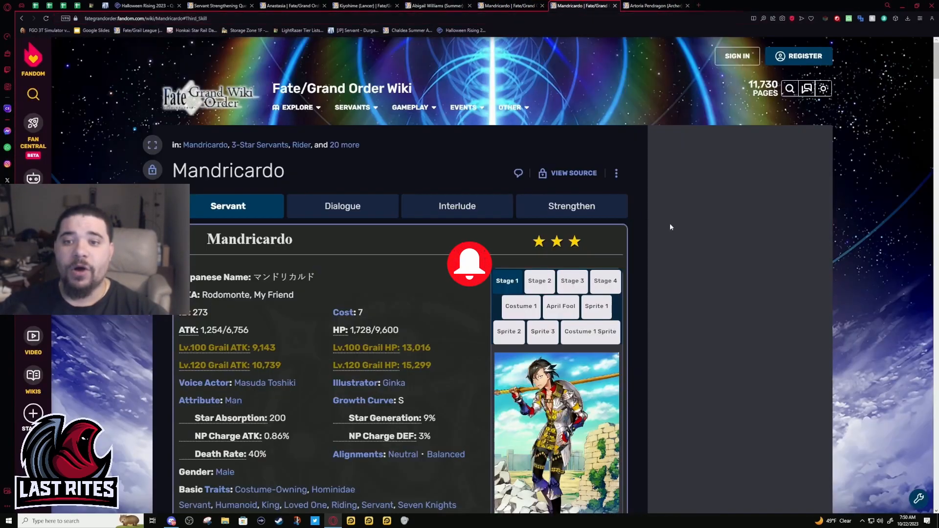
{"action": "left_click", "coordinate": [790, 89]}
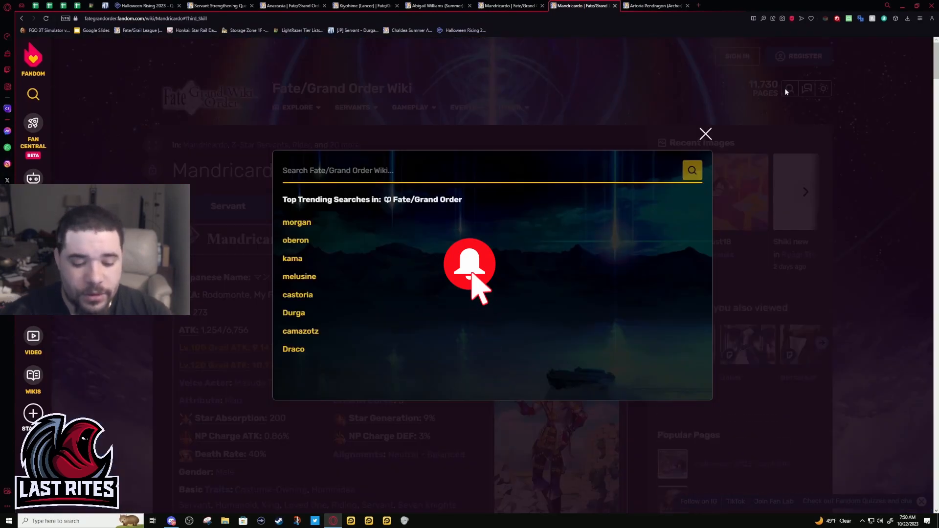
{"action": "type", "text": "meb"}
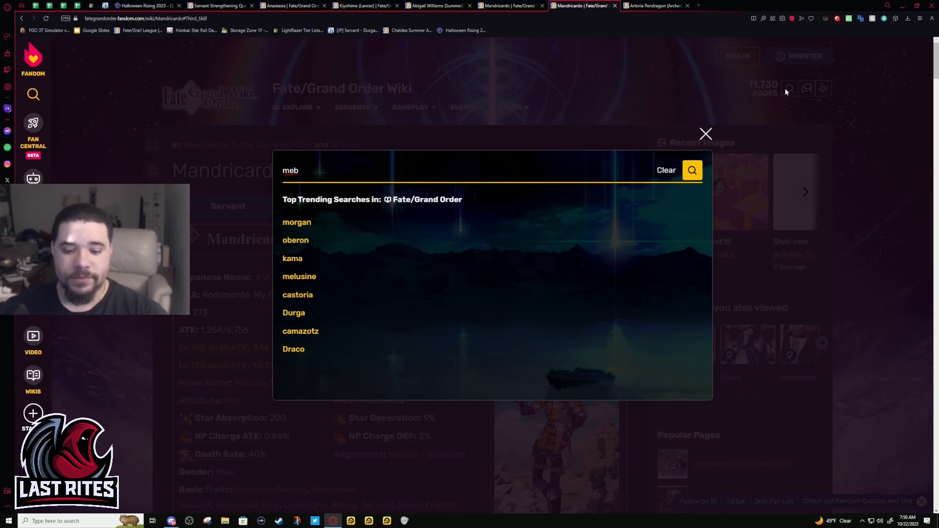
{"action": "type", "text": "d"}
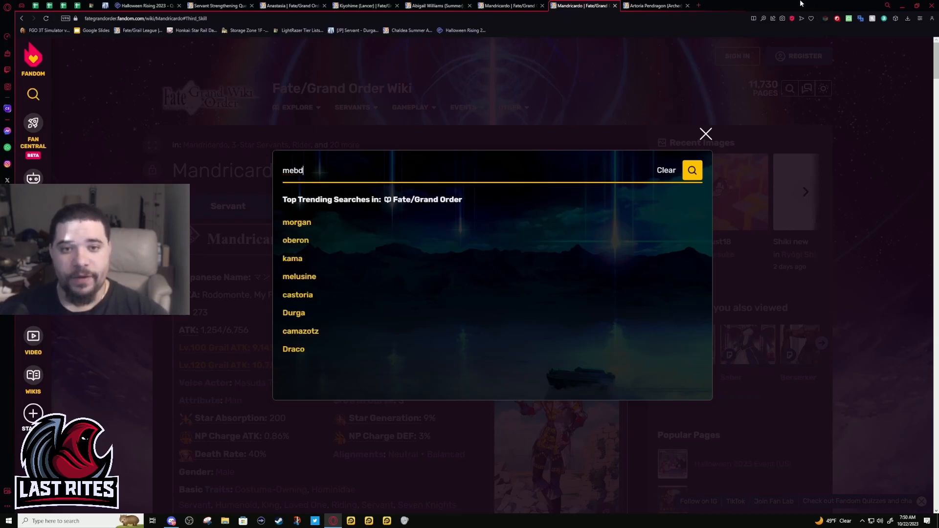
{"action": "type", "text": "med"}
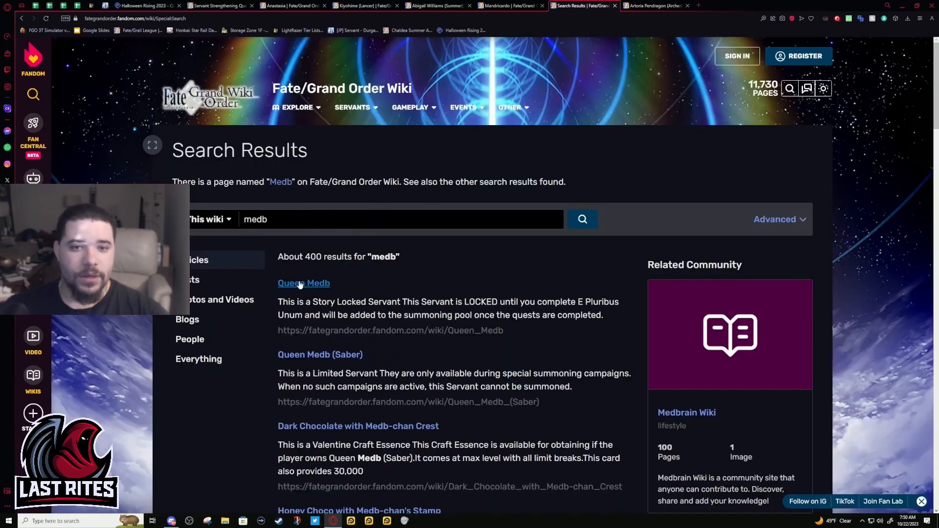
Open Queen Medb's page and view her second and third skills with upgrades, Discipline of the Queen and My Red Mead.
{"action": "left_click", "coordinate": [303, 283]}
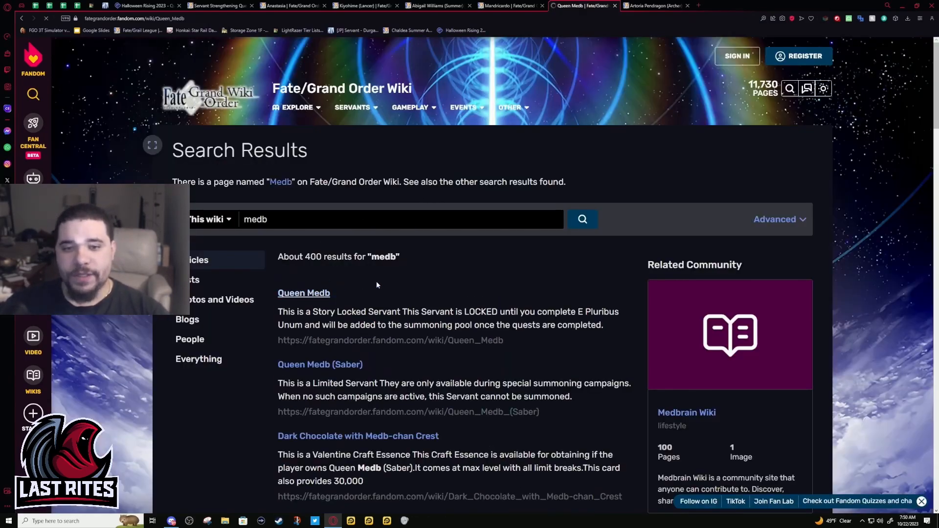
{"action": "left_click", "coordinate": [303, 292]}
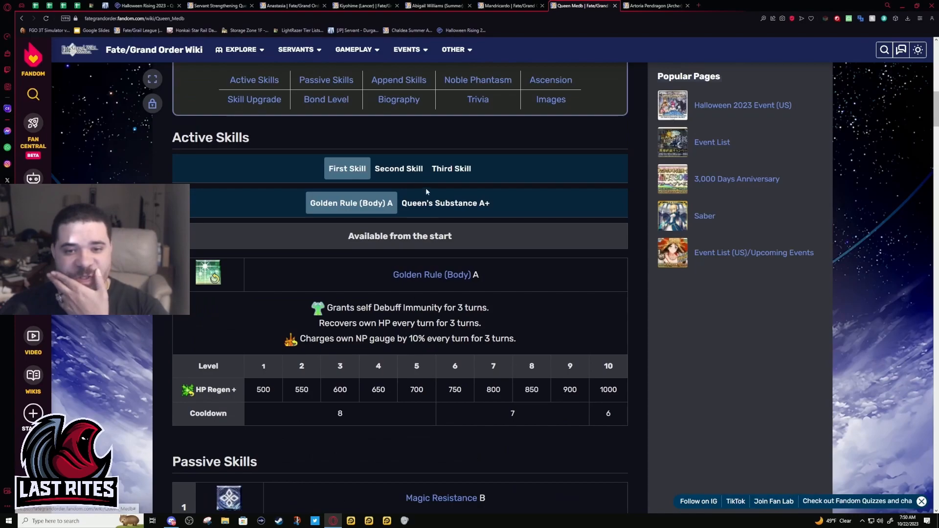
{"action": "left_click", "coordinate": [398, 169]}
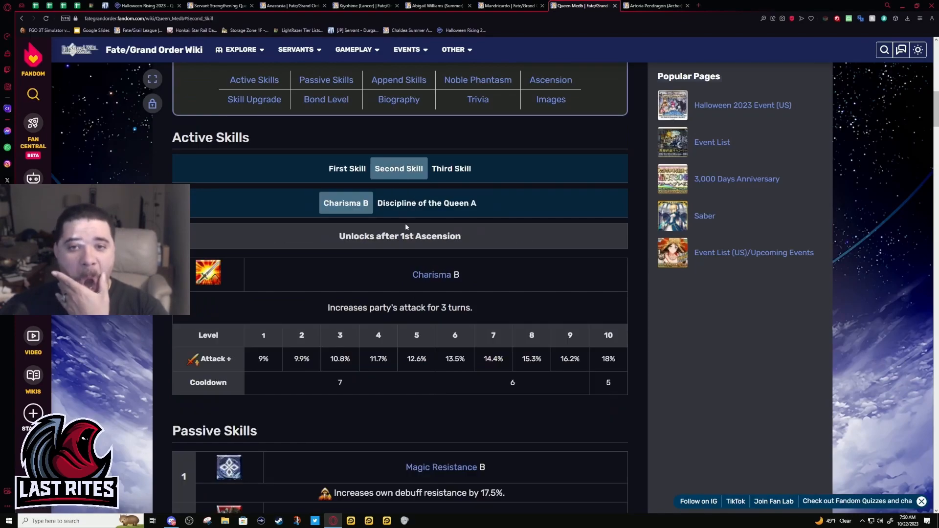
{"action": "left_click", "coordinate": [426, 202]}
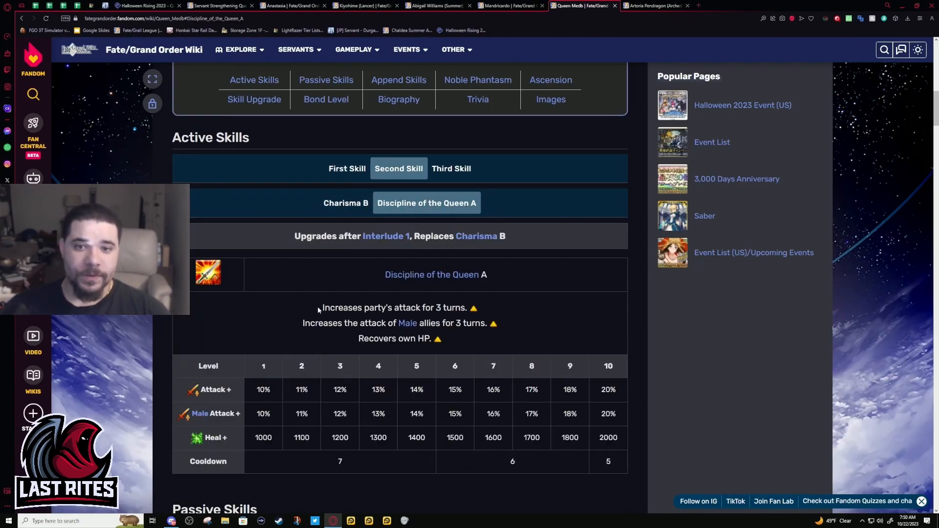
{"action": "left_click", "coordinate": [451, 168]}
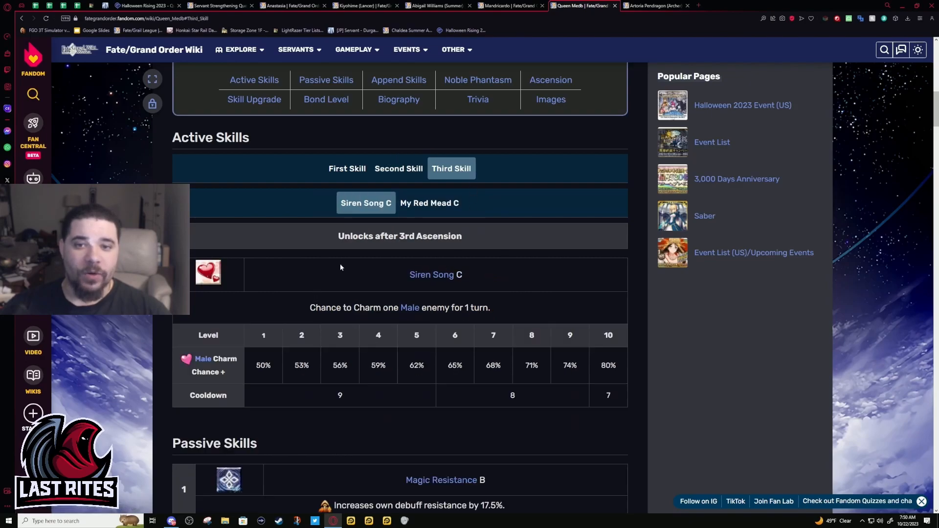
{"action": "left_click", "coordinate": [430, 204]}
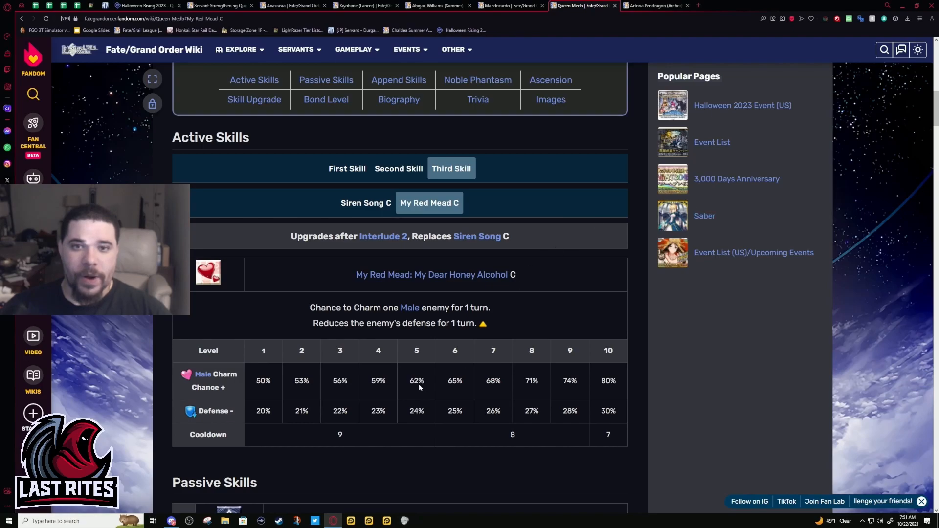
{"action": "left_click_drag", "start_coordinate": [310, 308], "coordinate": [485, 324]}
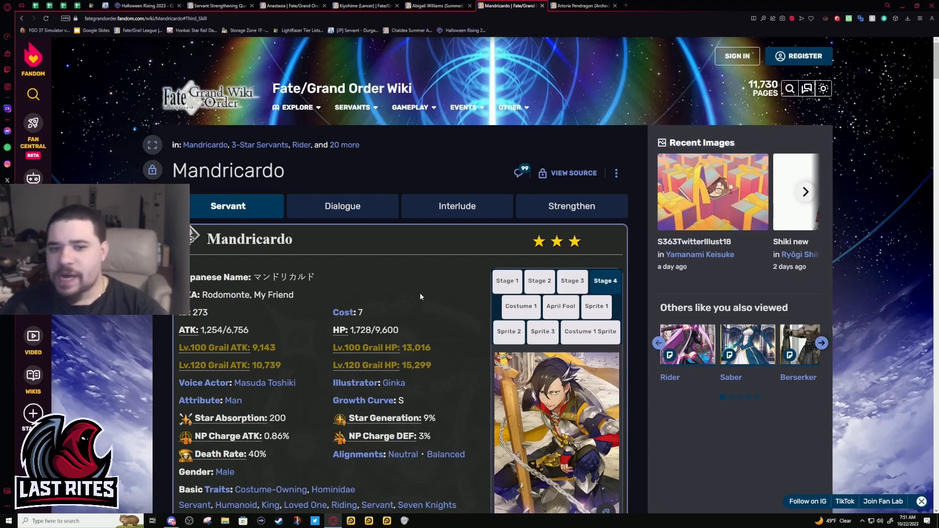
{"action": "scroll", "scroll_direction": "down", "scroll_amount": 3}
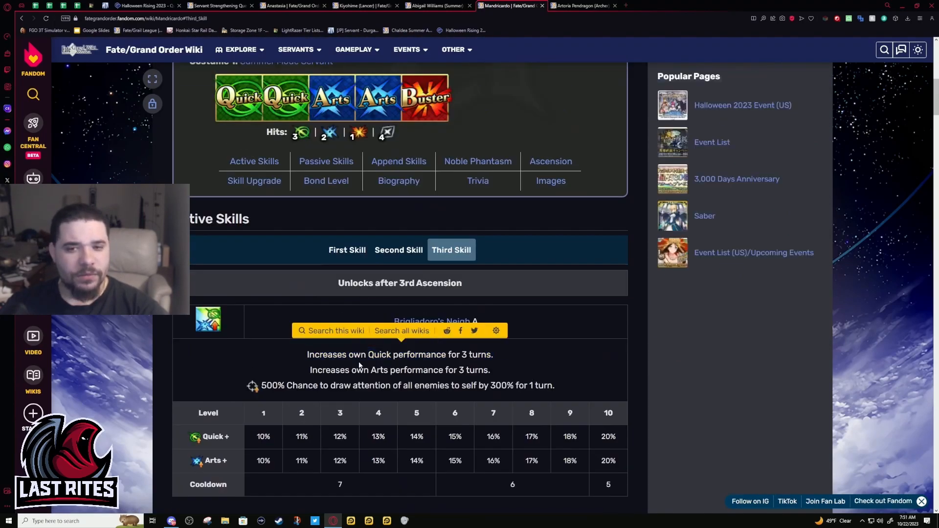
{"action": "left_click", "coordinate": [347, 250]}
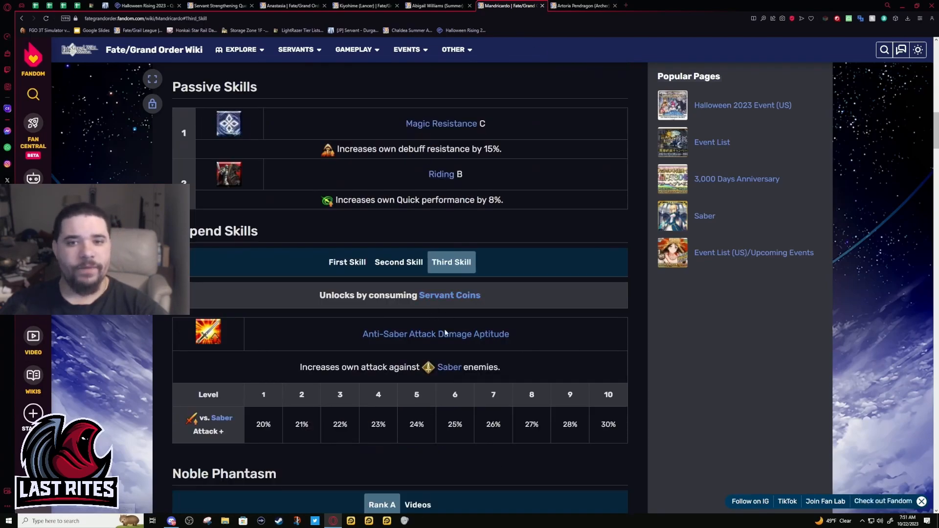
{"action": "scroll", "scroll_direction": "down", "scroll_amount": 3}
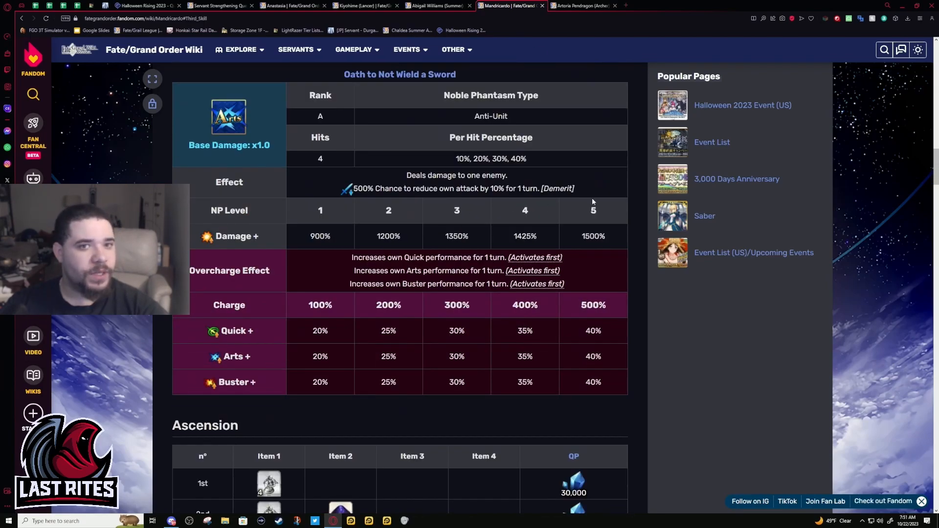
{"action": "left_click_drag", "start_coordinate": [353, 187], "coordinate": [539, 188]}
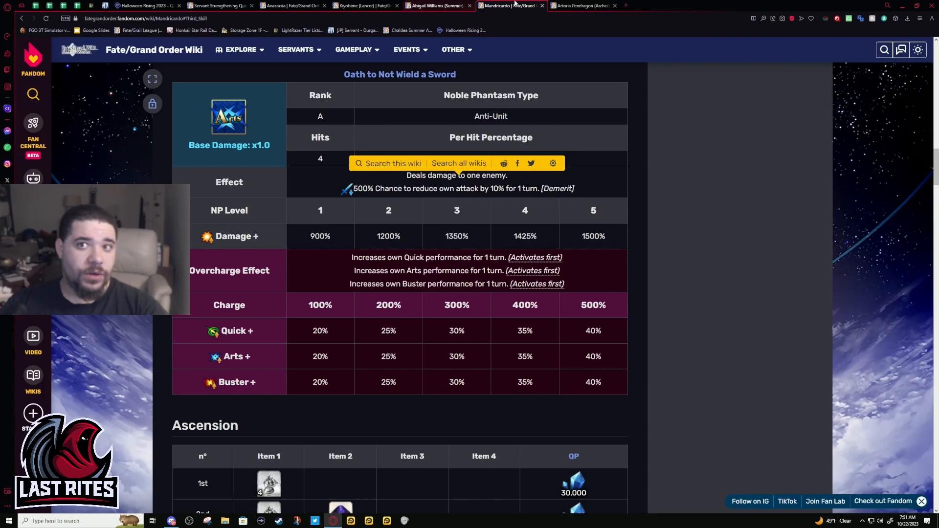
{"action": "left_click", "coordinate": [295, 49]}
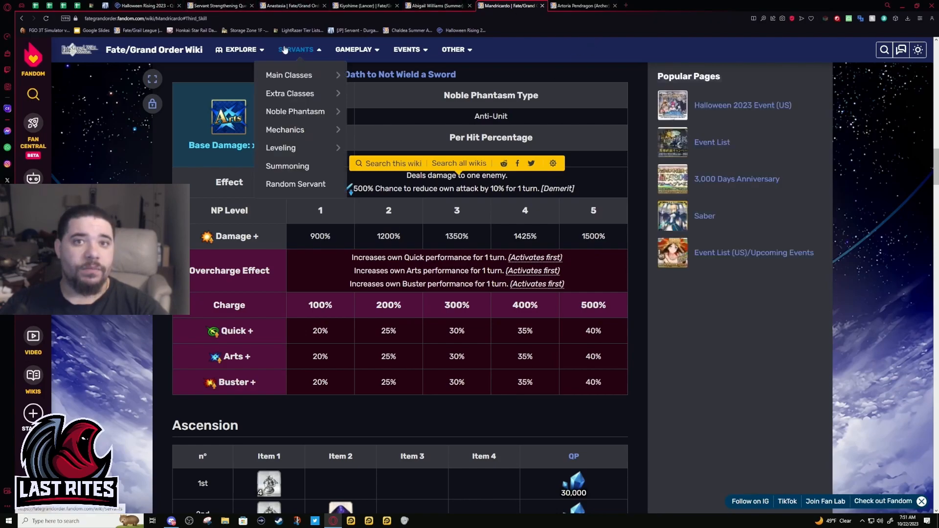
{"action": "left_click", "coordinate": [295, 49]}
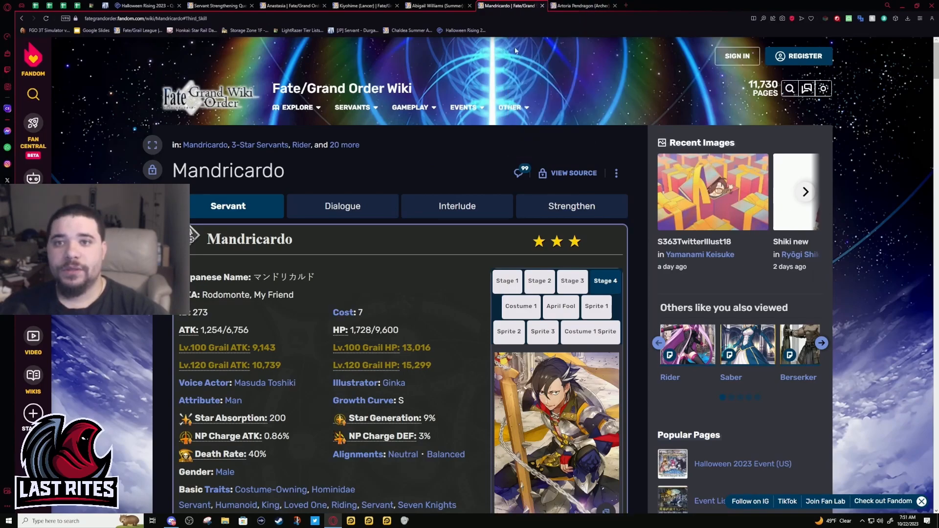
Open the wiki search panel and start typing a servant name.
{"action": "left_click", "coordinate": [790, 89]}
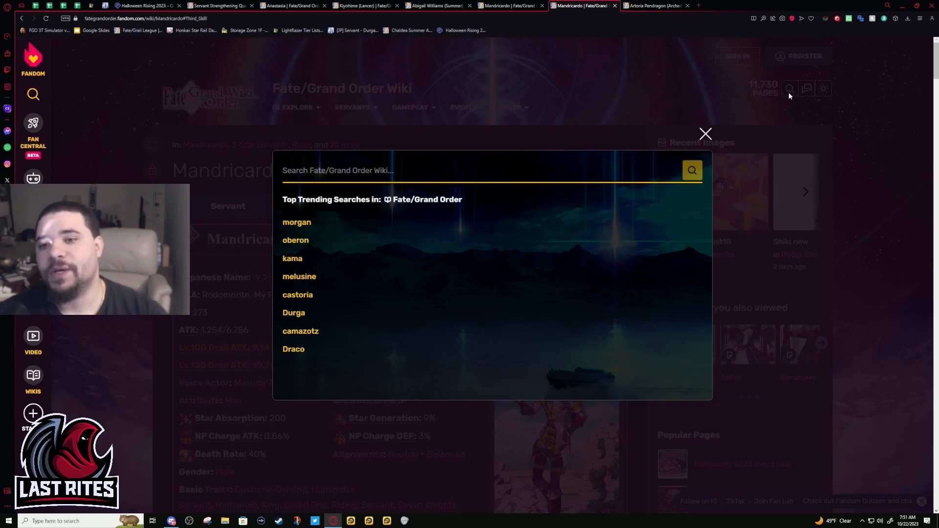
{"action": "type", "text": "z"}
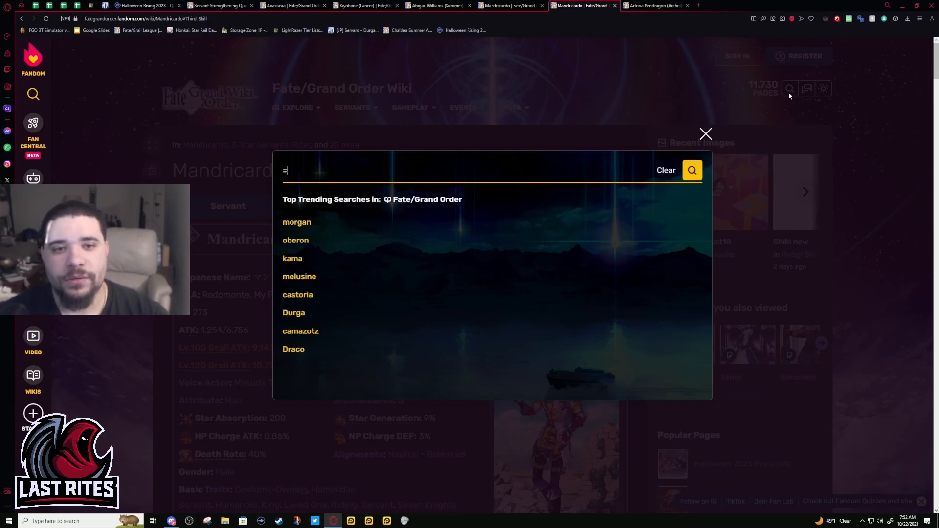
Find the Strengthen 1 quest for Medb's Noble Phantasm in Servant Strengthening Quests Part VI.
{"action": "type", "text": "me"}
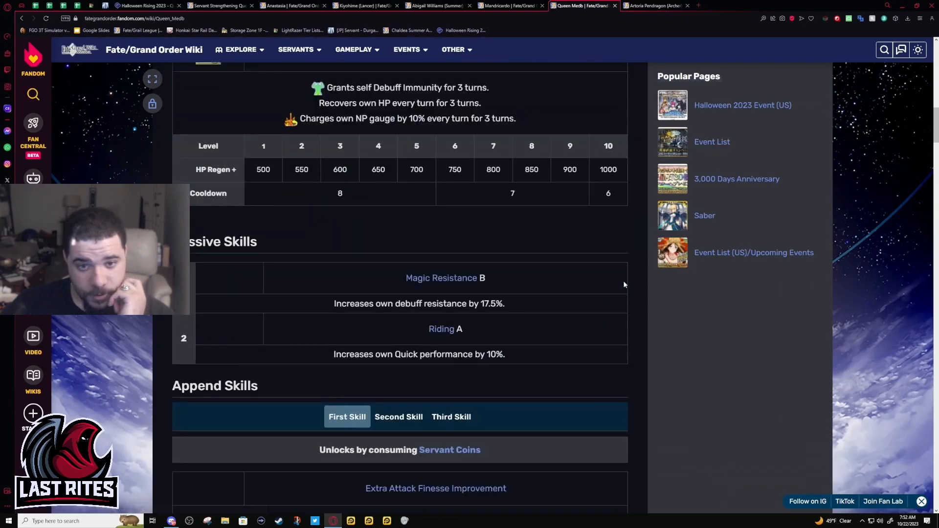
{"action": "scroll", "scroll_direction": "down", "scroll_amount": 3}
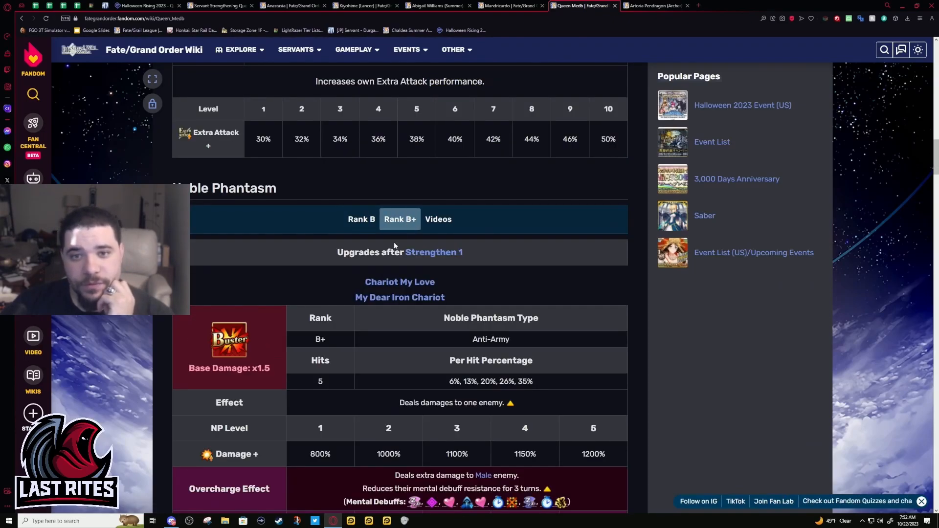
{"action": "left_click", "coordinate": [434, 253]}
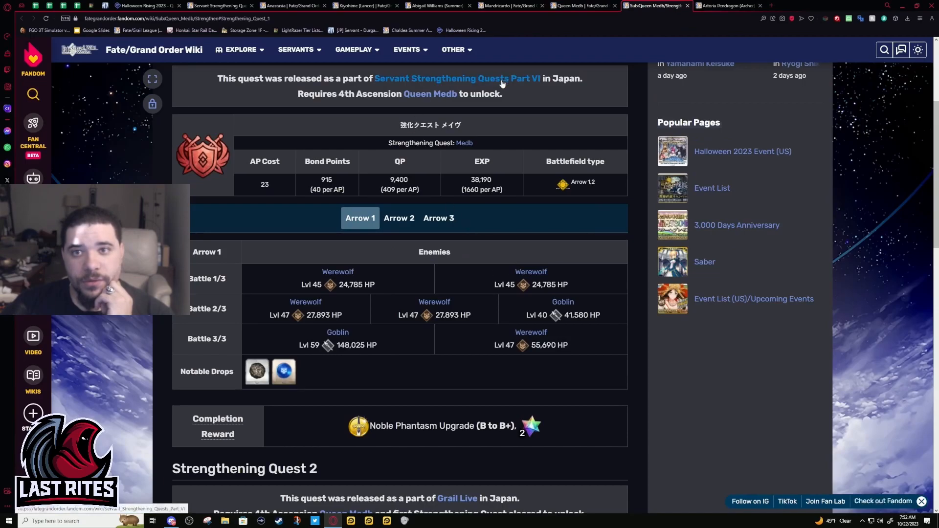
{"action": "left_click", "coordinate": [457, 78]}
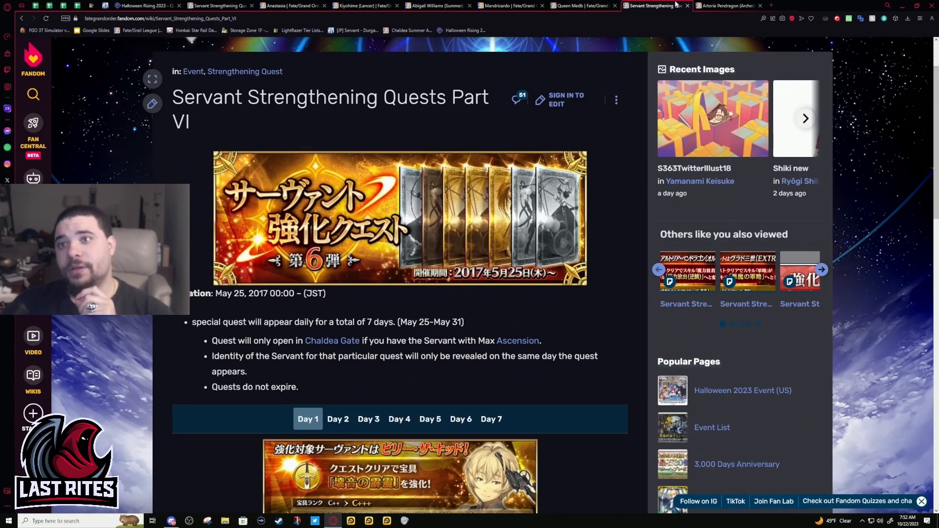
Return to Queen Medb's page briefly, then switch back to Mandricardo's page.
{"action": "left_click", "coordinate": [581, 6]}
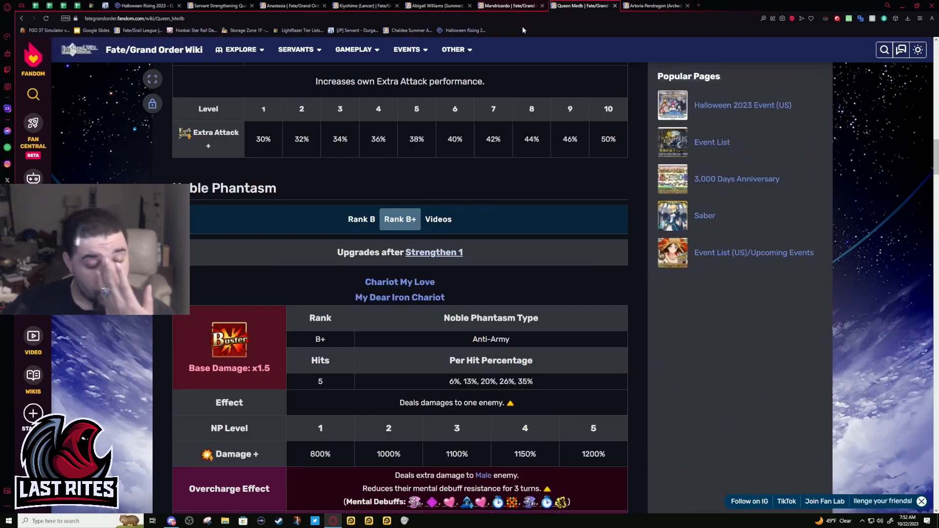
{"action": "scroll", "scroll_direction": "down", "scroll_amount": 3}
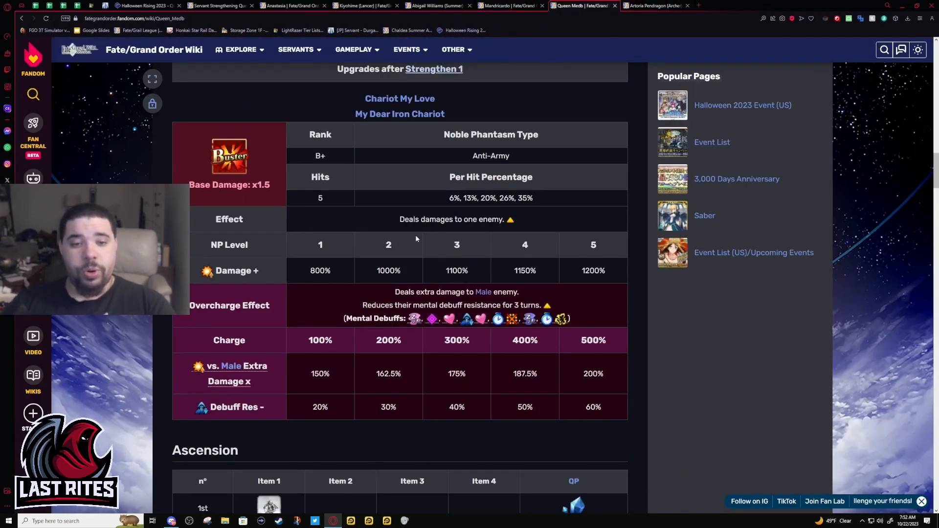
{"action": "scroll", "scroll_direction": "up", "scroll_amount": 3}
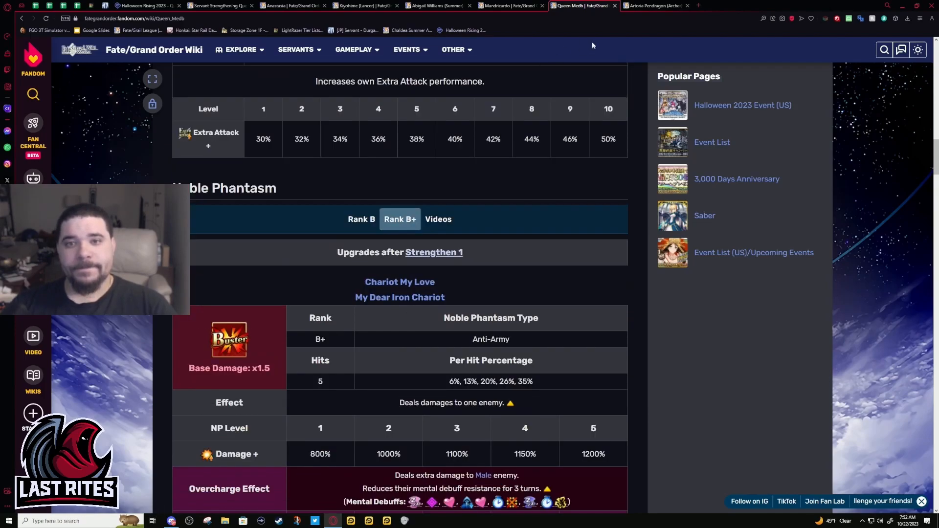
{"action": "left_click", "coordinate": [509, 6]}
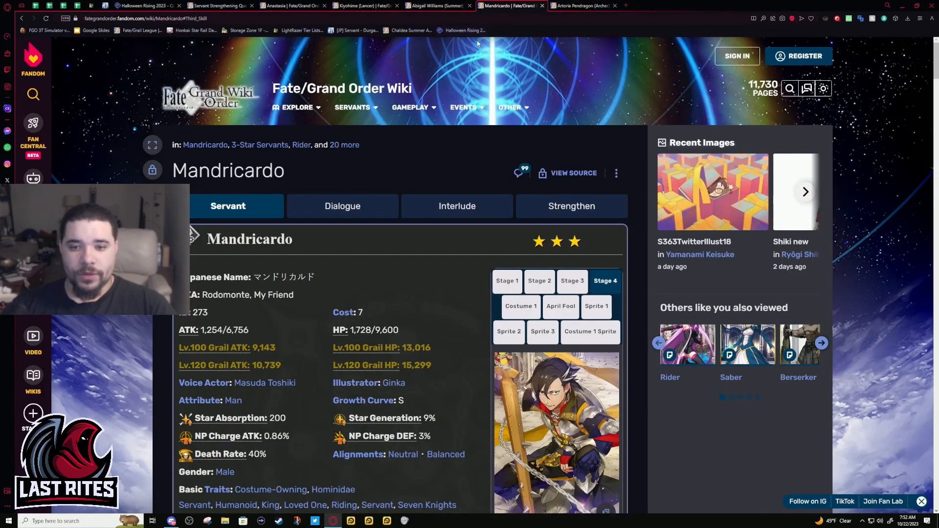
Scroll past Mandricardo's NP and ascension costs to the Append skill reinforcement table.
{"action": "scroll", "scroll_direction": "down", "scroll_amount": 3}
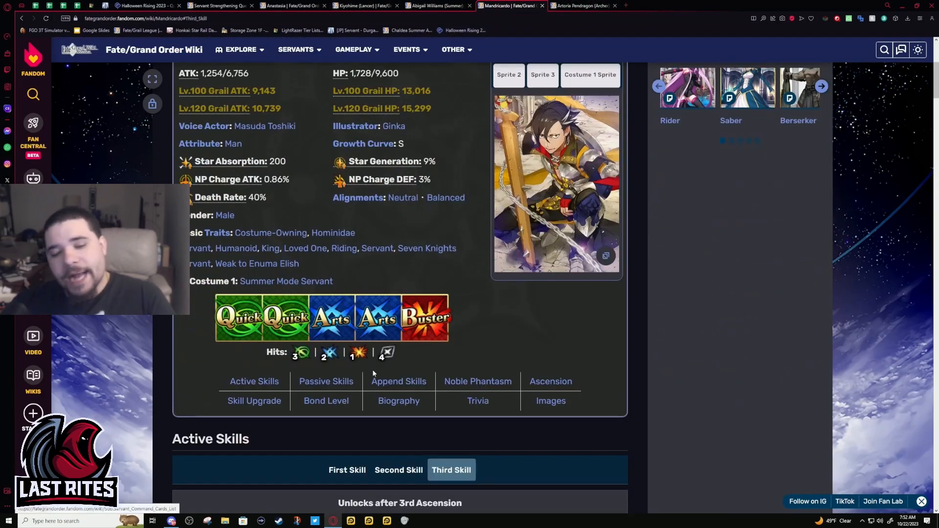
{"action": "scroll", "scroll_direction": "down", "scroll_amount": 3}
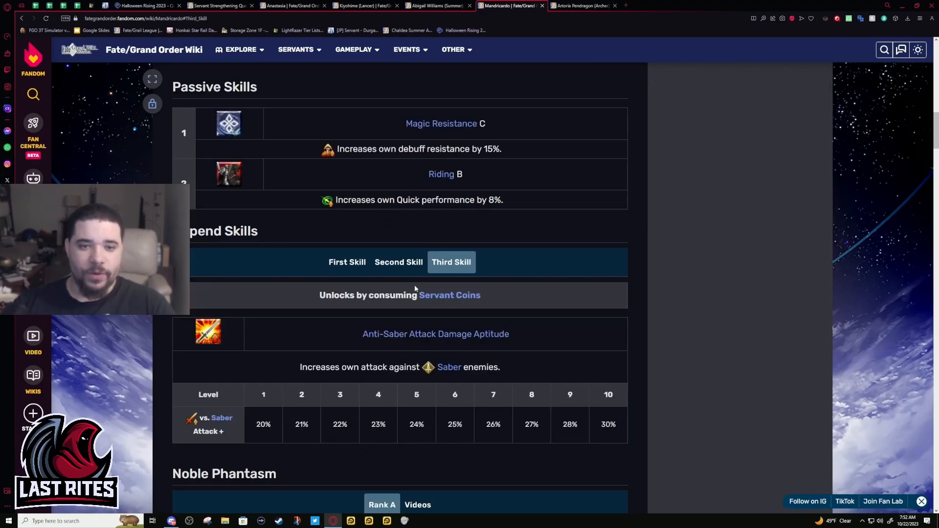
{"action": "scroll", "scroll_direction": "down", "scroll_amount": 3}
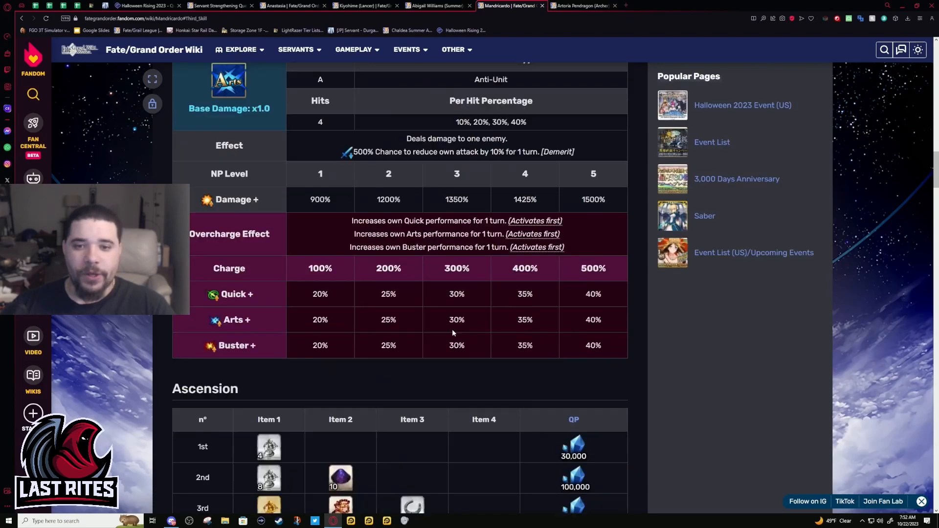
{"action": "scroll", "scroll_direction": "down", "scroll_amount": 3}
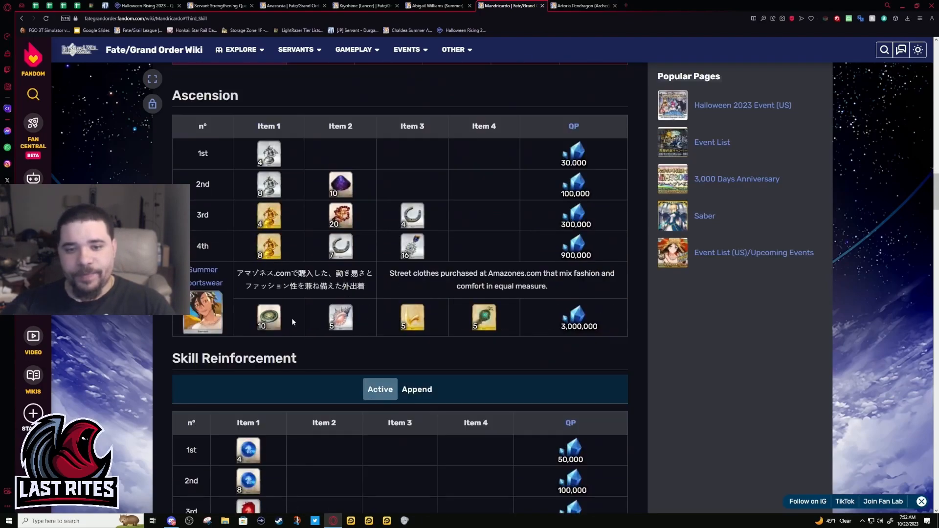
{"action": "mouse_move", "coordinate": [314, 215]}
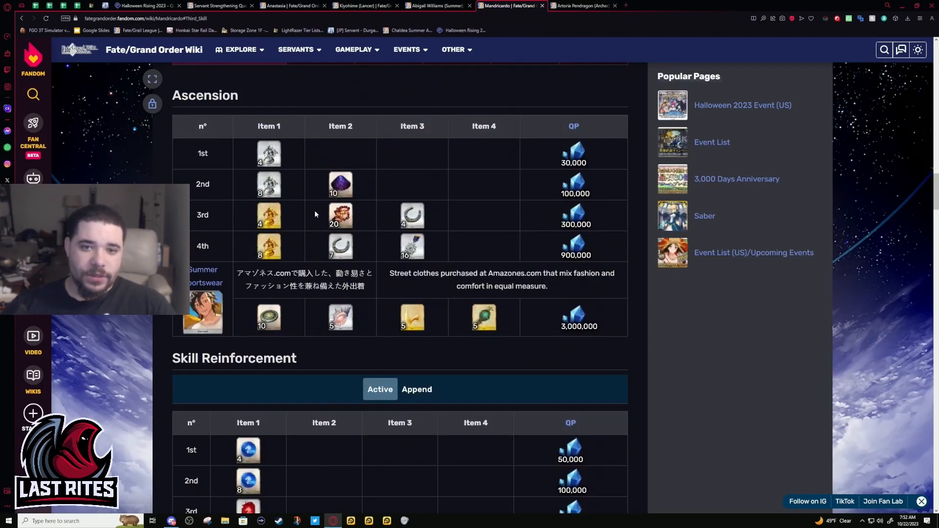
{"action": "mouse_move", "coordinate": [369, 232]}
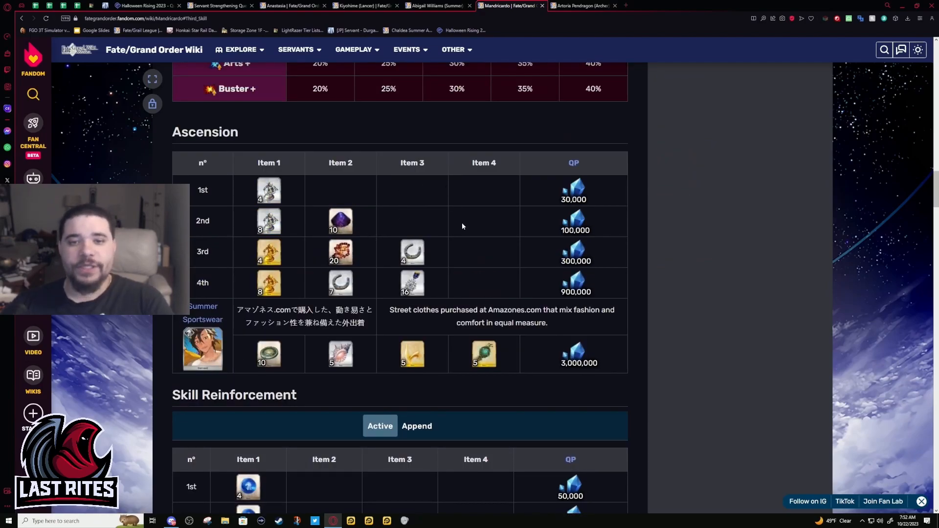
{"action": "mouse_move", "coordinate": [371, 263]}
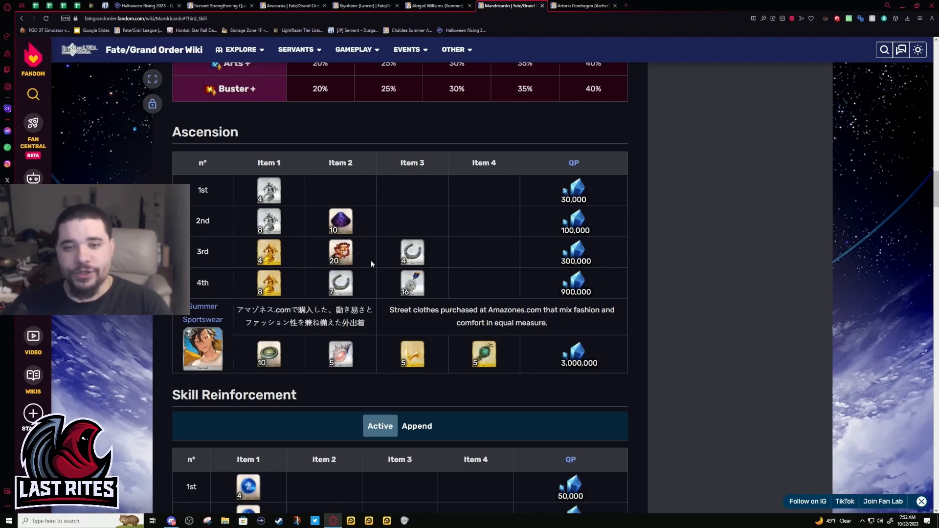
{"action": "scroll", "scroll_direction": "down", "scroll_amount": 3}
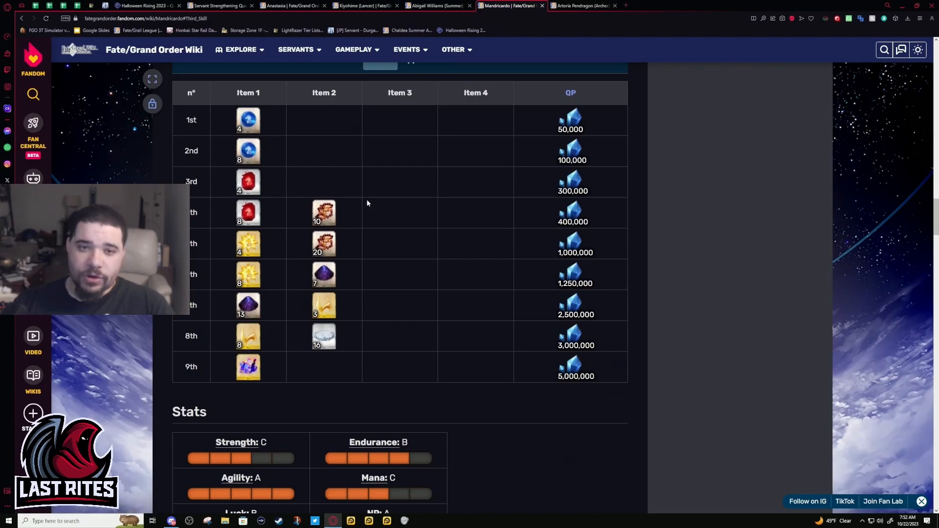
{"action": "left_click", "coordinate": [416, 206]}
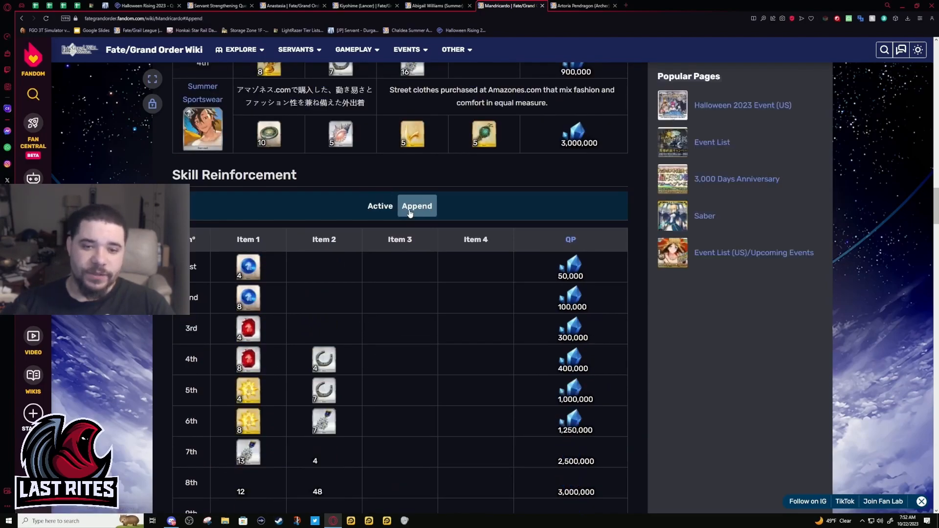
Scroll through Mandricardo's stats and bond level rewards, then bring up the wiki search.
{"action": "scroll", "scroll_direction": "down", "scroll_amount": 3}
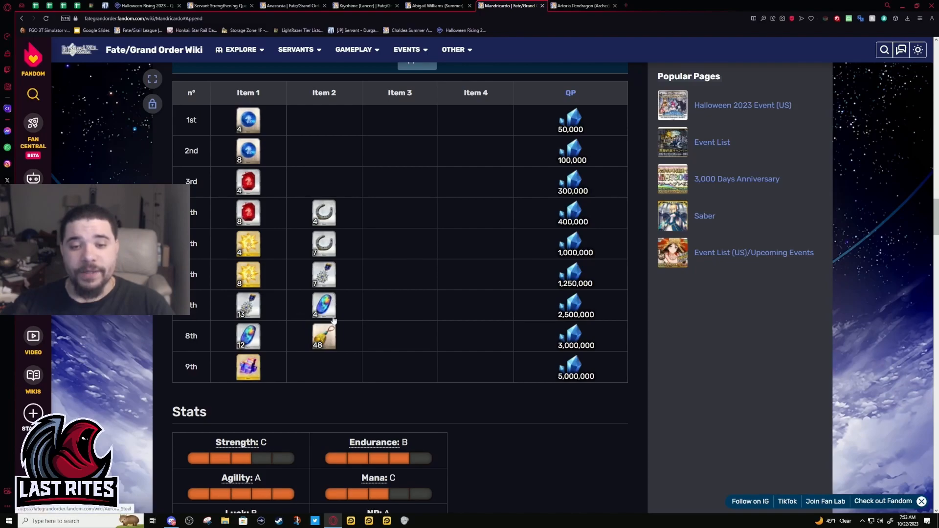
{"action": "mouse_move", "coordinate": [324, 336]}
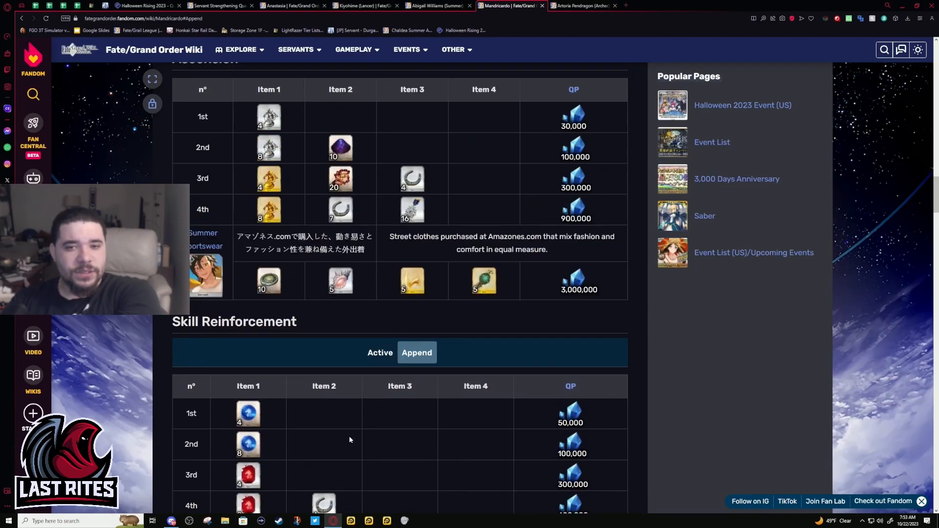
{"action": "scroll", "scroll_direction": "down", "scroll_amount": 3}
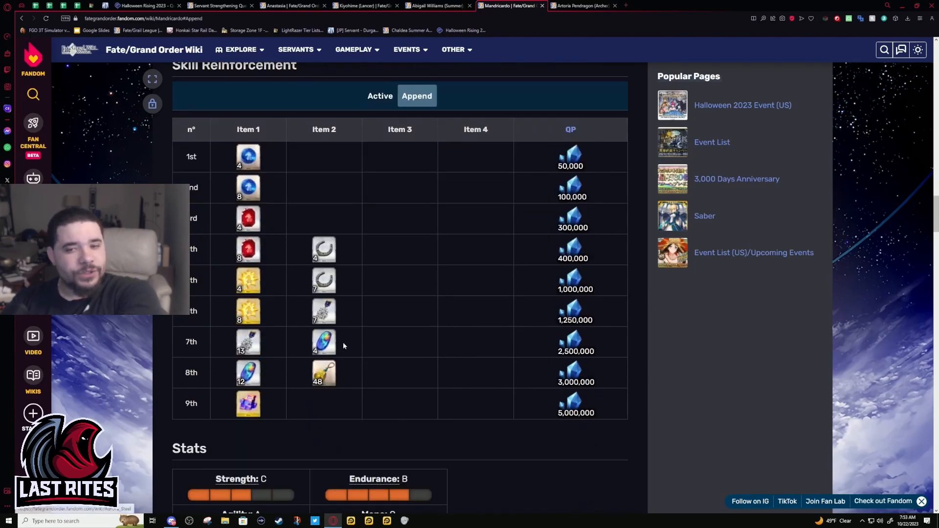
{"action": "mouse_move", "coordinate": [379, 390]}
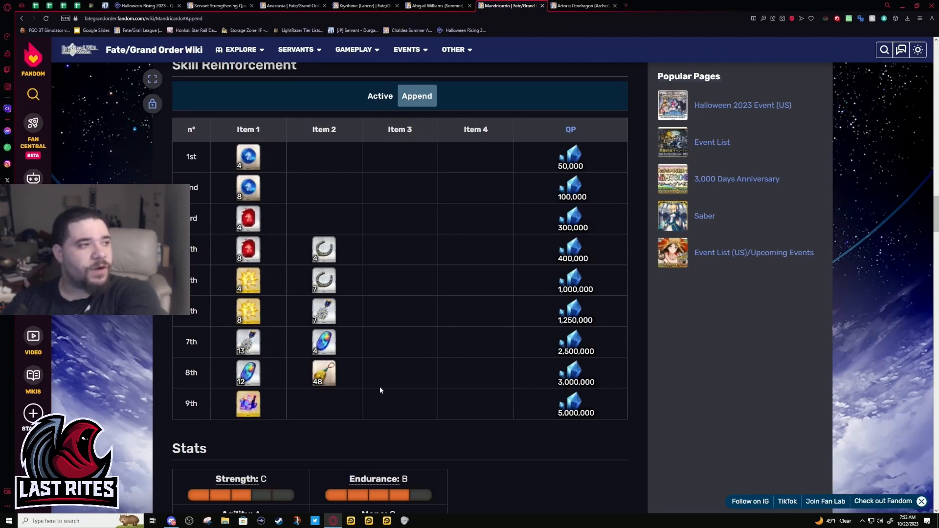
{"action": "scroll", "scroll_direction": "down", "scroll_amount": 3}
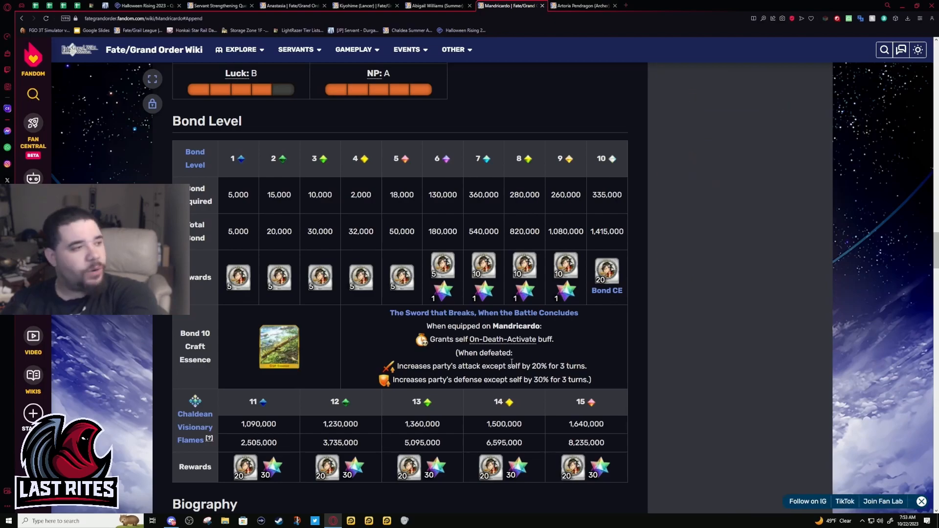
{"action": "mouse_move", "coordinate": [591, 372]}
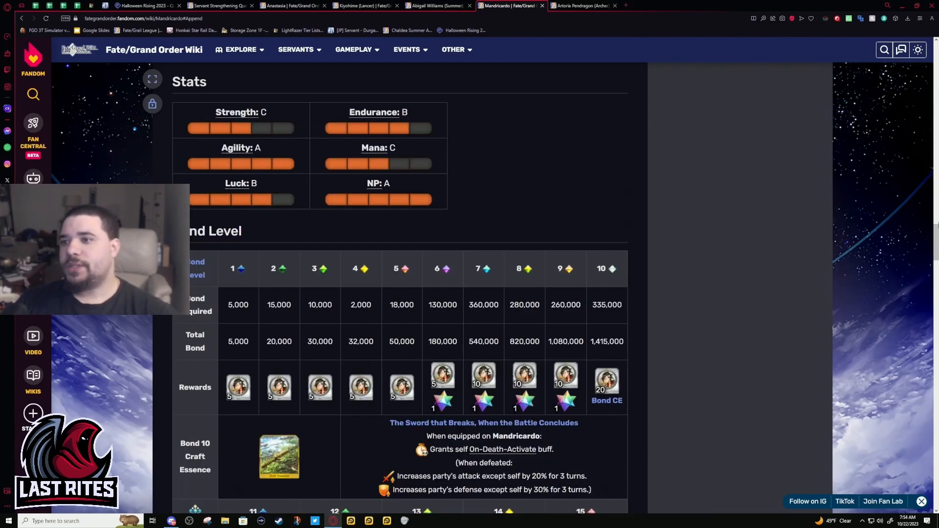
{"action": "left_click", "coordinate": [885, 50]}
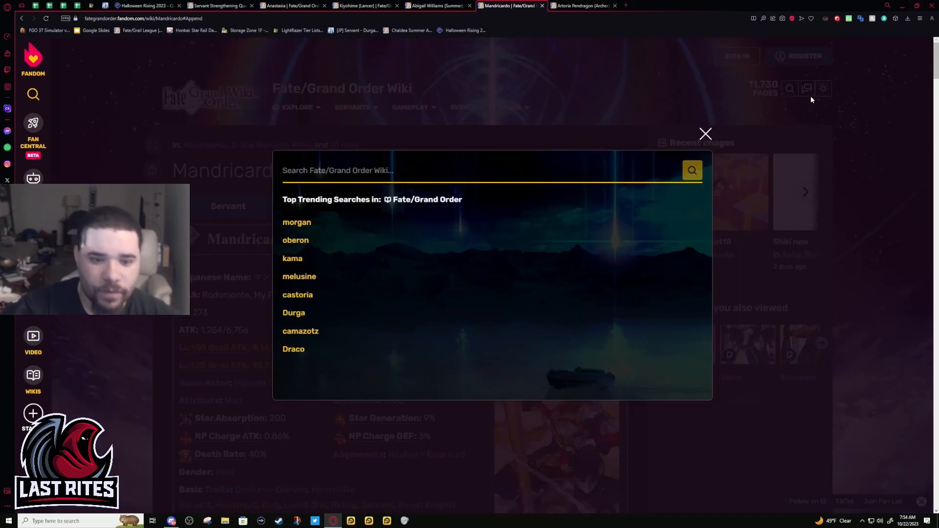
Search 'george', open Georgios's page and scroll to his Bond Level table.
{"action": "type", "text": "george"}
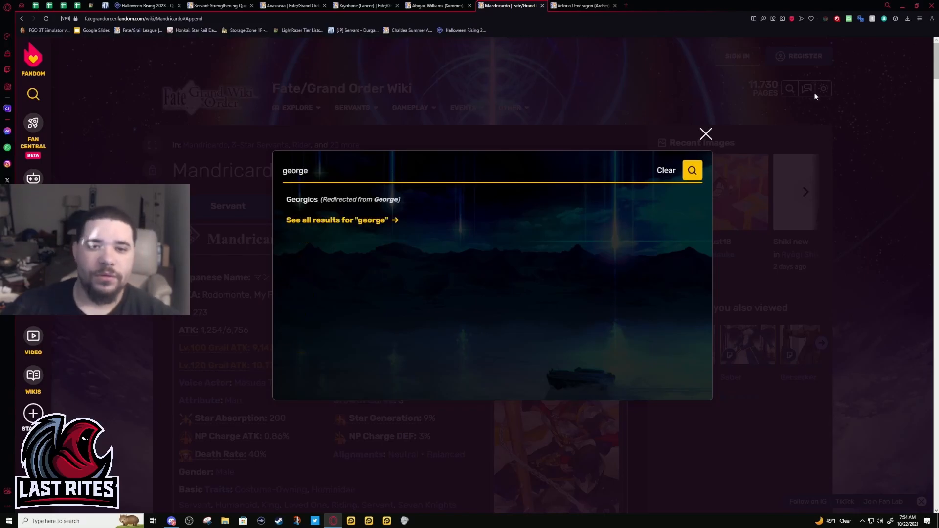
{"action": "left_click", "coordinate": [302, 200]}
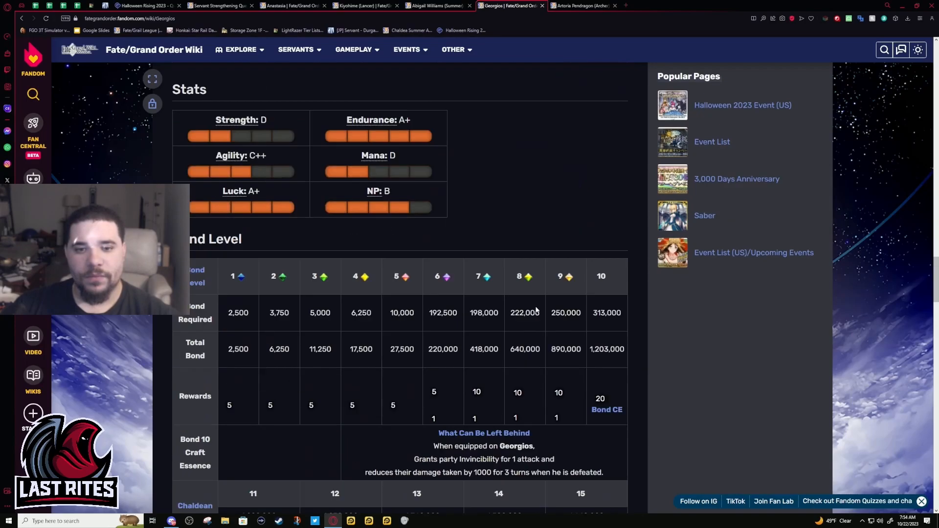
{"action": "scroll", "scroll_direction": "down", "scroll_amount": 3}
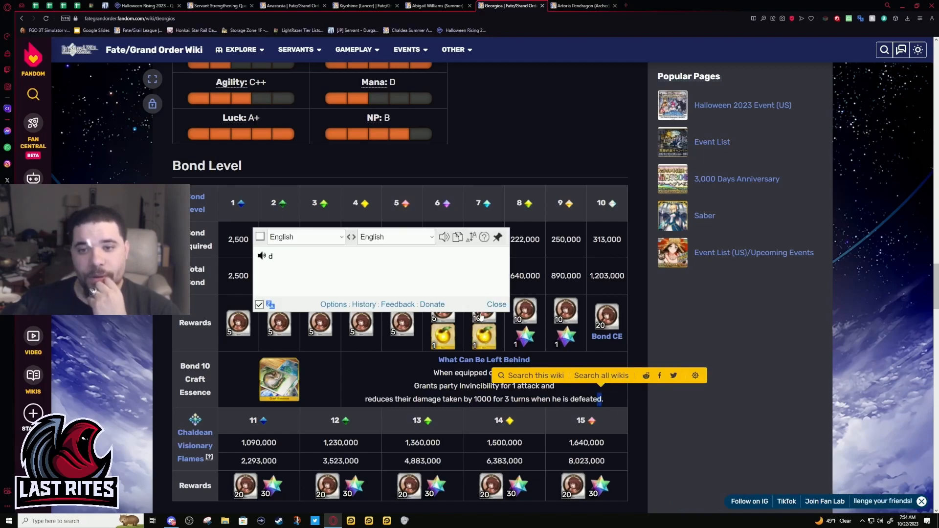
{"action": "left_click", "coordinate": [496, 304]}
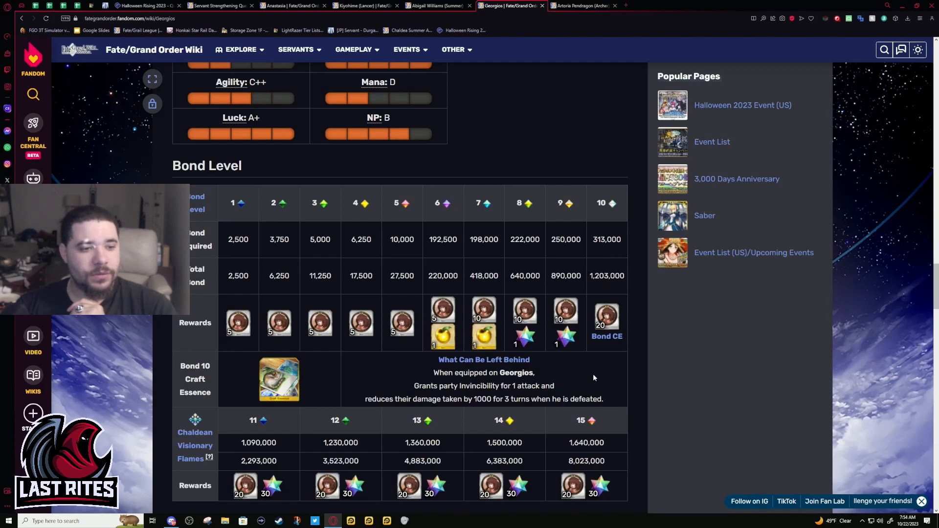
{"action": "left_click", "coordinate": [407, 48]}
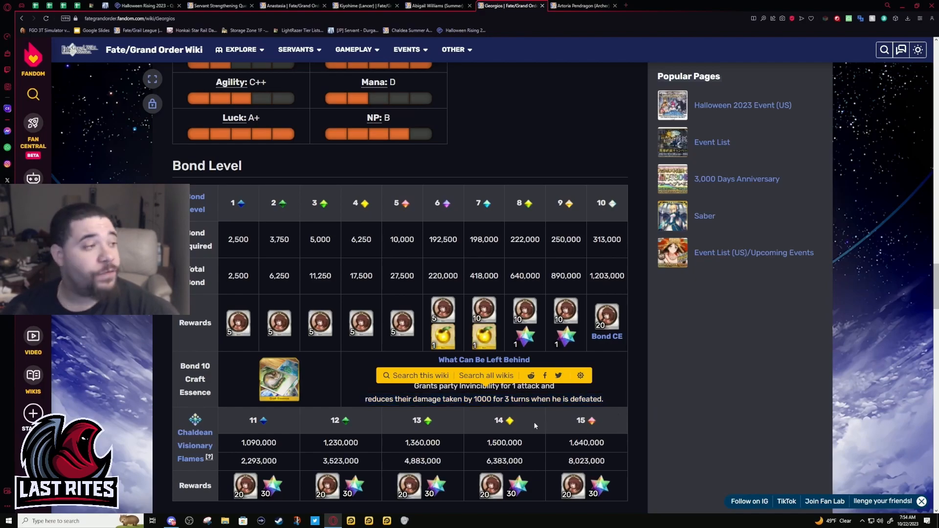
Highlight the damage-reduction text of Georgios's Bond 10 CE, What Can Be Left Behind.
{"action": "left_click_drag", "start_coordinate": [396, 400], "coordinate": [601, 399]}
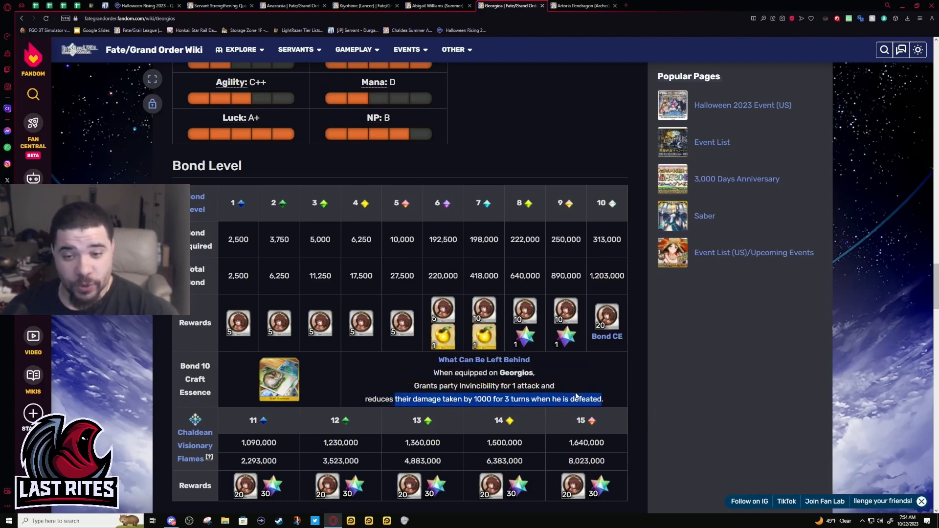
{"action": "left_click", "coordinate": [581, 6]}
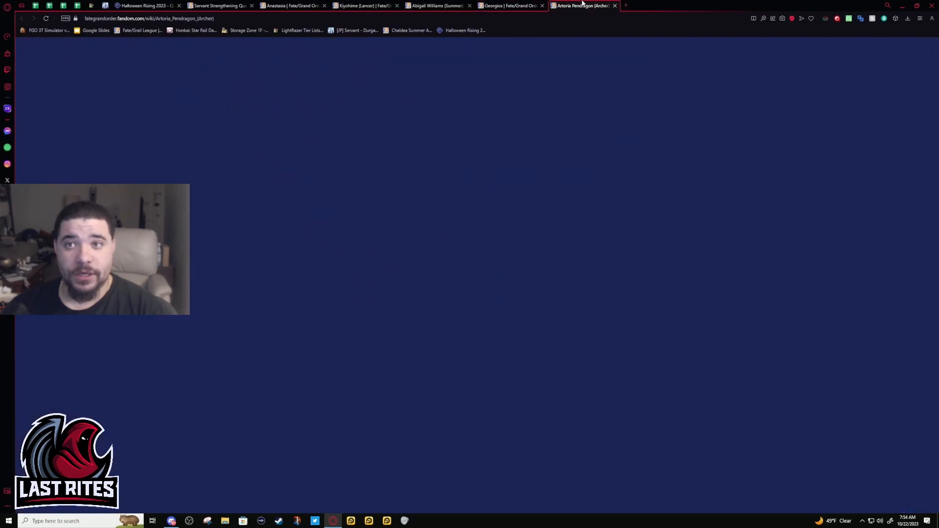
{"action": "left_click", "coordinate": [508, 6]}
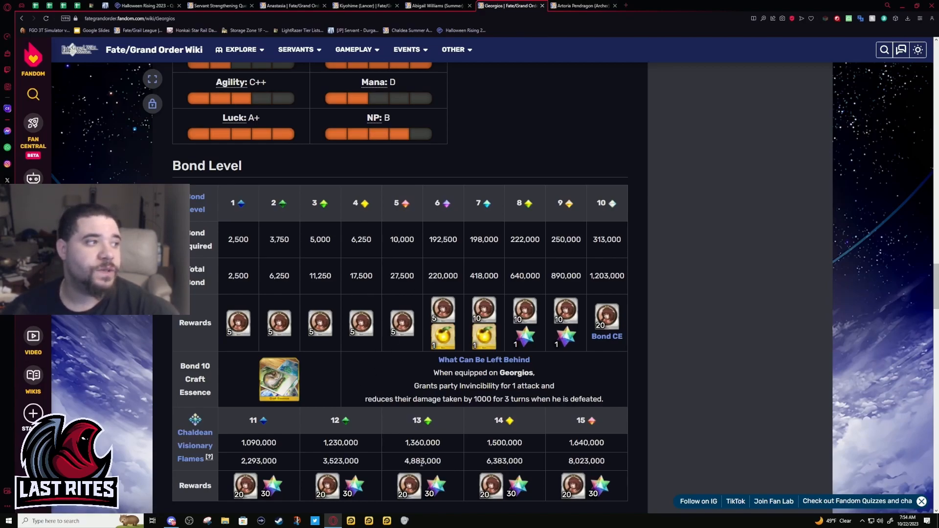
{"action": "left_click_drag", "start_coordinate": [413, 386], "coordinate": [562, 399]}
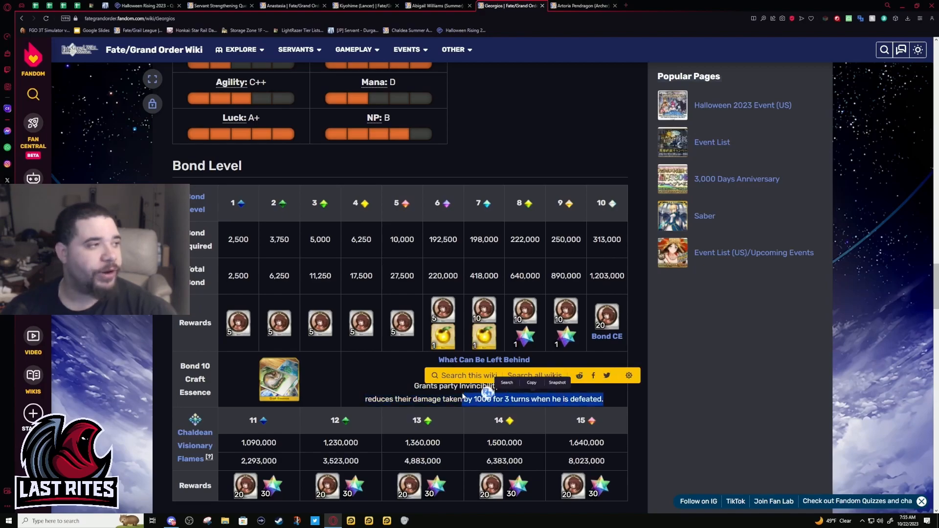
{"action": "left_click", "coordinate": [409, 390]}
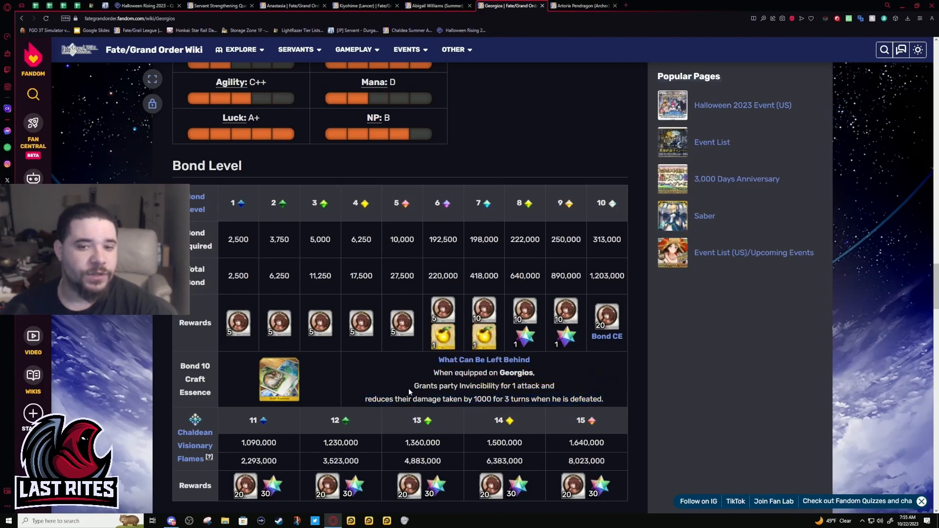
On Mandricardo's active skills, highlight the first skill's effect and glance at the third skill.
{"action": "left_click_drag", "start_coordinate": [414, 386], "coordinate": [604, 399]}
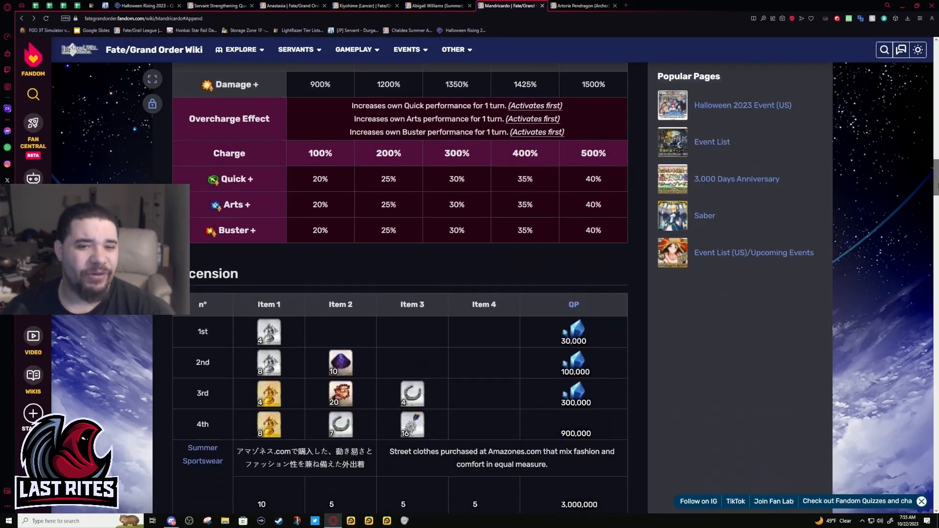
{"action": "scroll", "scroll_direction": "down", "scroll_amount": 3}
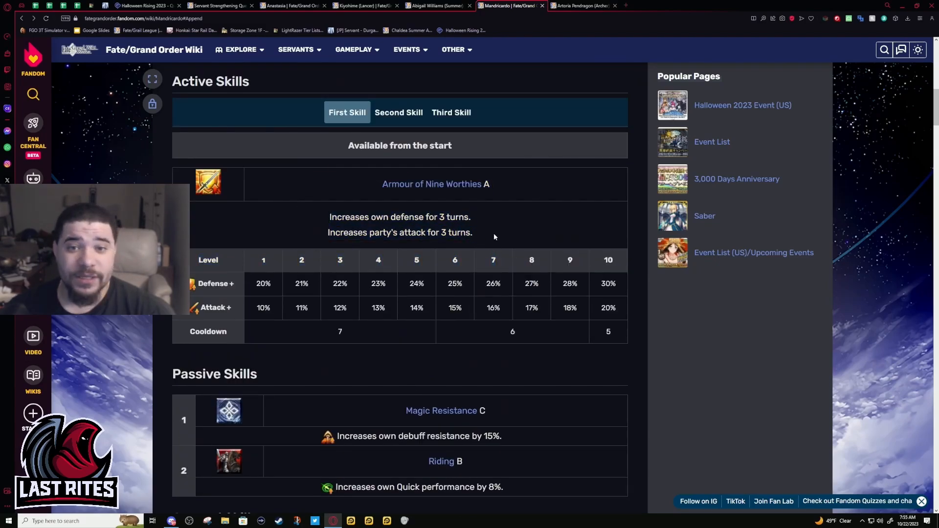
{"action": "left_click_drag", "start_coordinate": [328, 217], "coordinate": [471, 233]}
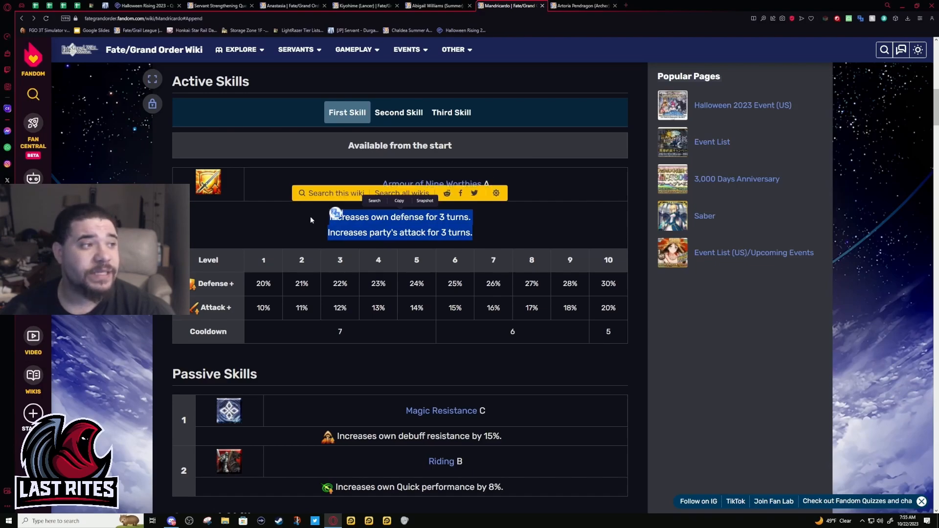
{"action": "left_click", "coordinate": [451, 112]}
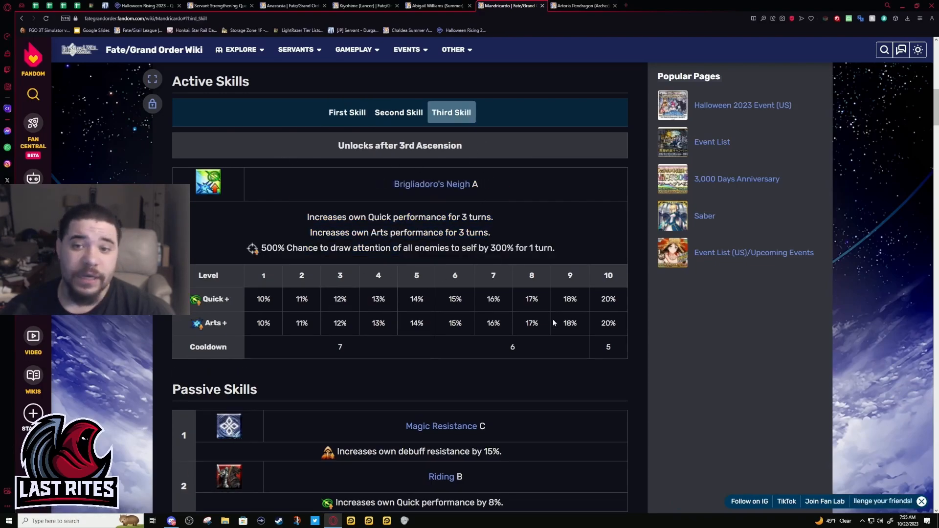
{"action": "left_click", "coordinate": [347, 111]}
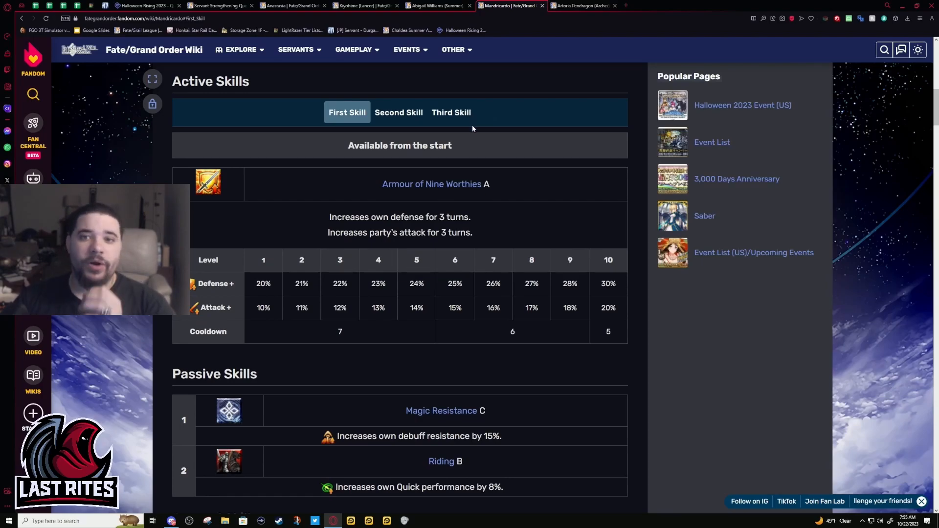
Compare the first skill again and settle on Brigliadoro's Neigh A with its taunt effect.
{"action": "left_click", "coordinate": [451, 111]}
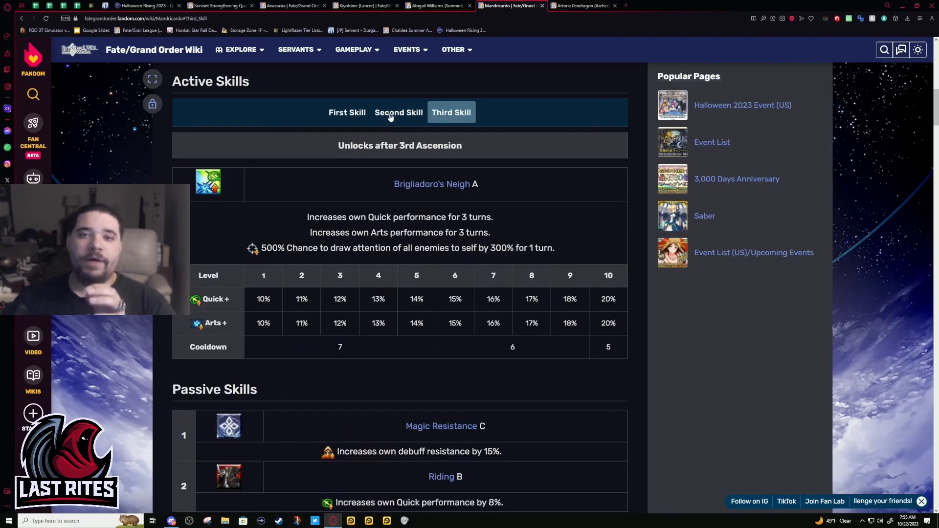
{"action": "left_click", "coordinate": [346, 112]}
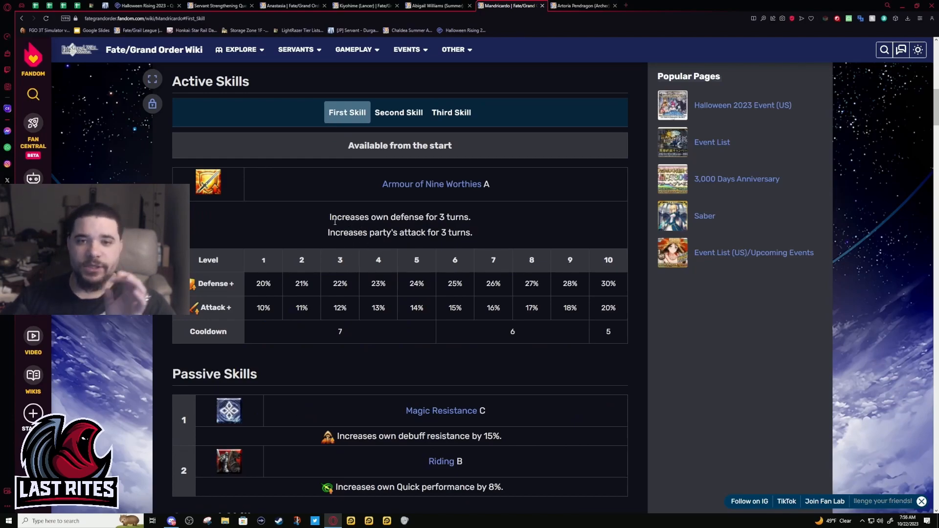
{"action": "left_click_drag", "start_coordinate": [328, 217], "coordinate": [472, 233]}
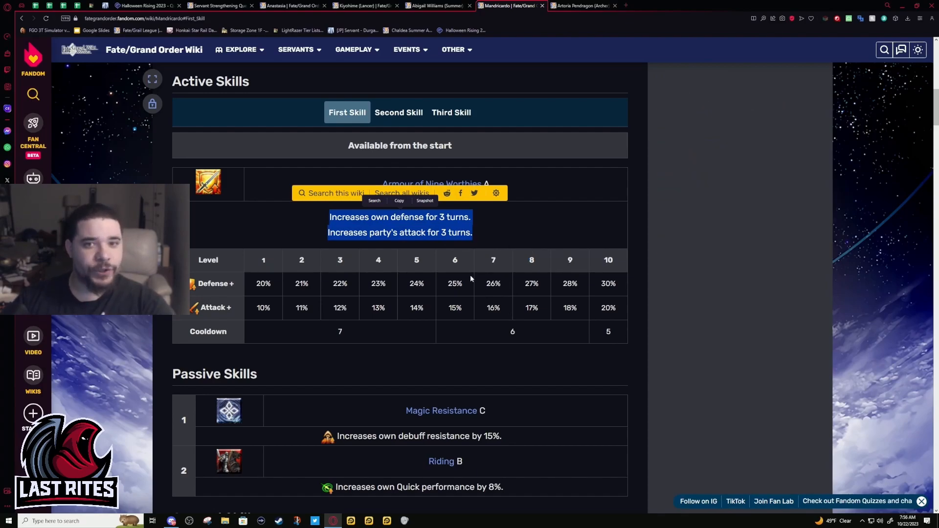
{"action": "left_click", "coordinate": [451, 111]}
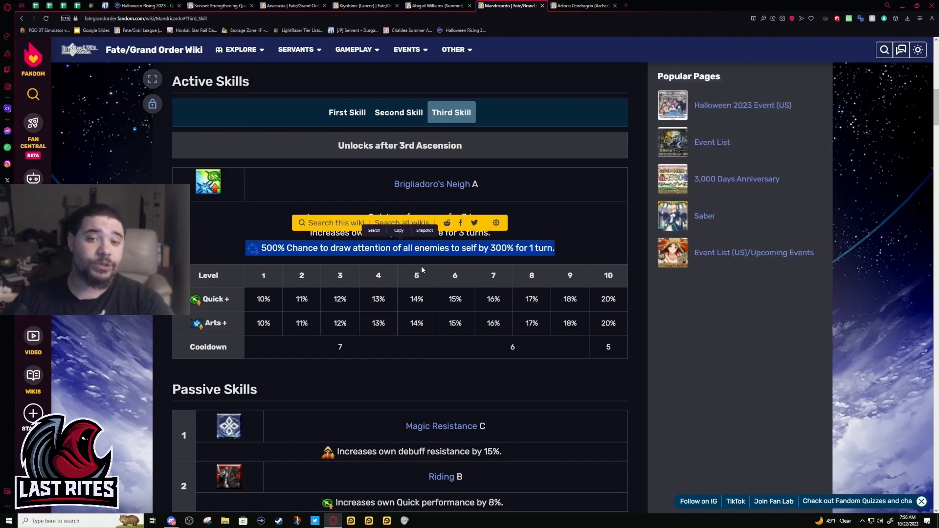
{"action": "scroll", "scroll_direction": "down", "scroll_amount": 3}
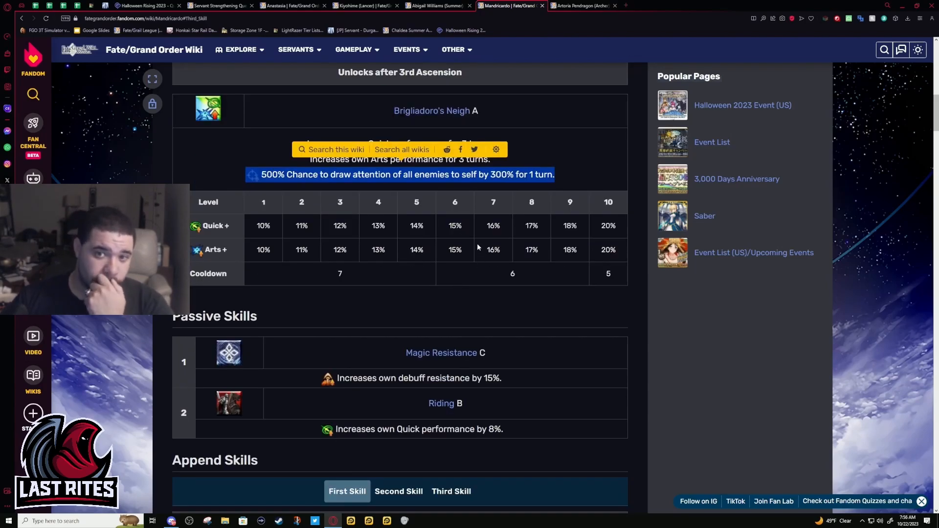
{"action": "mouse_move", "coordinate": [473, 248]}
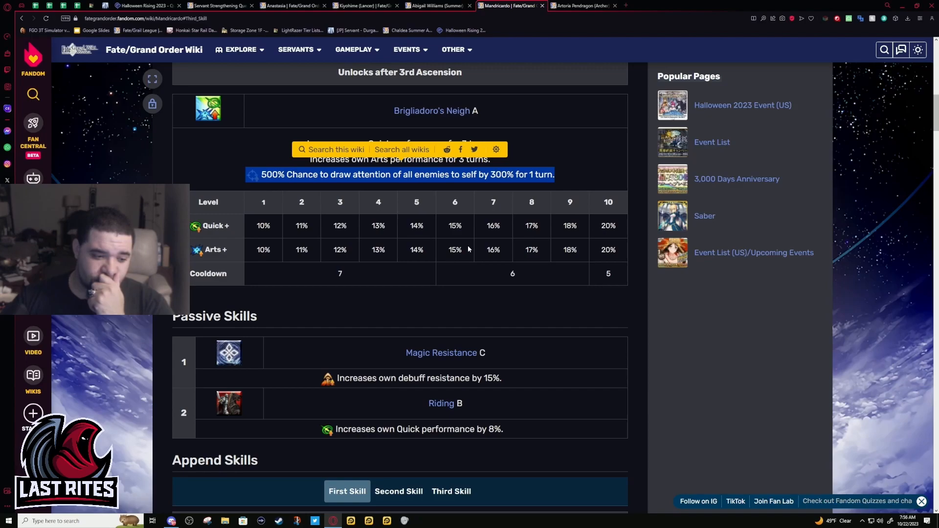
{"action": "scroll", "scroll_direction": "down", "scroll_amount": 3}
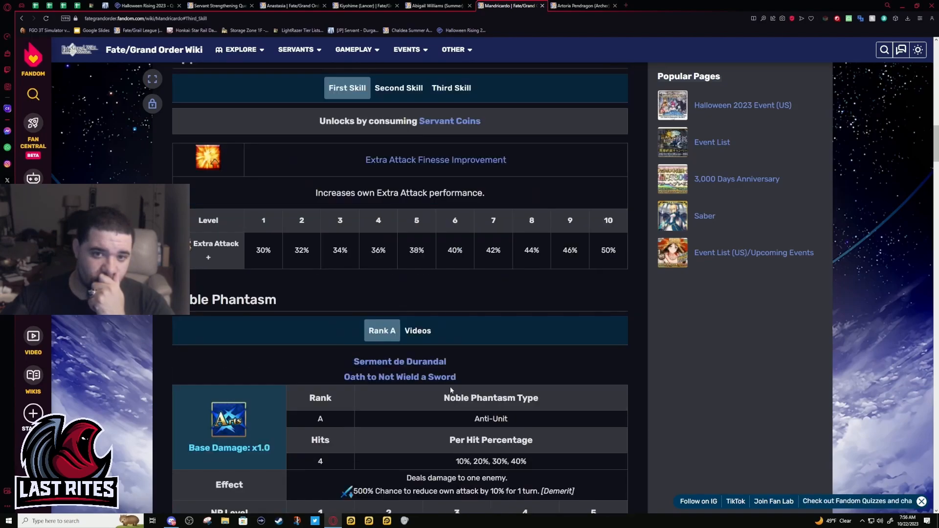
{"action": "scroll", "scroll_direction": "down", "scroll_amount": 3}
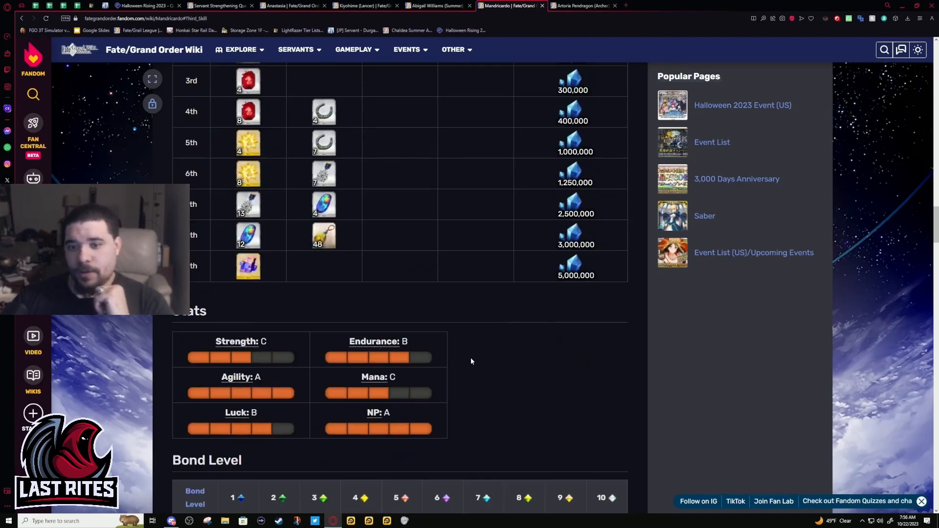
{"action": "scroll", "scroll_direction": "down", "scroll_amount": 3}
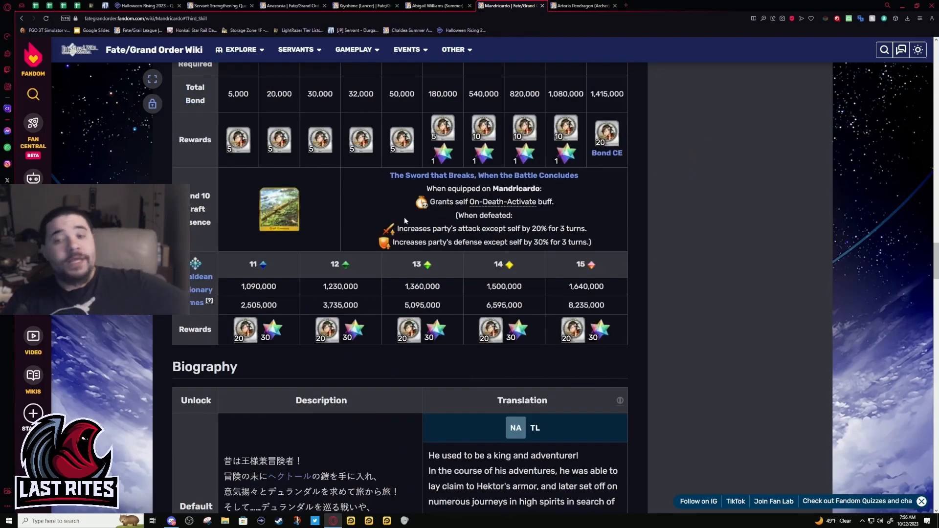
{"action": "mouse_move", "coordinate": [639, 262]}
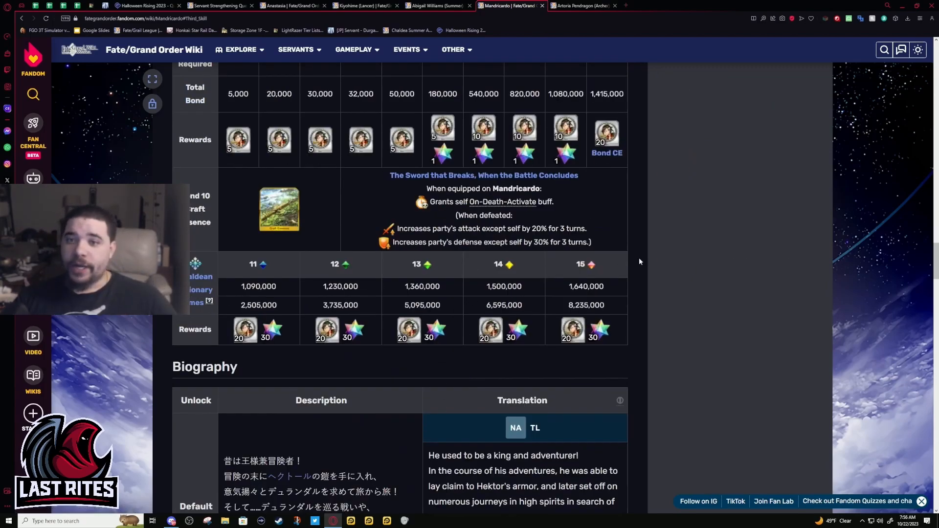
{"action": "mouse_move", "coordinate": [581, 236]}
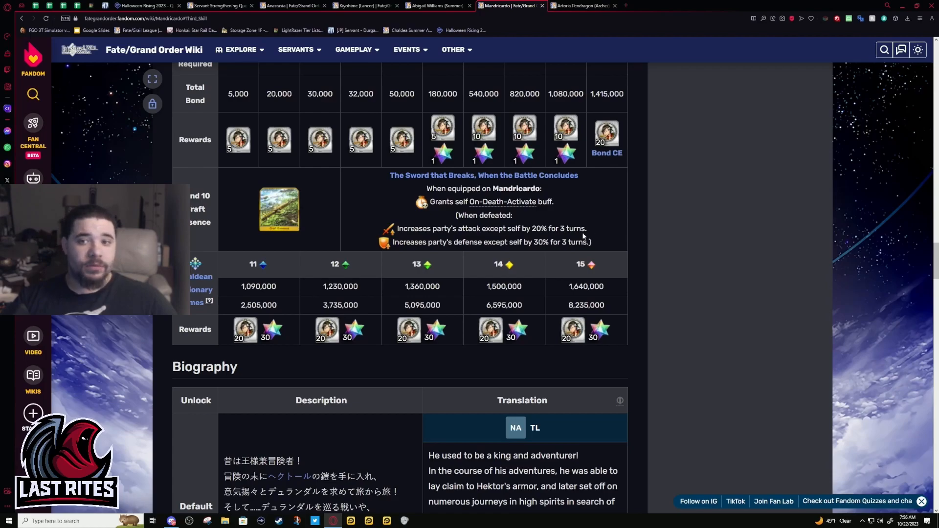
{"action": "mouse_move", "coordinate": [395, 198]}
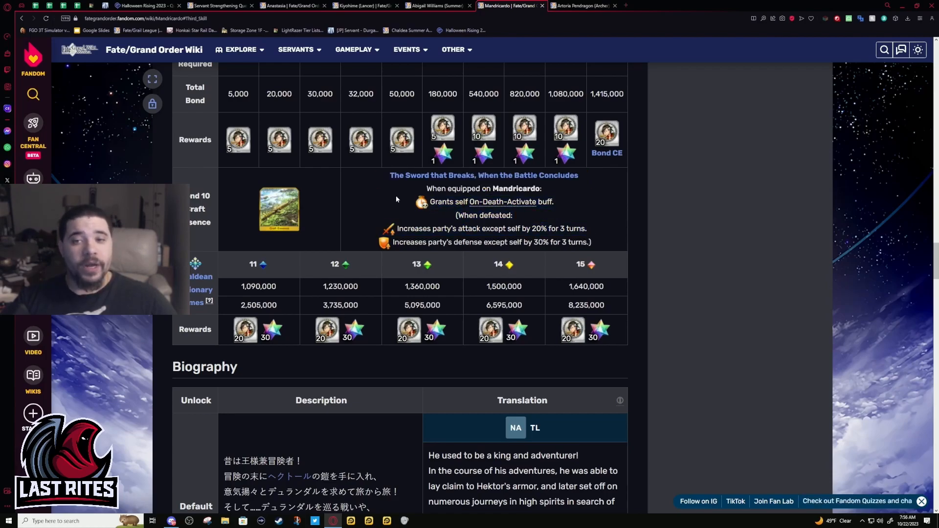
{"action": "mouse_move", "coordinate": [566, 258]}
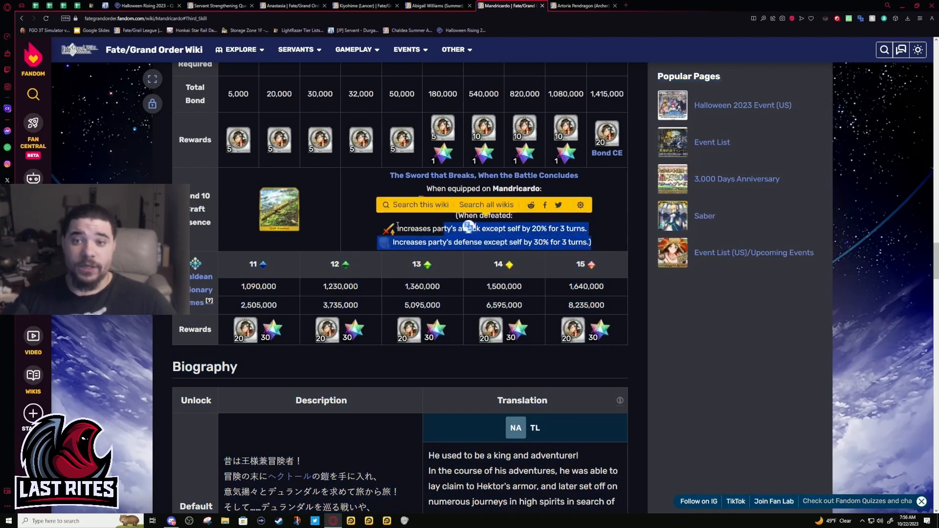
{"action": "scroll", "scroll_direction": "down", "scroll_amount": 3}
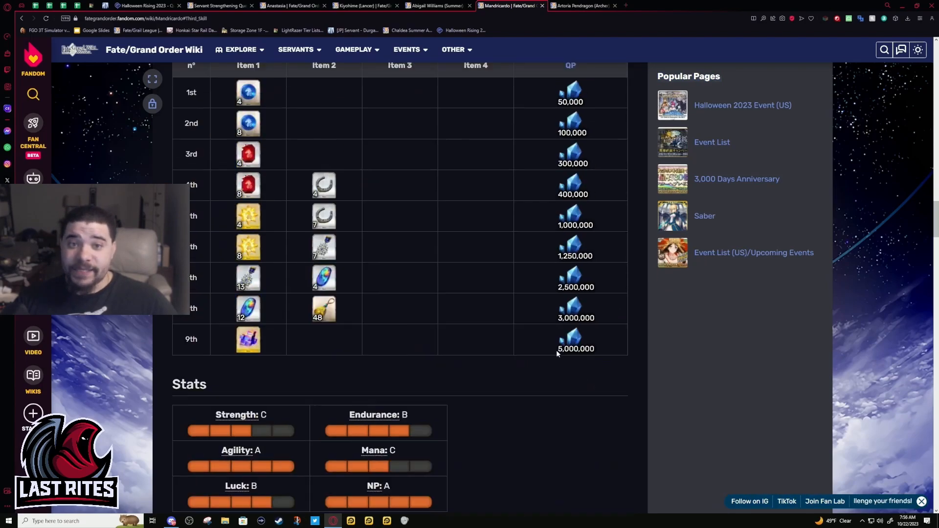
{"action": "scroll", "scroll_direction": "down", "scroll_amount": 3}
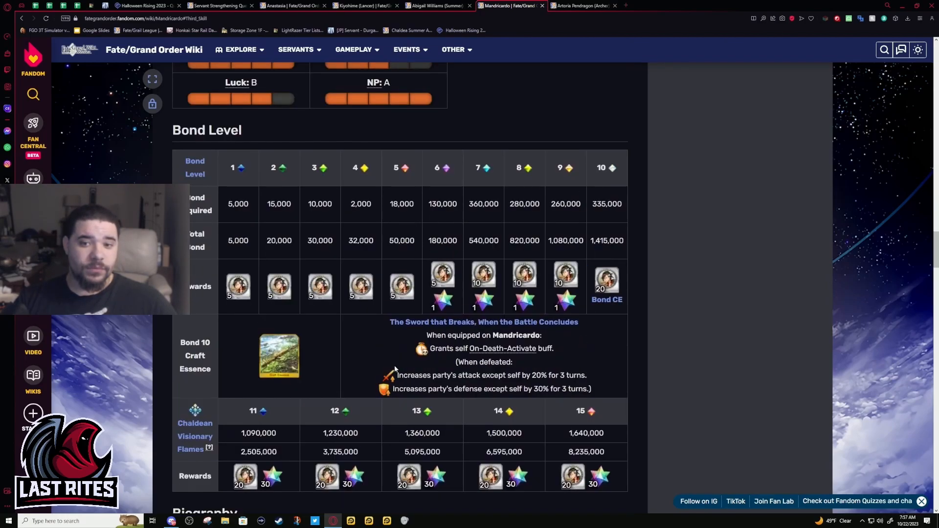
{"action": "mouse_move", "coordinate": [605, 391]}
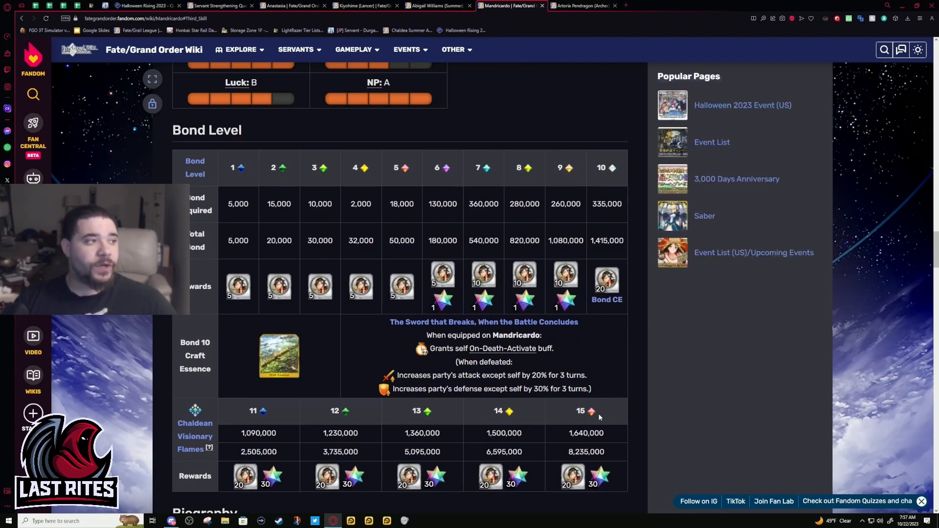
{"action": "left_click_drag", "start_coordinate": [482, 388], "coordinate": [590, 389]}
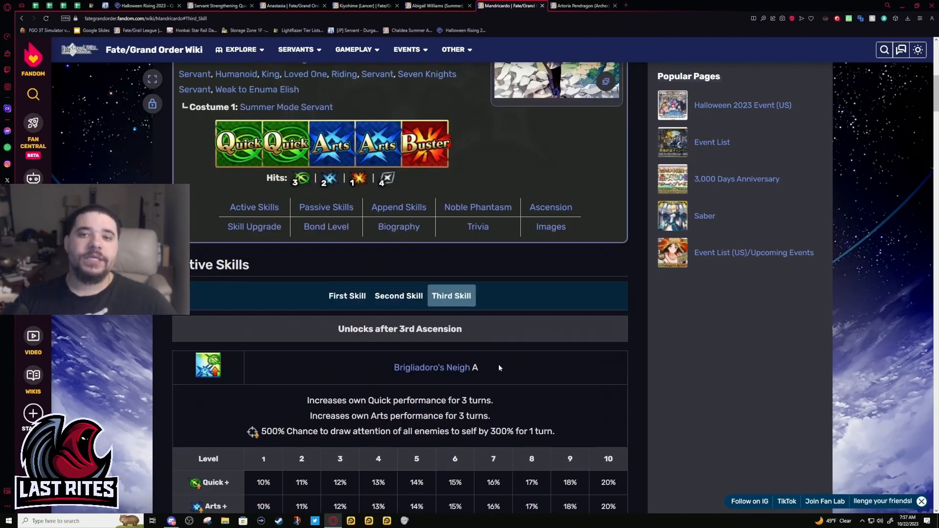
{"action": "mouse_move", "coordinate": [335, 377]}
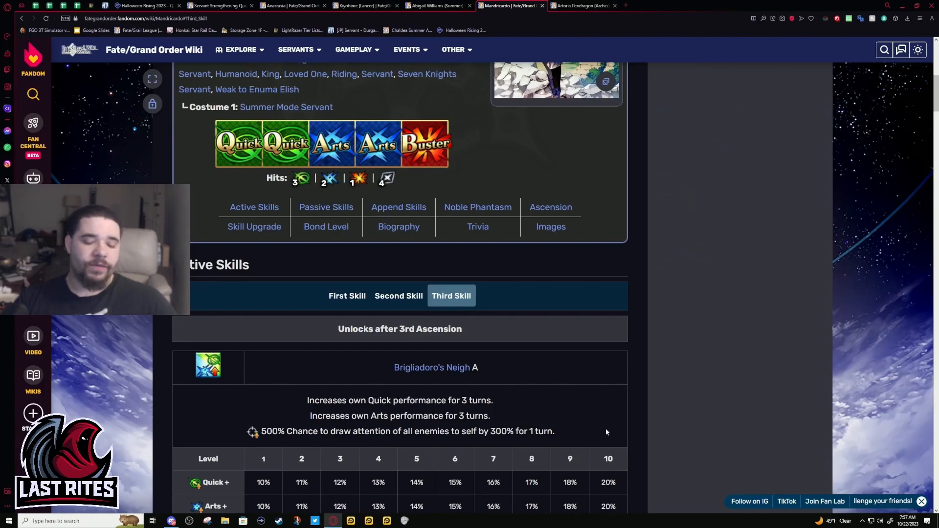
{"action": "scroll", "scroll_direction": "down", "scroll_amount": 3}
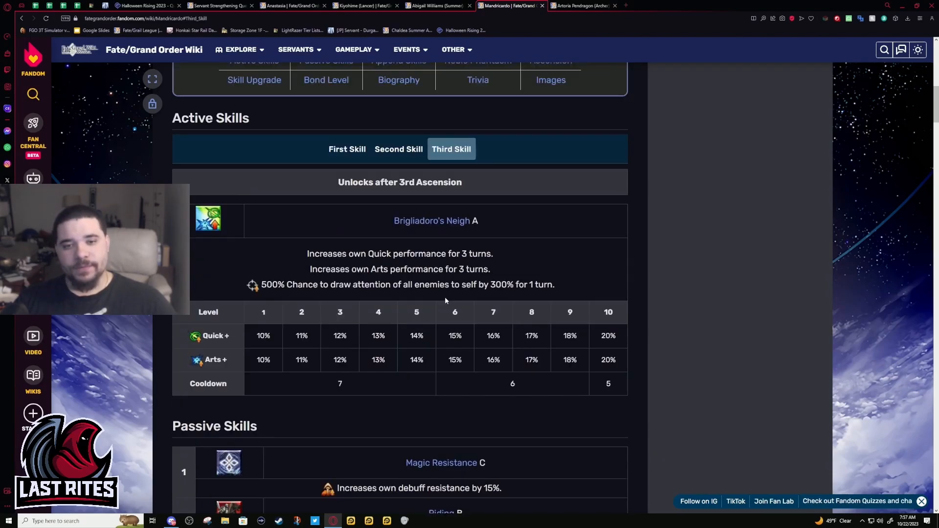
{"action": "mouse_move", "coordinate": [578, 295]}
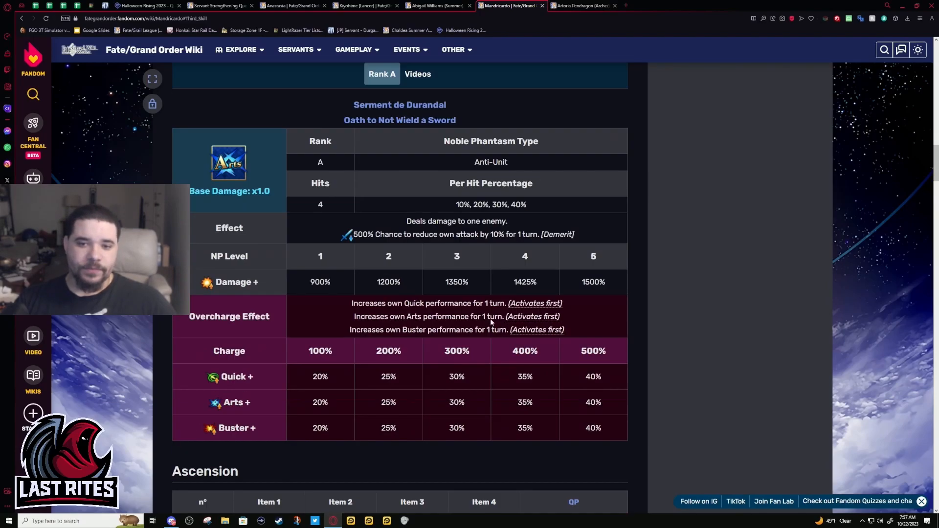
{"action": "scroll", "scroll_direction": "down", "scroll_amount": 3}
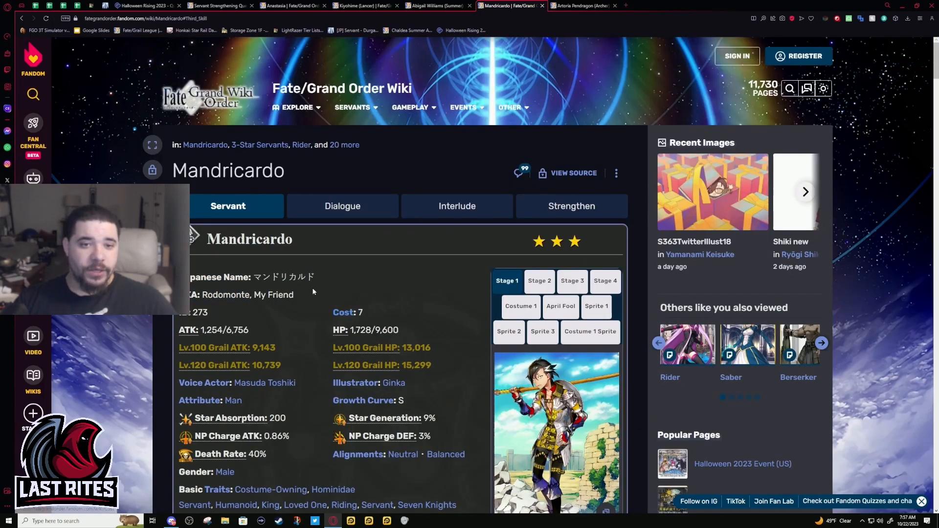
{"action": "double_click", "coordinate": [273, 294]}
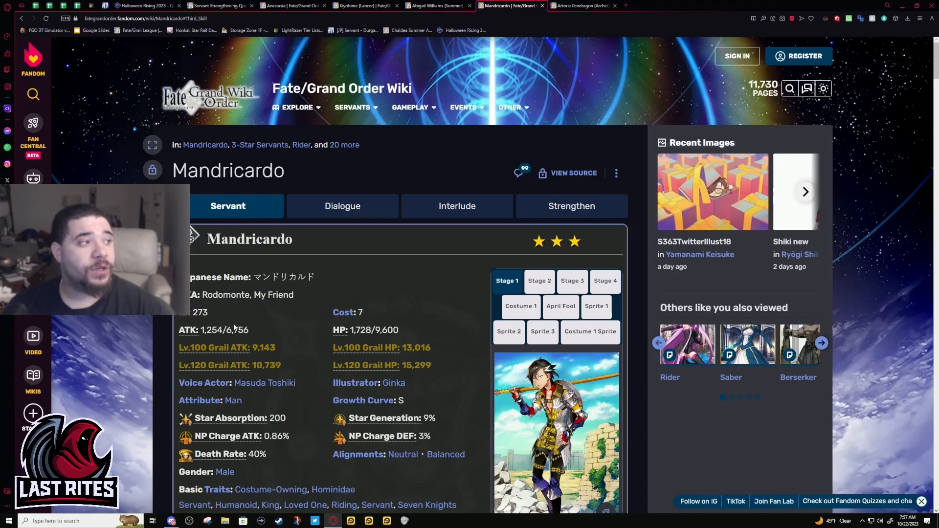
{"action": "double_click", "coordinate": [276, 295]}
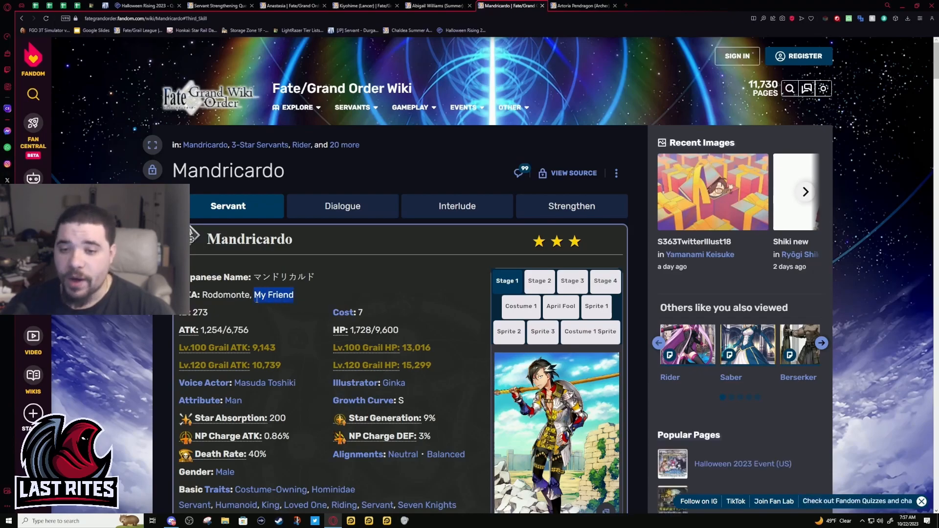
{"action": "double_click", "coordinate": [273, 294]}
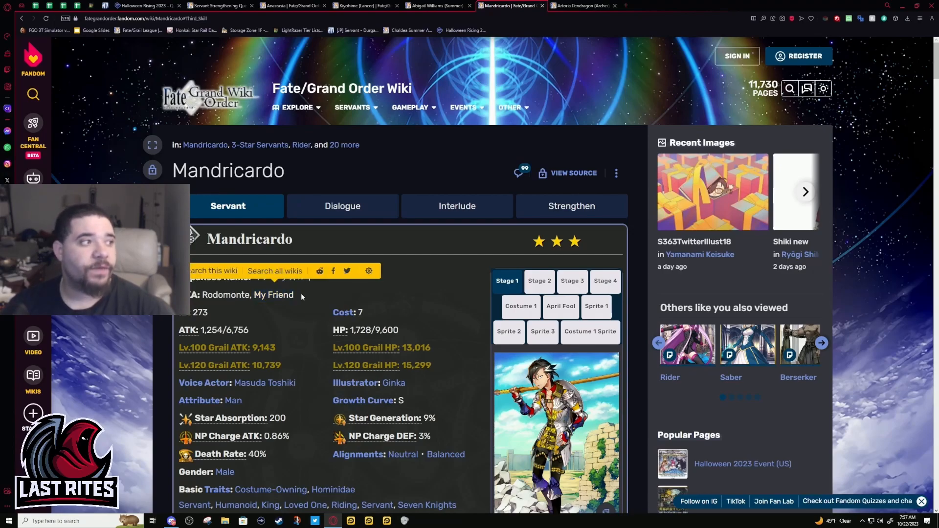
{"action": "double_click", "coordinate": [274, 294]}
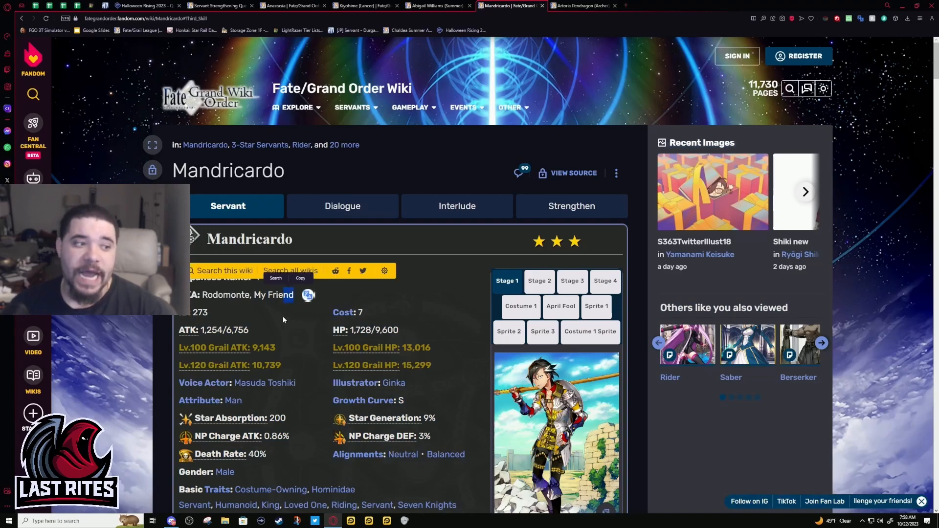
{"action": "scroll", "scroll_direction": "down", "scroll_amount": 3}
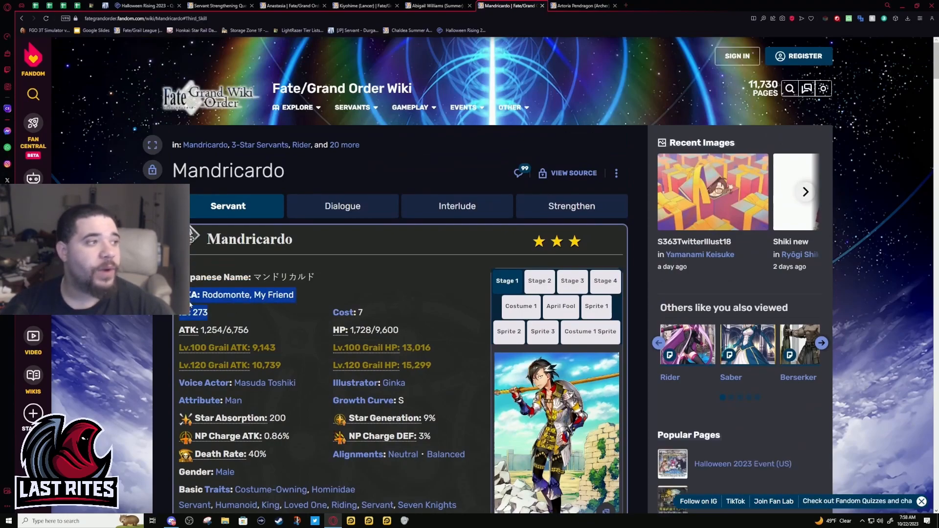
{"action": "double_click", "coordinate": [281, 294]}
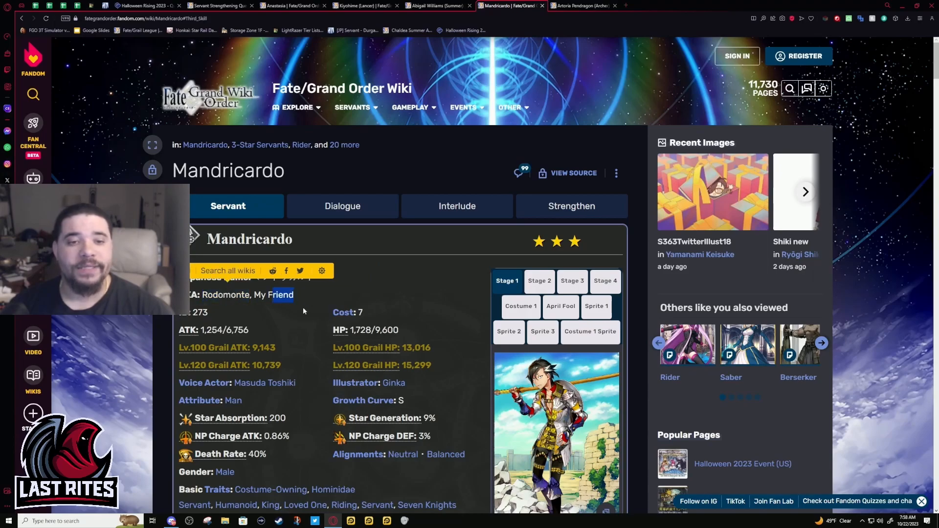